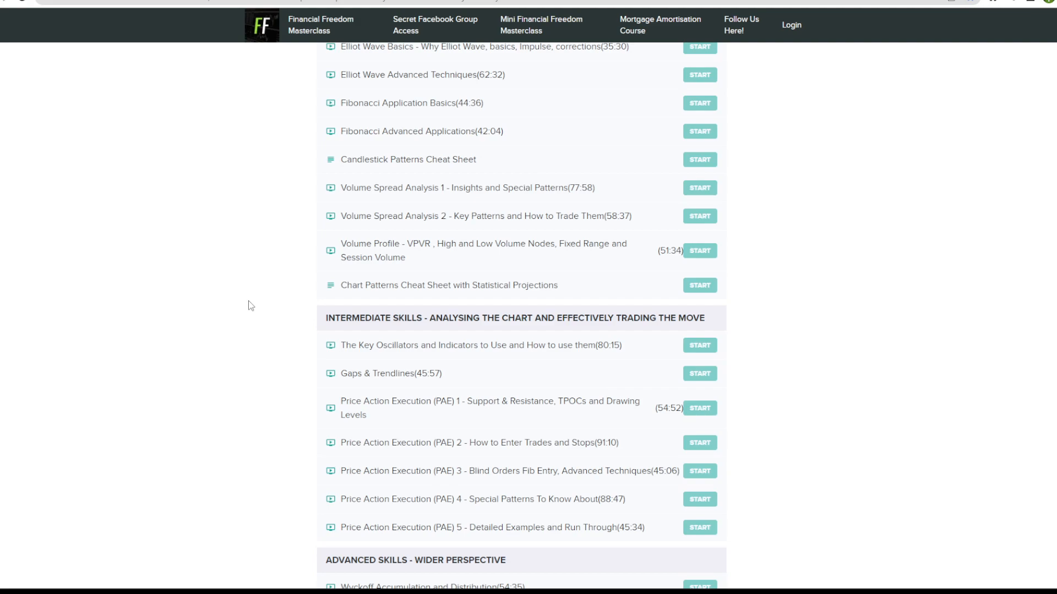
{"action": "mouse_move", "coordinate": [241, 340]}
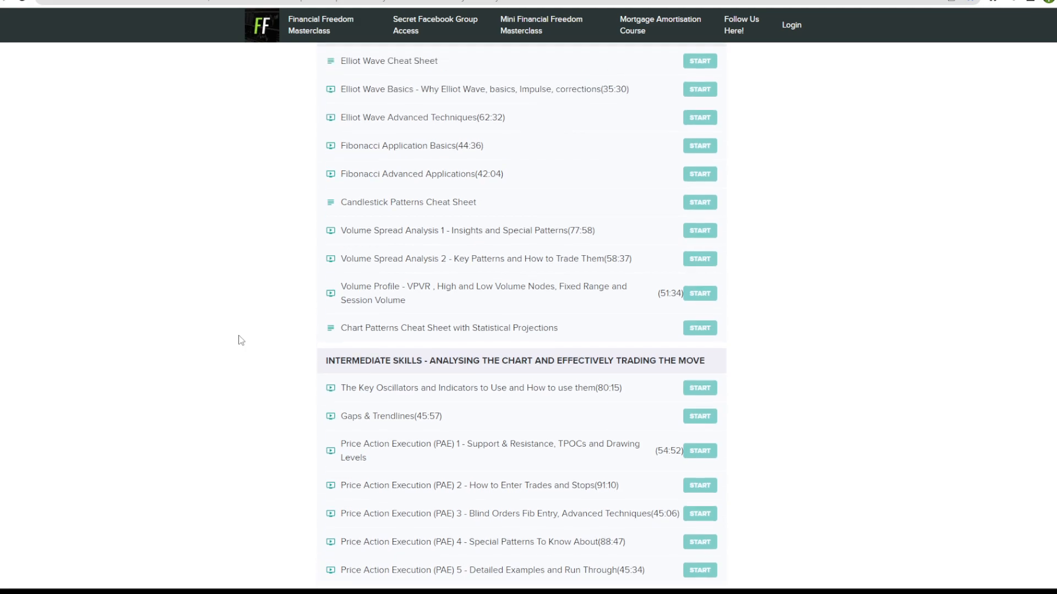
- With the Brush tool, handwrite the first Fibonacci numbers 0, 1, 1, 2, 3, 5 on the chart
{"action": "scroll", "scroll_direction": "up", "scroll_amount": 3}
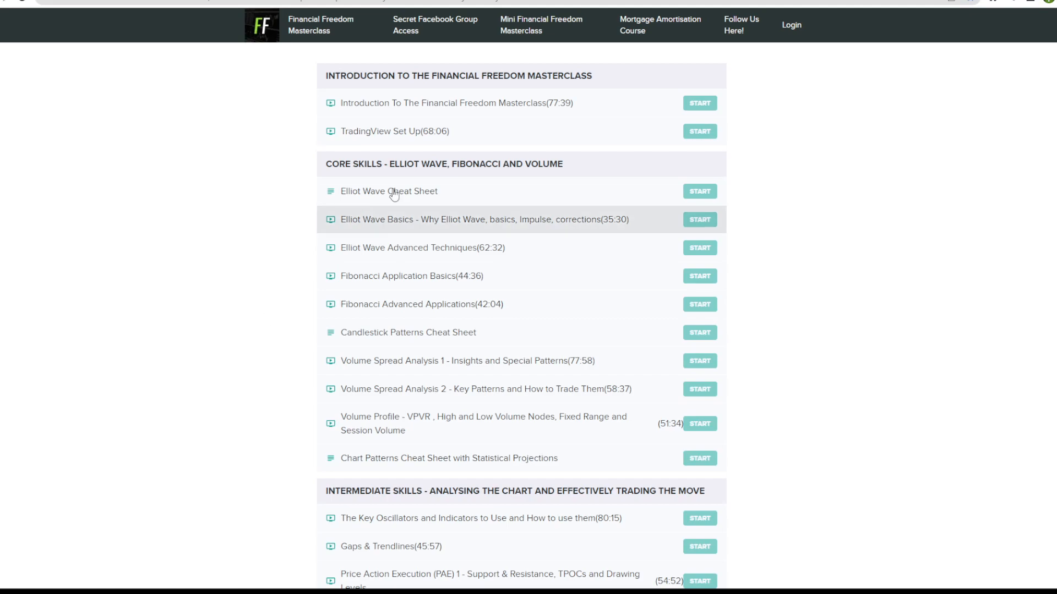
{"action": "mouse_move", "coordinate": [540, 25]}
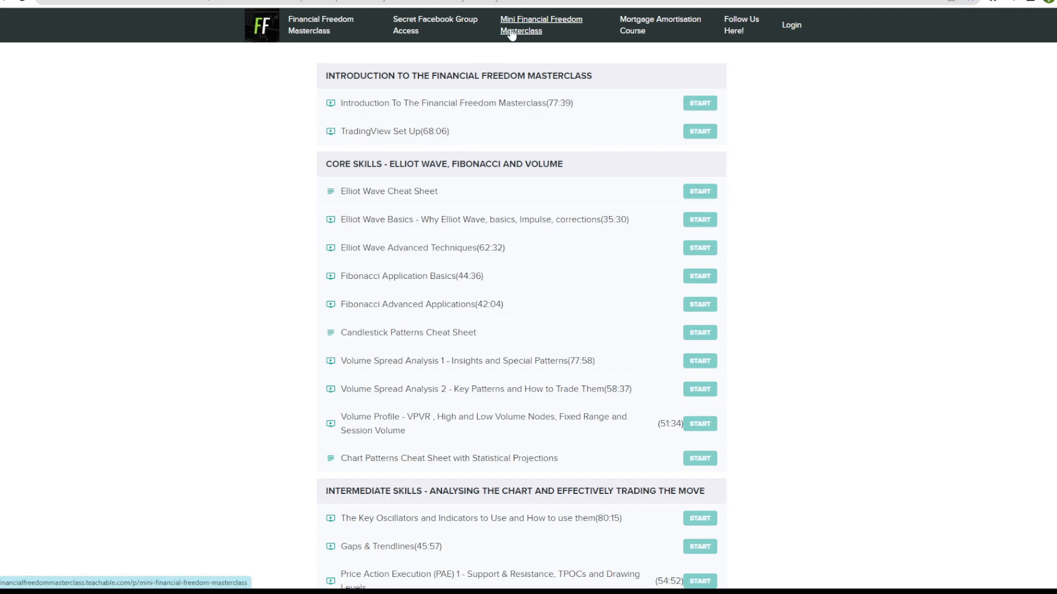
{"action": "scroll", "scroll_direction": "down", "scroll_amount": 3}
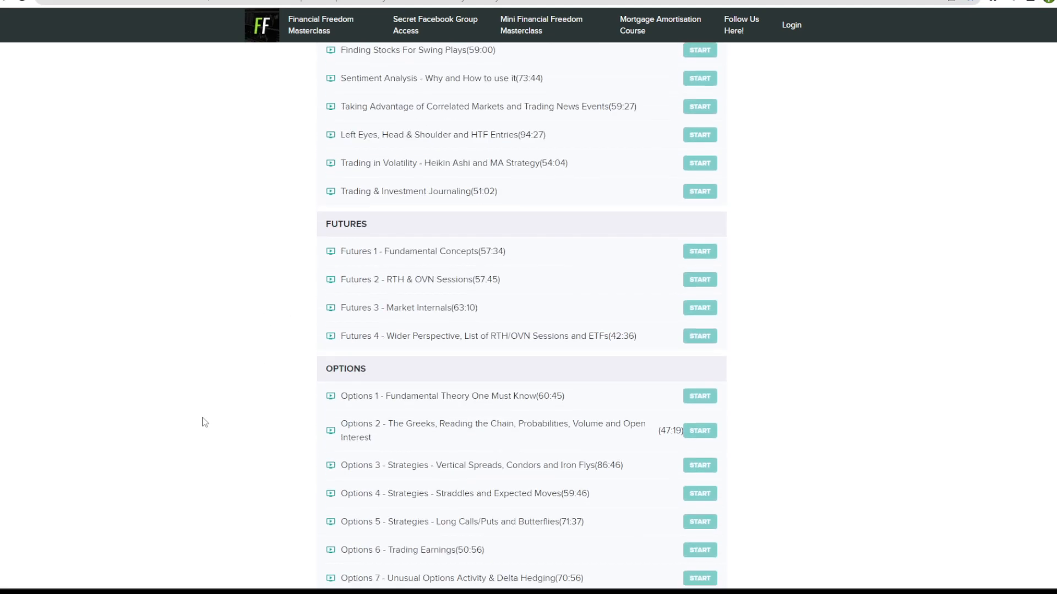
{"action": "mouse_move", "coordinate": [330, 426]}
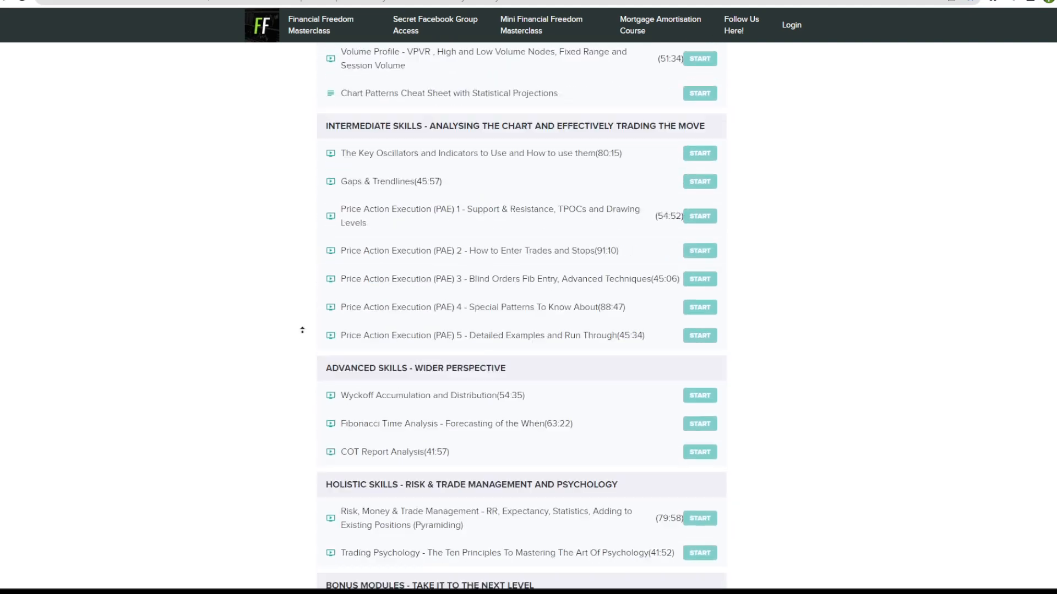
{"action": "left_click", "coordinate": [320, 25]}
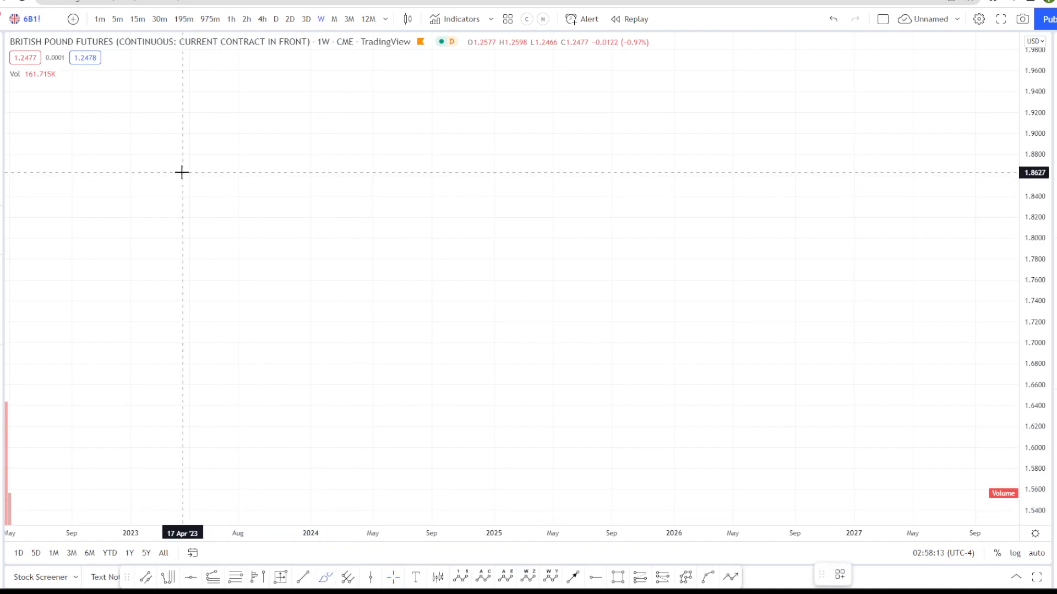
{"action": "mouse_move", "coordinate": [151, 160]}
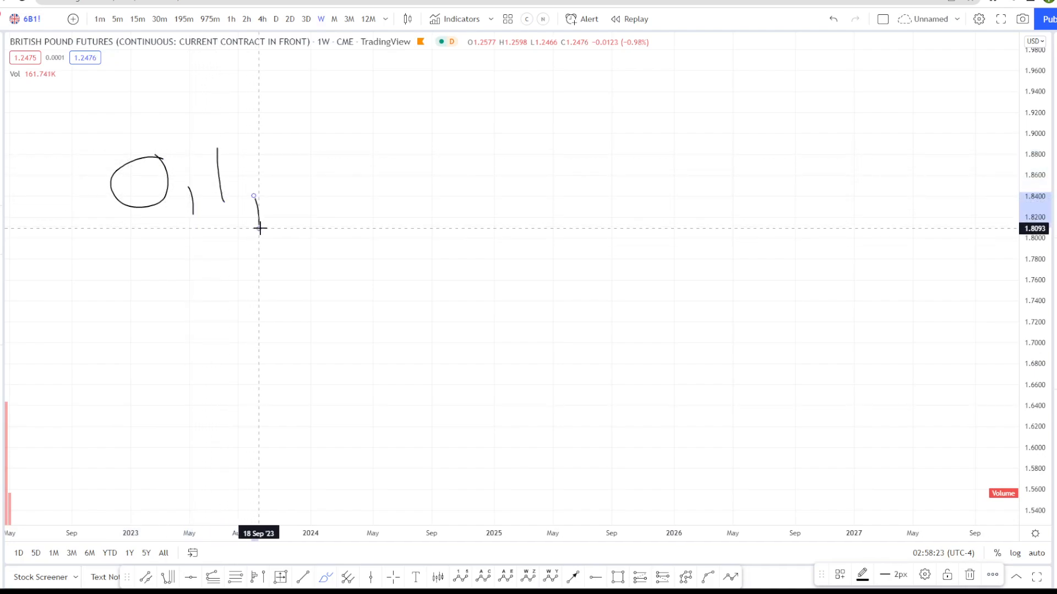
{"action": "mouse_move", "coordinate": [263, 226]}
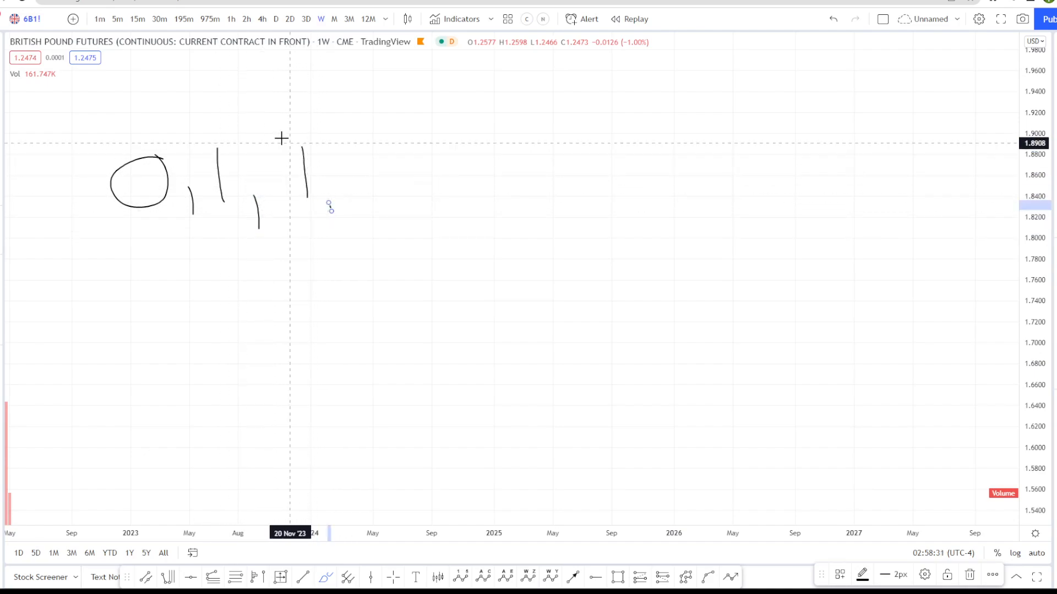
{"action": "left_click_drag", "start_coordinate": [361, 158], "coordinate": [422, 223]}
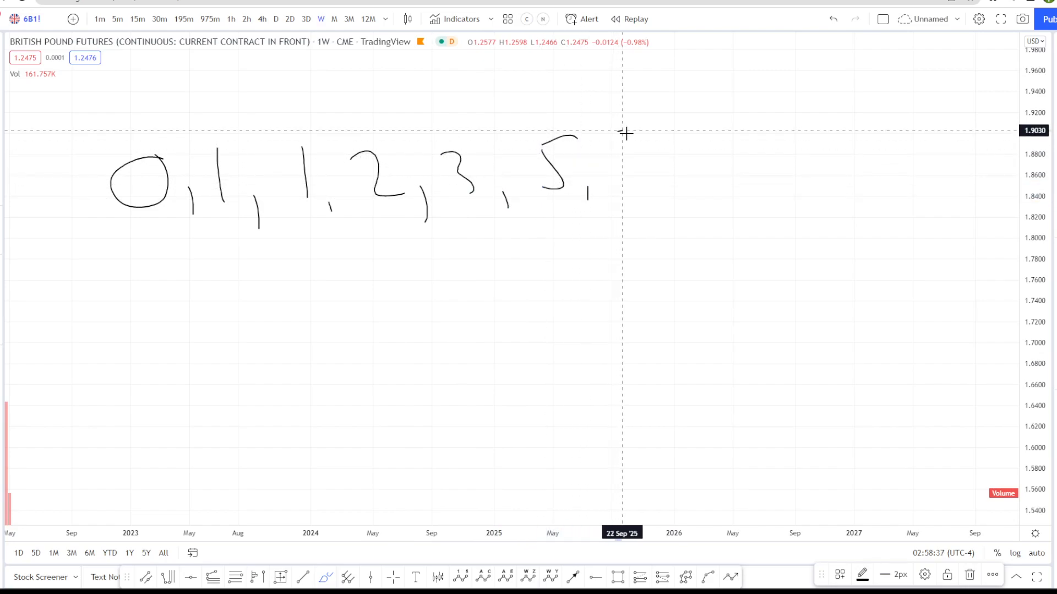
- Continue the handwritten sequence with 8, 13 and 21
{"action": "left_click_drag", "start_coordinate": [613, 134], "coordinate": [737, 196]}
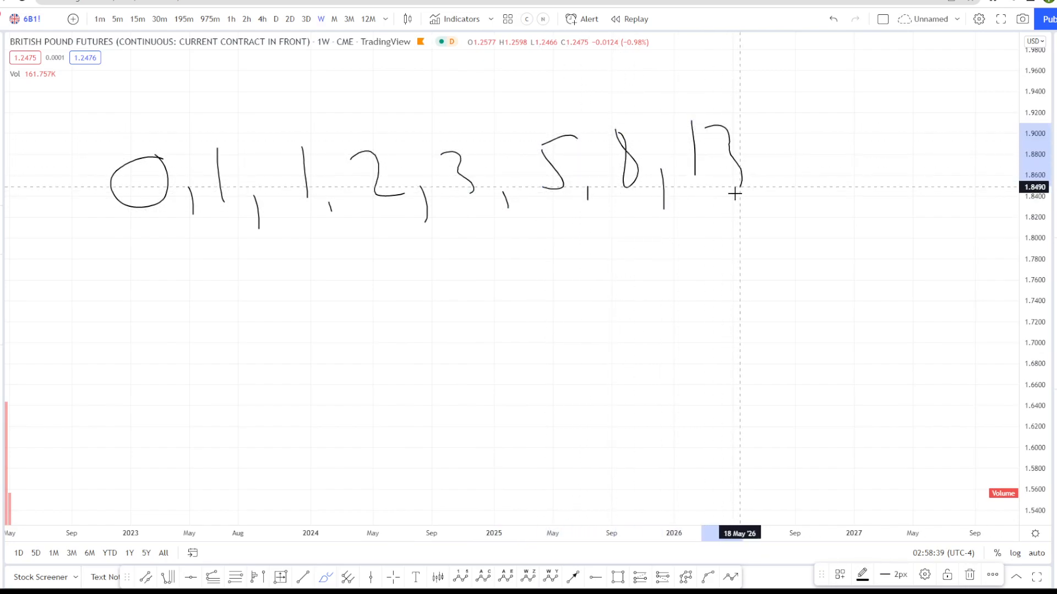
{"action": "left_click_drag", "start_coordinate": [734, 193], "coordinate": [839, 194]}
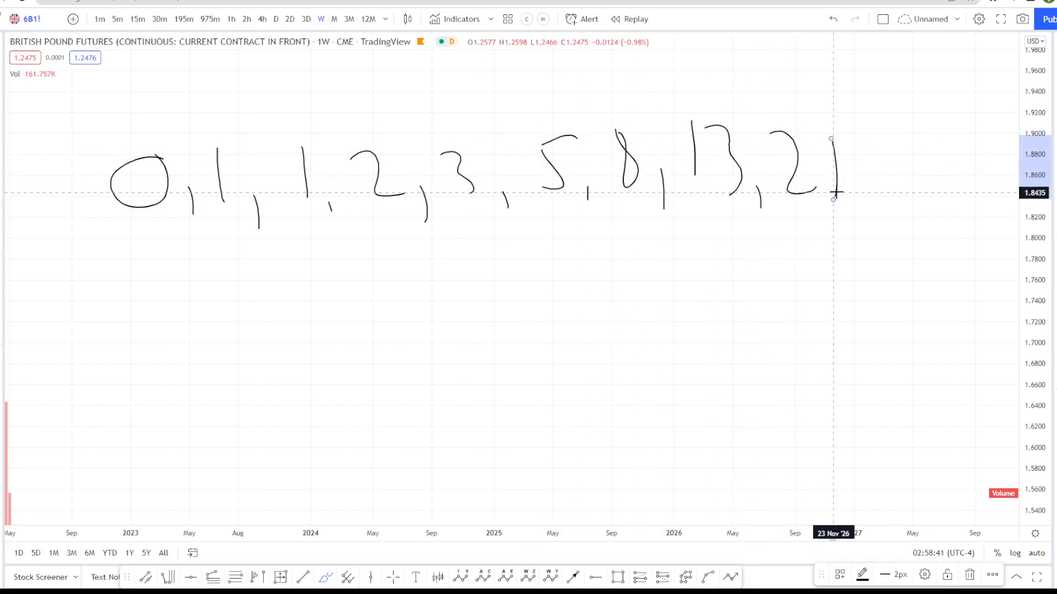
{"action": "left_click_drag", "start_coordinate": [869, 155], "coordinate": [902, 196]}
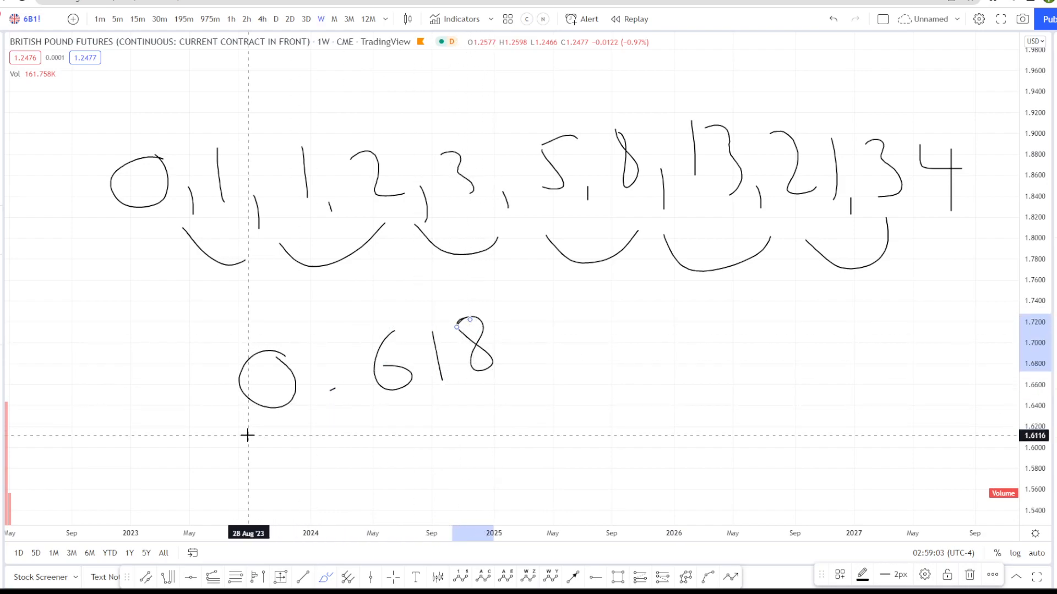
- Underline the handwritten 0.618 ratio below the sequence
{"action": "left_click_drag", "start_coordinate": [250, 433], "coordinate": [549, 395]}
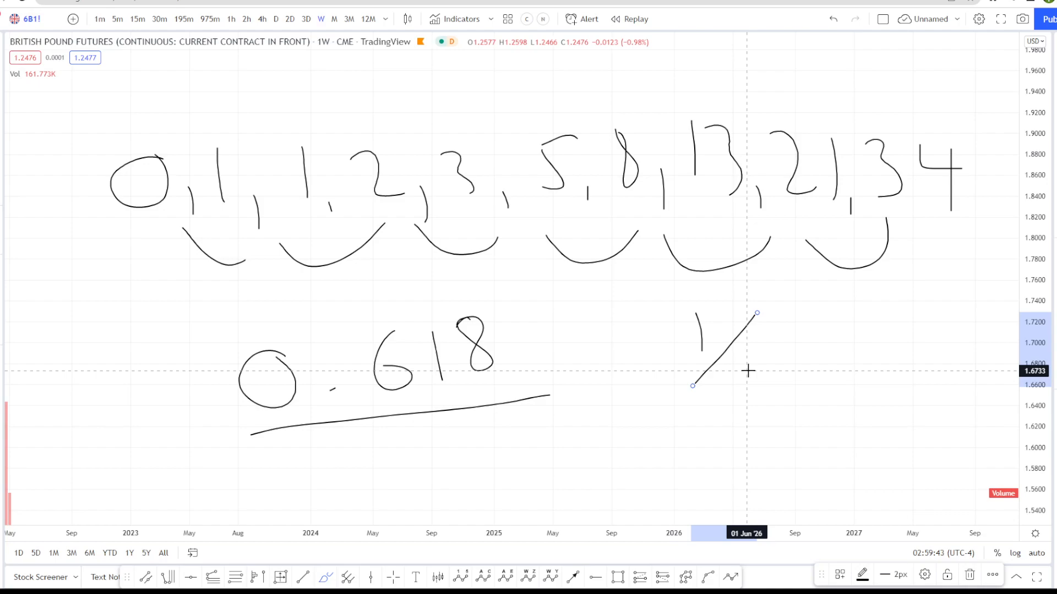
- Undo the ratio drawings and handwrite a fresh 0 below the sequence
{"action": "key", "text": "ctrl+z"}
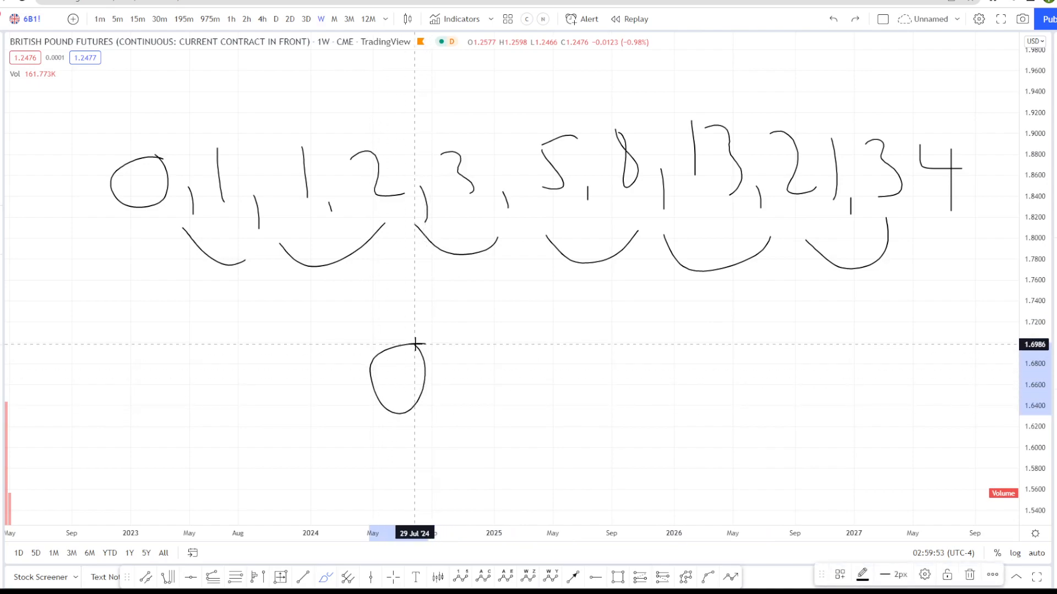
{"action": "left_click_drag", "start_coordinate": [486, 337], "coordinate": [519, 320]}
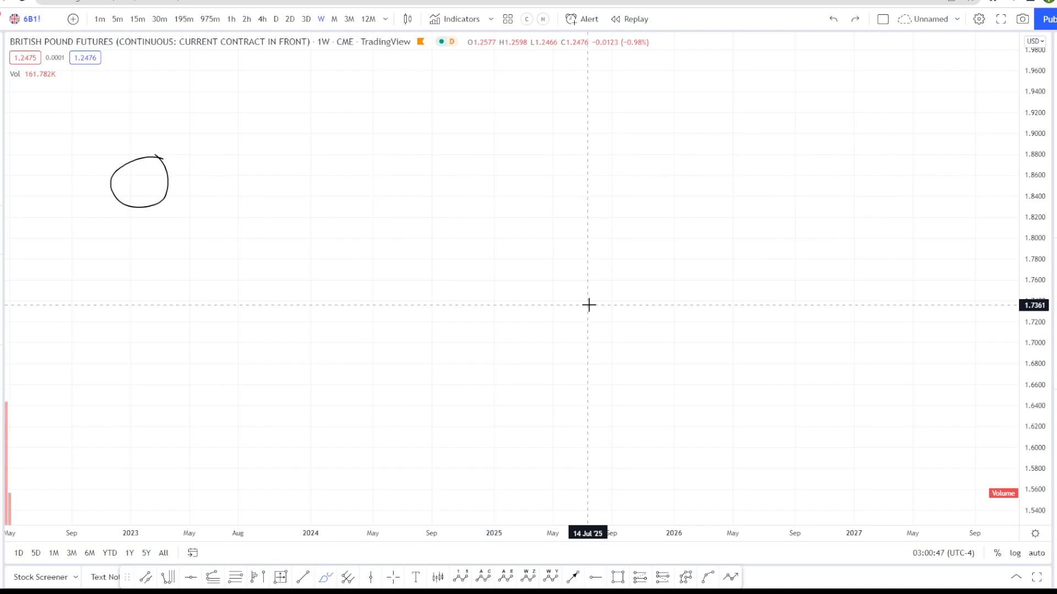
{"action": "mouse_move", "coordinate": [187, 145]}
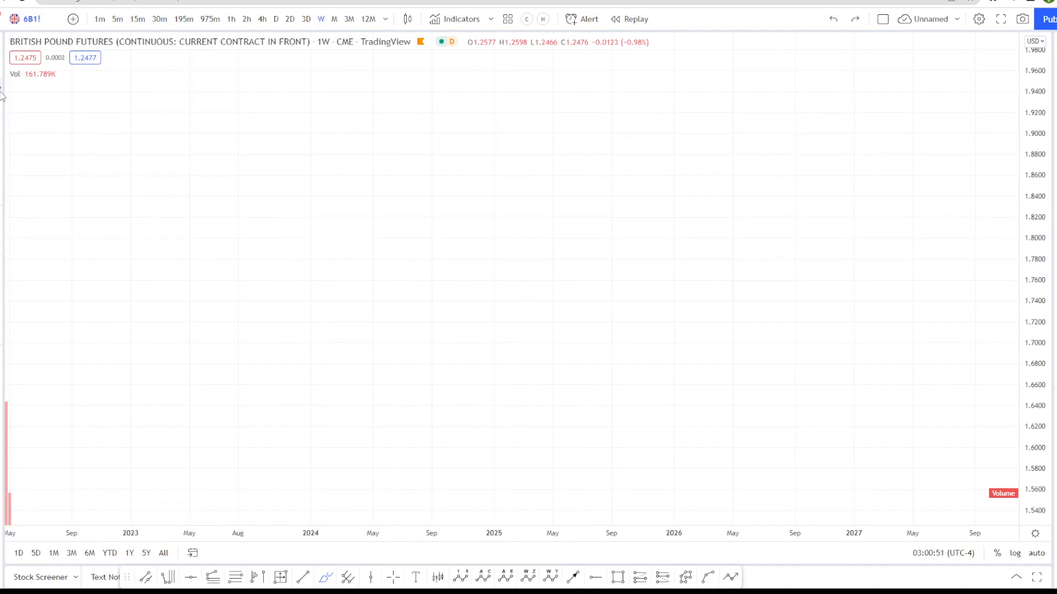
- Draw a Fib Retracement from 1.8870 down and set its low anchor at 1.7482
{"action": "left_click", "coordinate": [325, 577]}
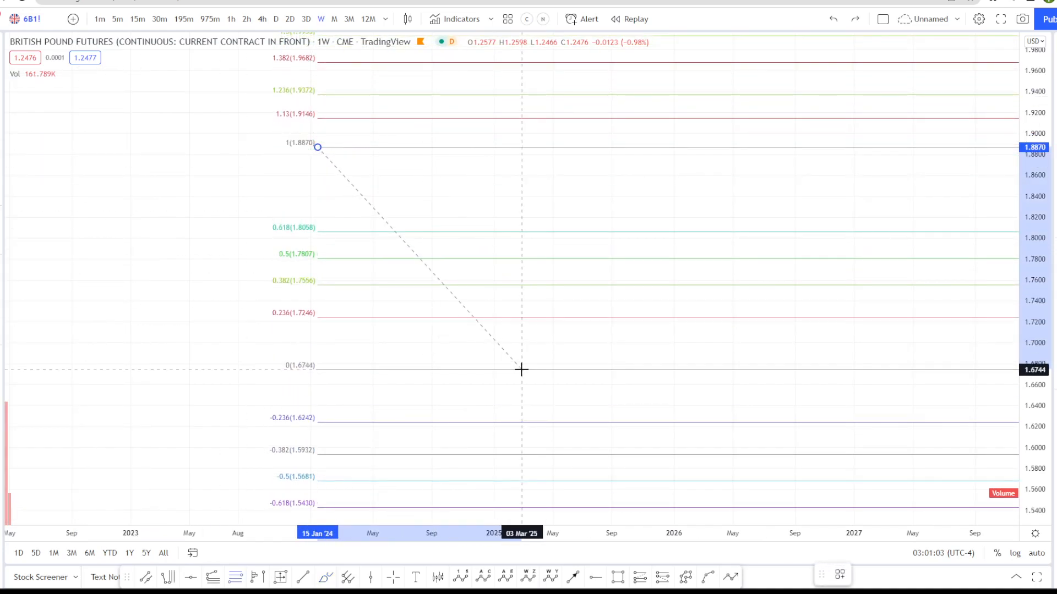
{"action": "left_click_drag", "start_coordinate": [520, 370], "coordinate": [330, 292]}
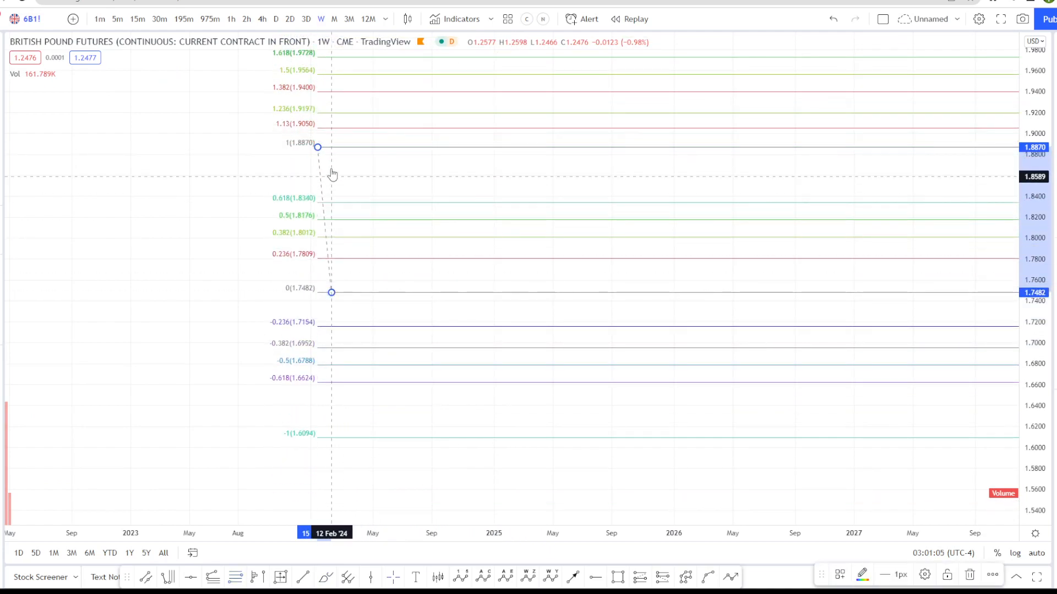
{"action": "left_click_drag", "start_coordinate": [317, 147], "coordinate": [491, 176]}
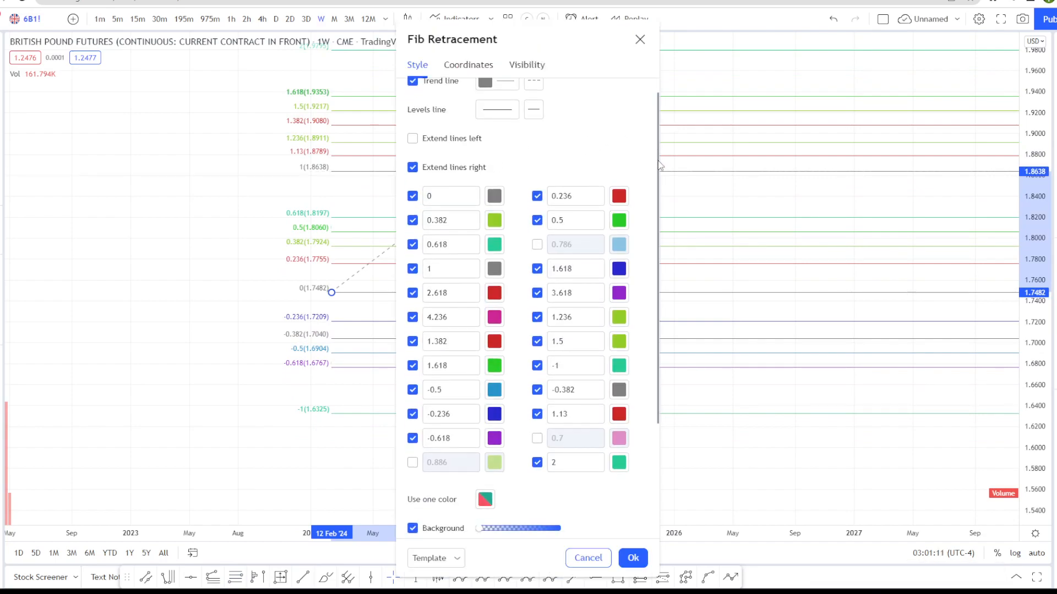
- Scroll the Fib Retracement Style settings down to the full level list
{"action": "scroll", "scroll_direction": "down", "scroll_amount": 3}
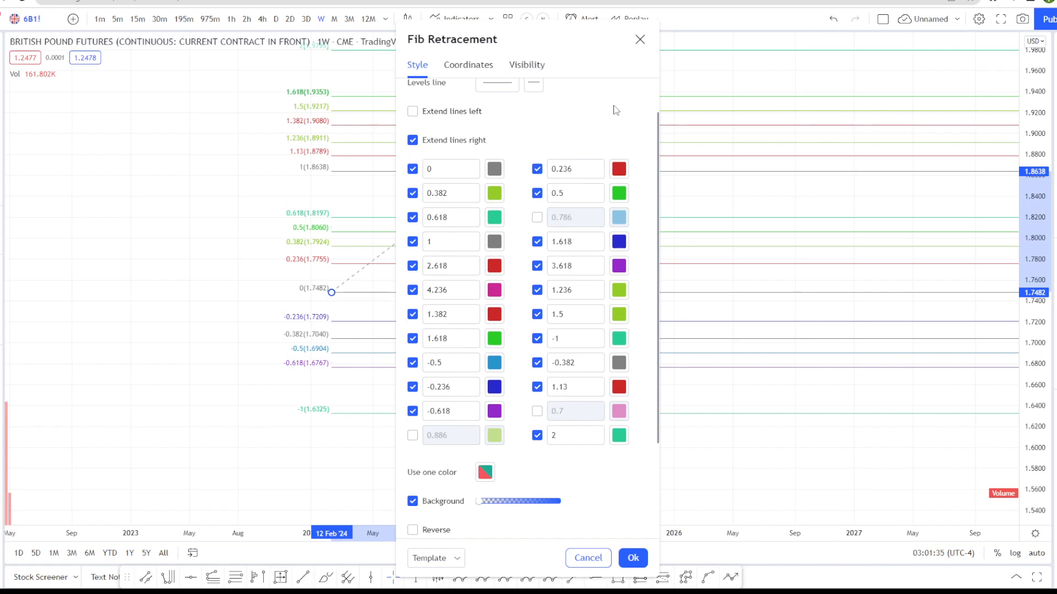
{"action": "mouse_move", "coordinate": [582, 232]}
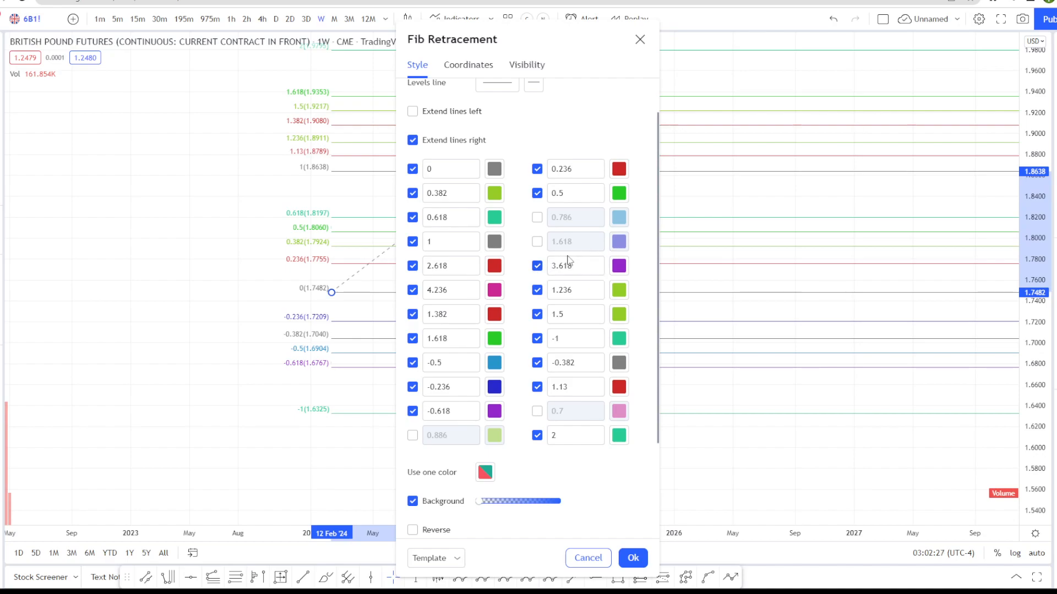
- Switch off the duplicate 1.618 level and scroll further through the Style settings
{"action": "left_click", "coordinate": [572, 265]}
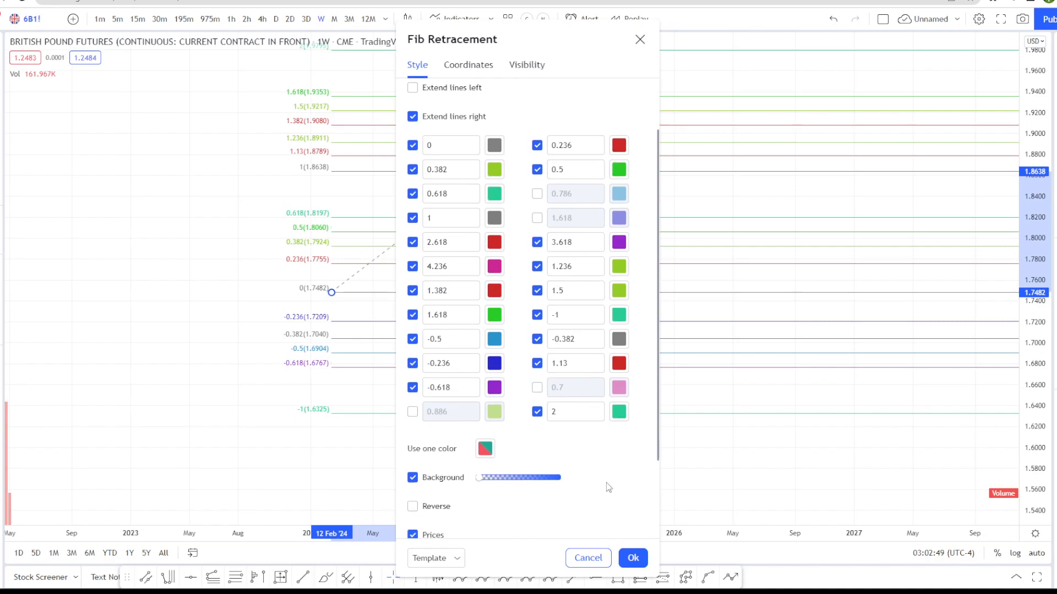
{"action": "scroll", "scroll_direction": "down", "scroll_amount": 3}
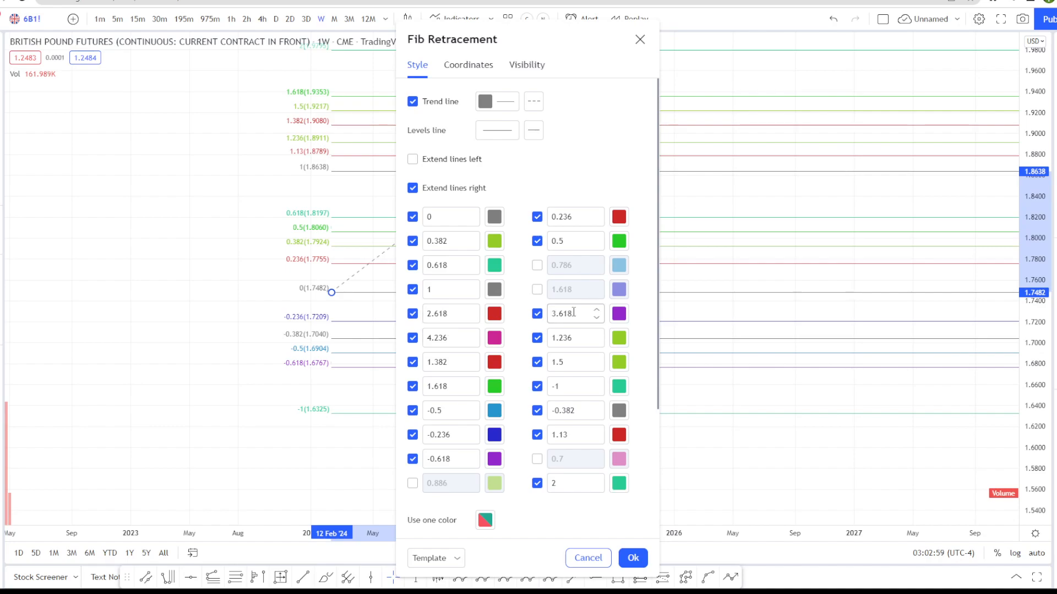
{"action": "mouse_move", "coordinate": [473, 349]}
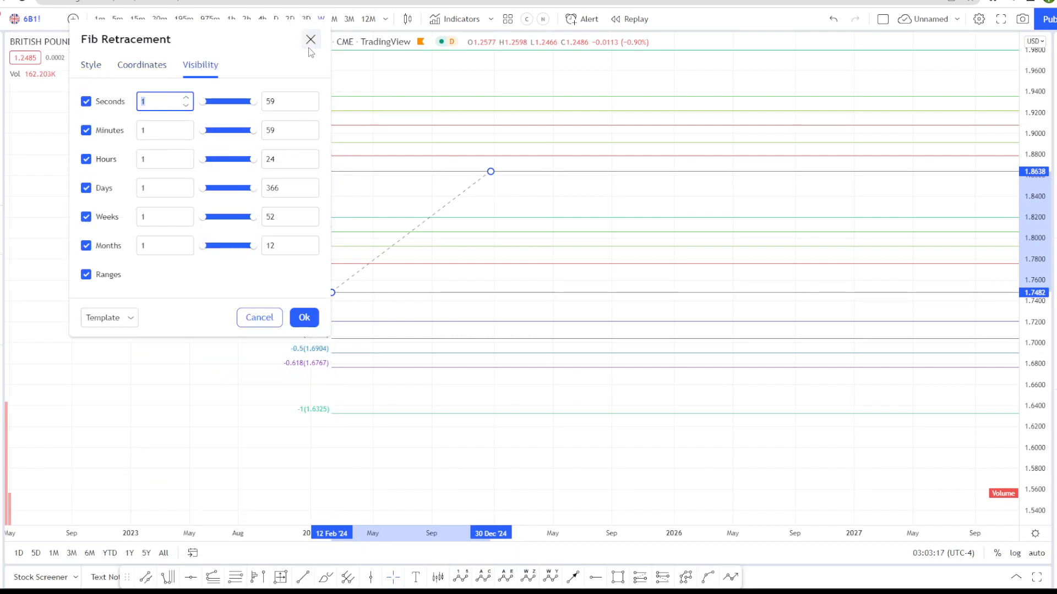
- Close the Fib Retracement settings dialog
{"action": "left_click", "coordinate": [309, 40]}
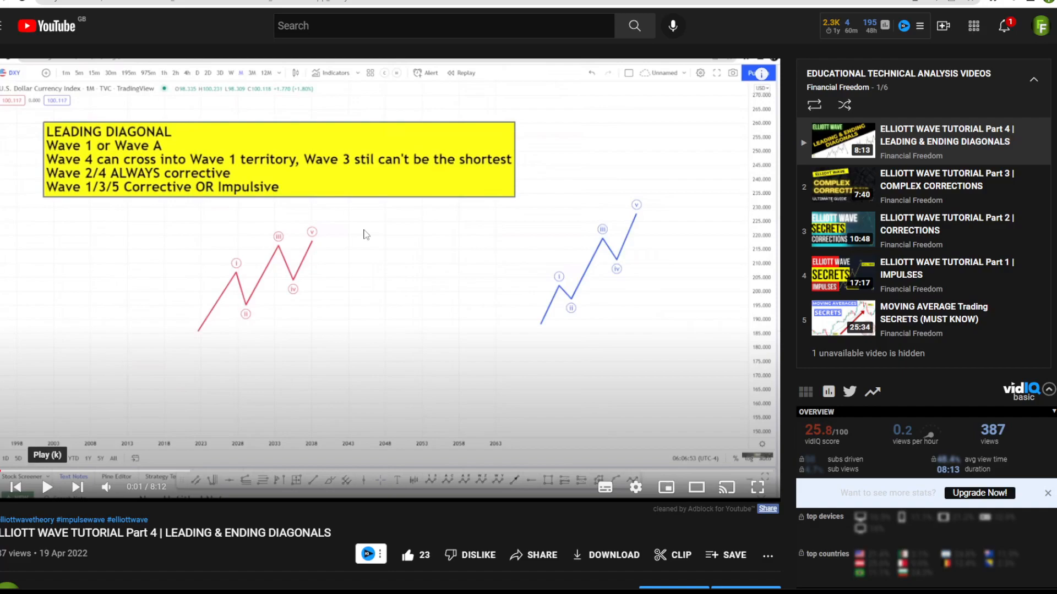
{"action": "mouse_move", "coordinate": [261, 135]}
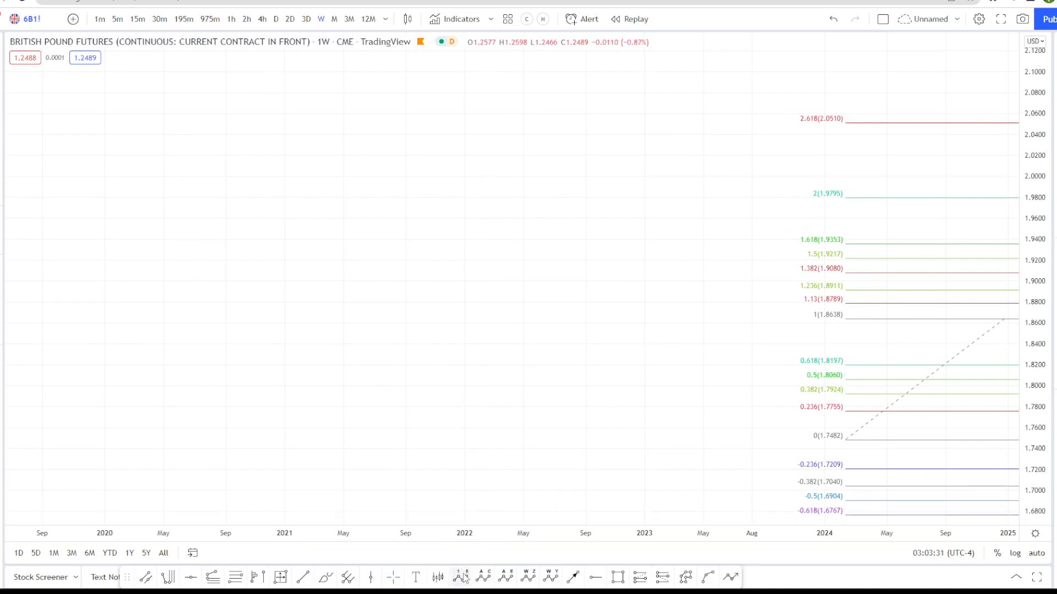
- Draw an Elliott Impulse Wave labelled (i)–(v) beside the Fibonacci levels
{"action": "left_click_drag", "start_coordinate": [190, 392], "coordinate": [256, 305]}
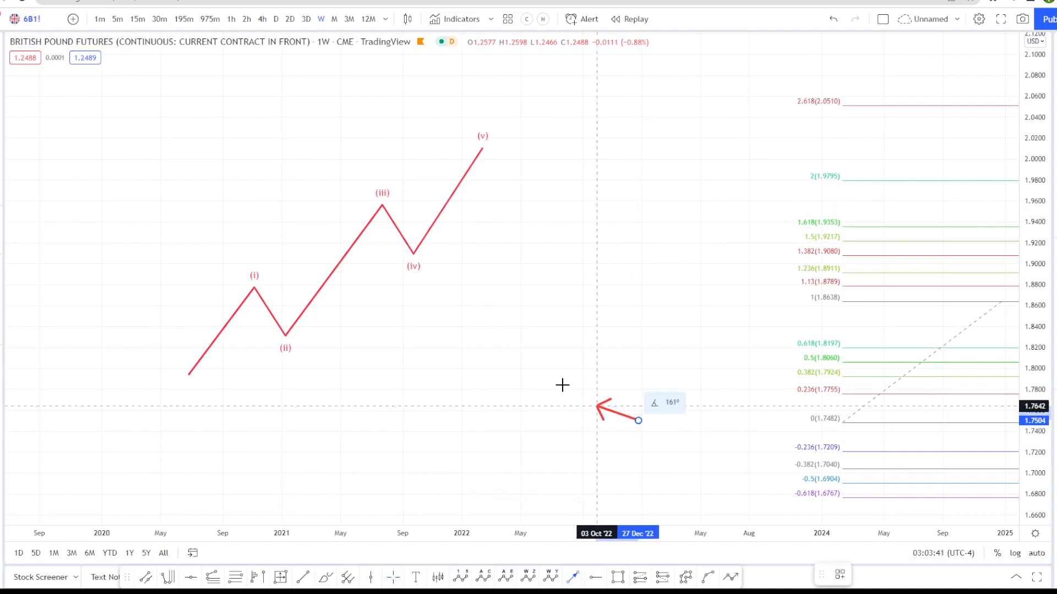
- Draw an arrow at the wave (ii) low and redirect it toward the wave (iii) rise
{"action": "left_click_drag", "start_coordinate": [596, 407], "coordinate": [286, 337]}
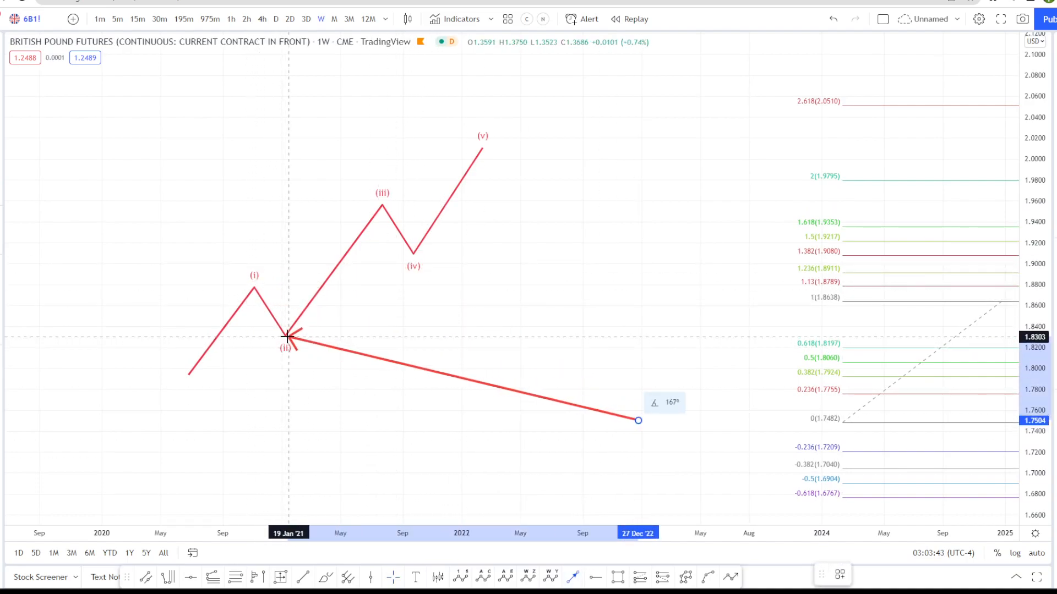
{"action": "left_click_drag", "start_coordinate": [287, 337], "coordinate": [357, 279]}
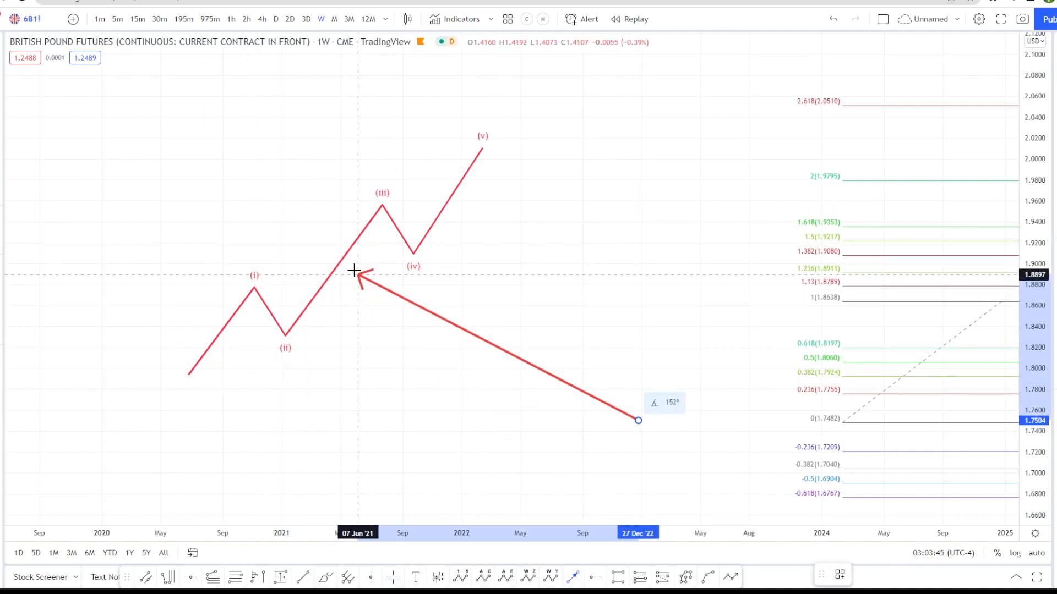
{"action": "left_click_drag", "start_coordinate": [357, 280], "coordinate": [343, 262]}
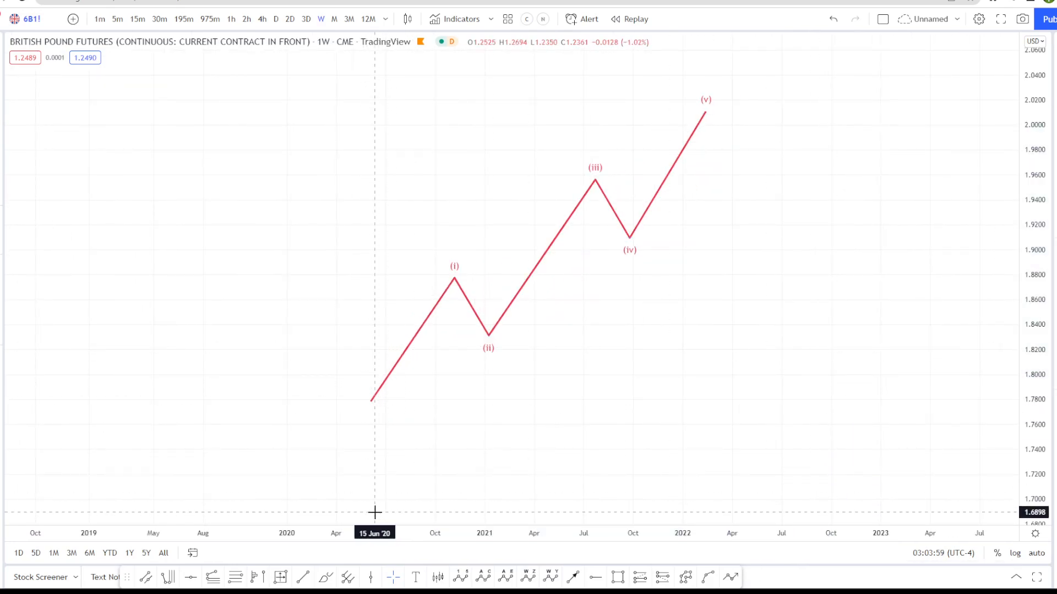
{"action": "mouse_move", "coordinate": [374, 403]}
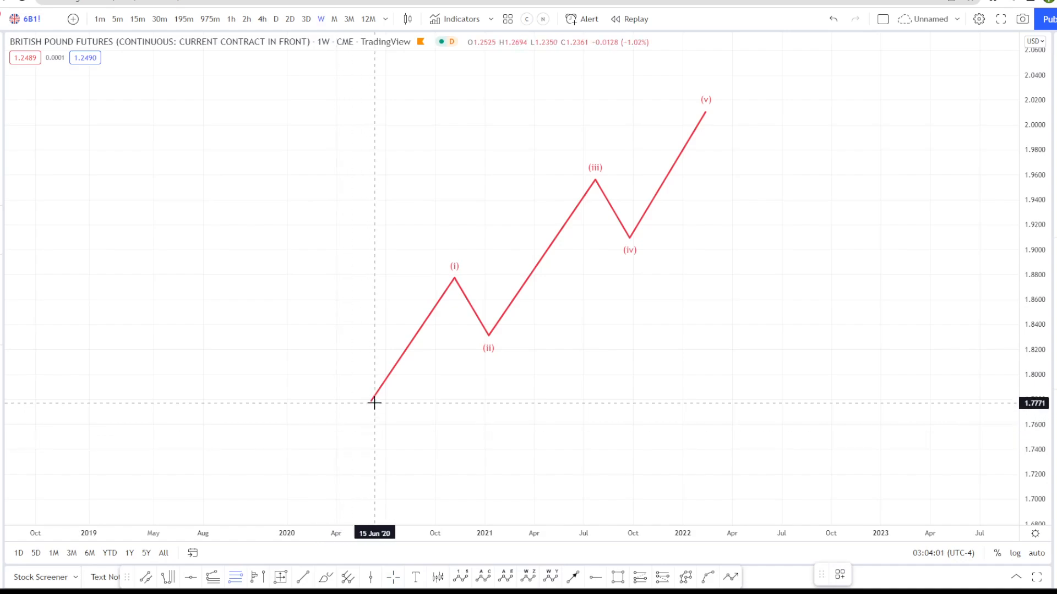
{"action": "mouse_move", "coordinate": [448, 282]}
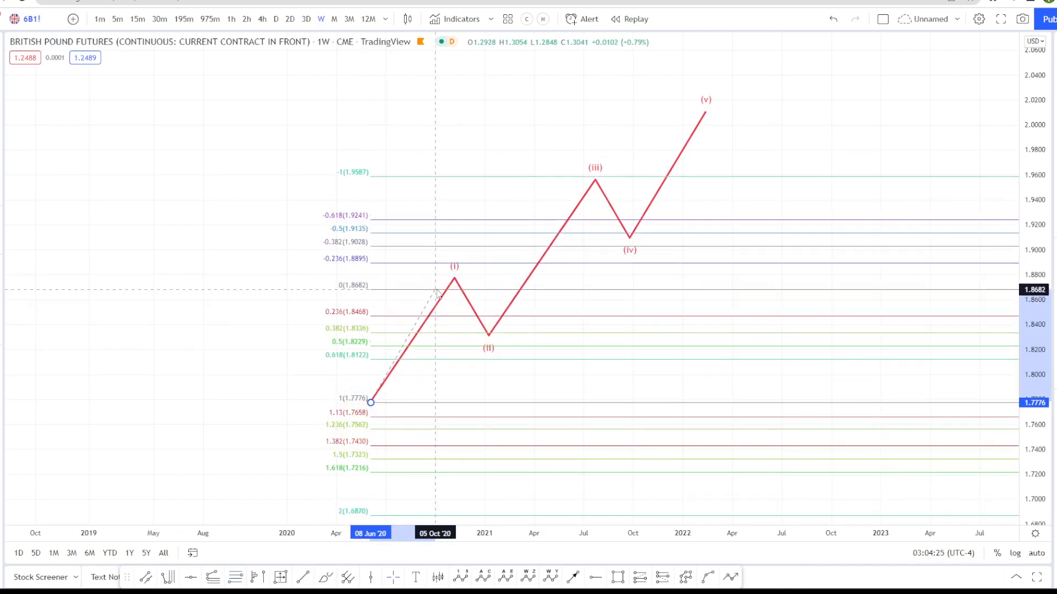
- Anchor the retracement top on the wave (i) peak at 1.8774 and stretch the price axis
{"action": "left_click_drag", "start_coordinate": [437, 293], "coordinate": [403, 357]}
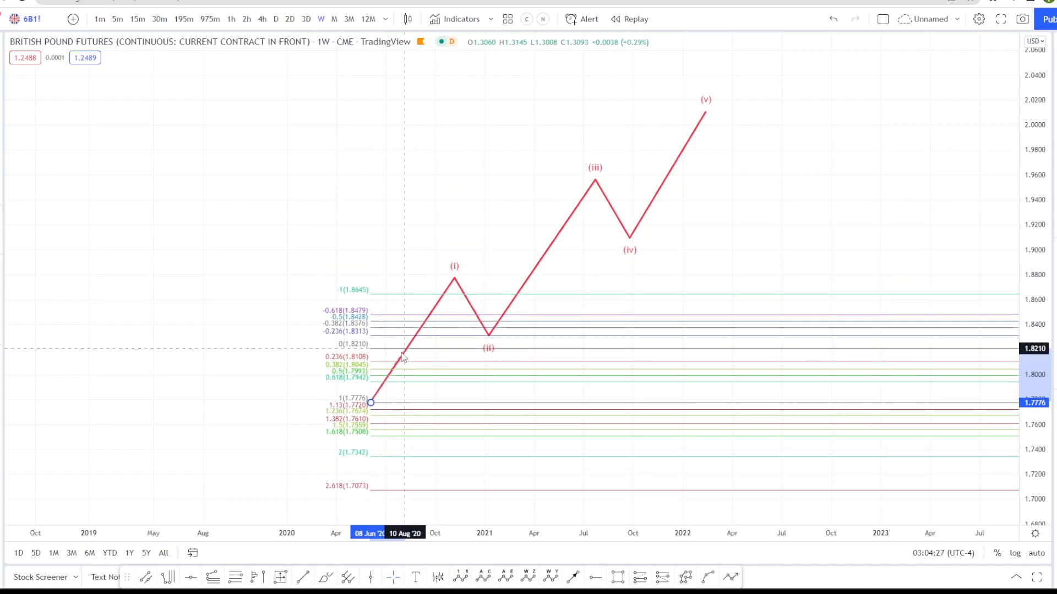
{"action": "left_click_drag", "start_coordinate": [404, 357], "coordinate": [356, 286]}
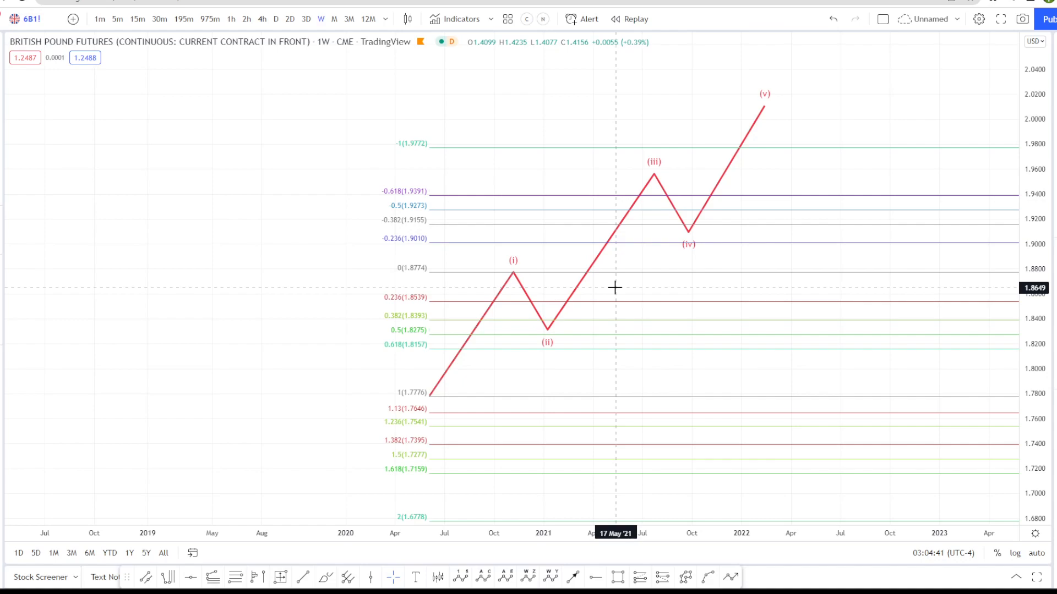
{"action": "left_click_drag", "start_coordinate": [614, 287], "coordinate": [941, 422]}
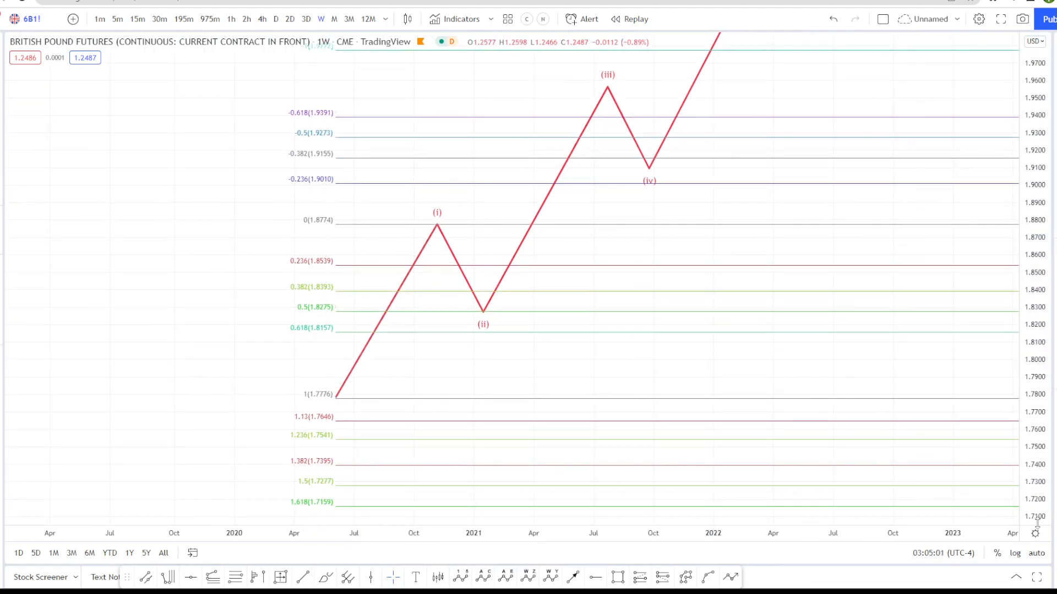
- Switch the wave (i) Fib Retracement to log-scale levels in its settings and apply
{"action": "left_click", "coordinate": [1014, 552]}
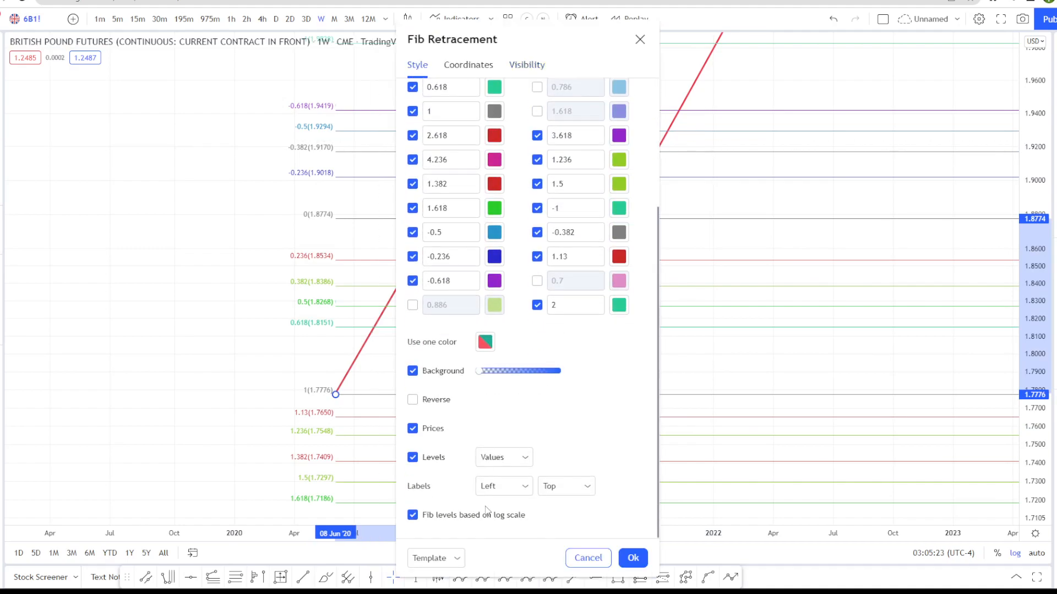
{"action": "mouse_move", "coordinate": [445, 527]}
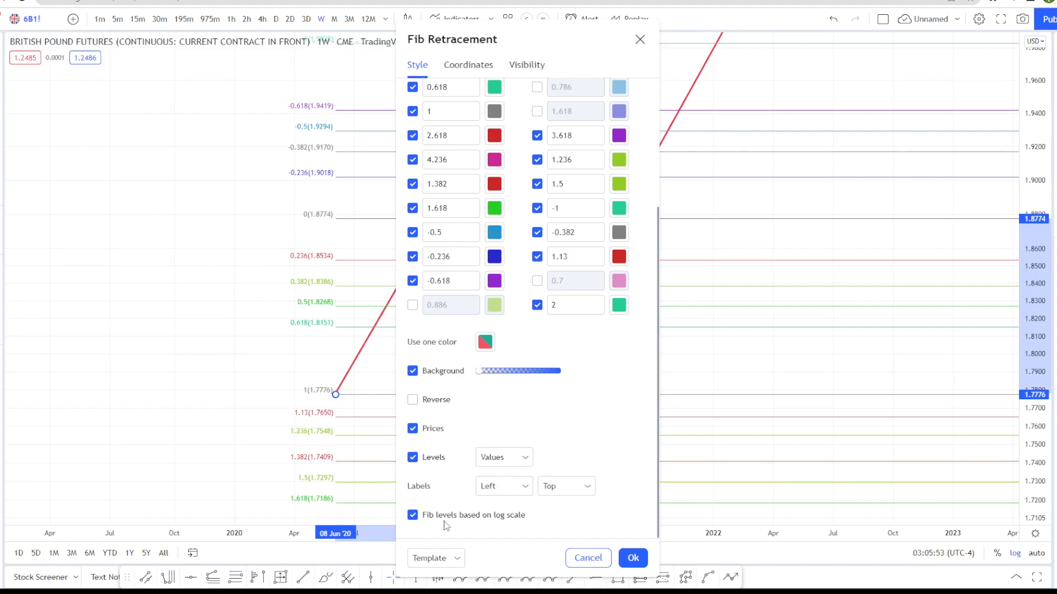
{"action": "left_click", "coordinate": [631, 558]}
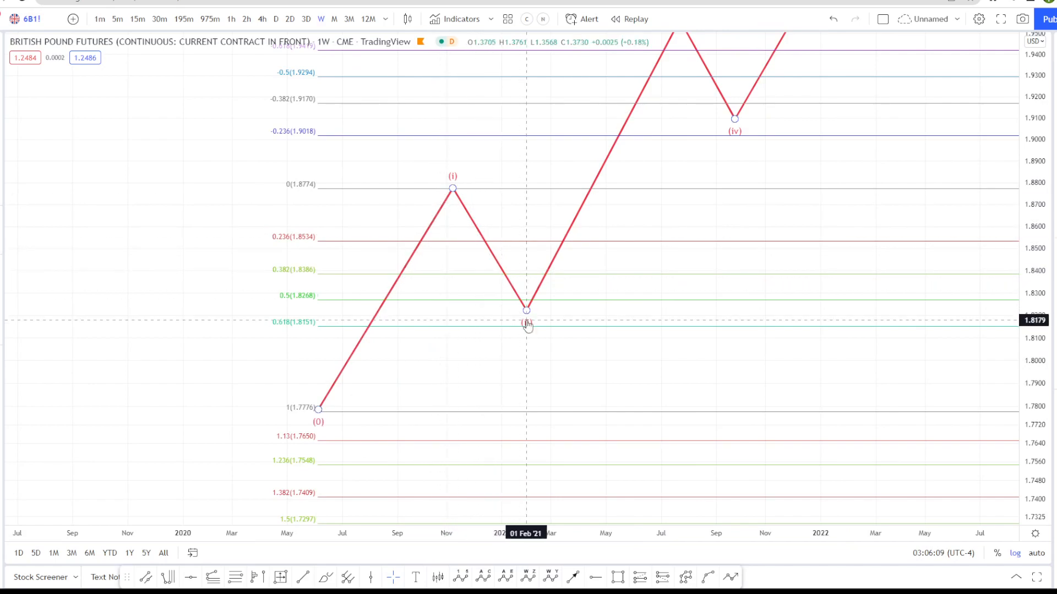
- Nudge the wave (ii) low earlier and lower, then back, before reopening the retracement settings
{"action": "left_click_drag", "start_coordinate": [526, 310], "coordinate": [458, 304]}
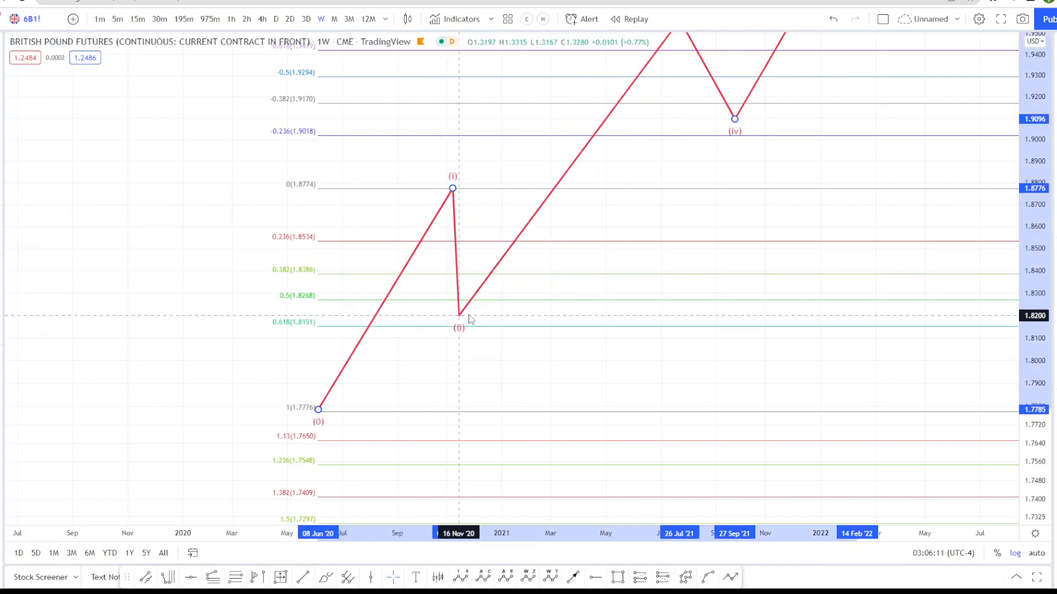
{"action": "left_click_drag", "start_coordinate": [459, 317], "coordinate": [514, 317]}
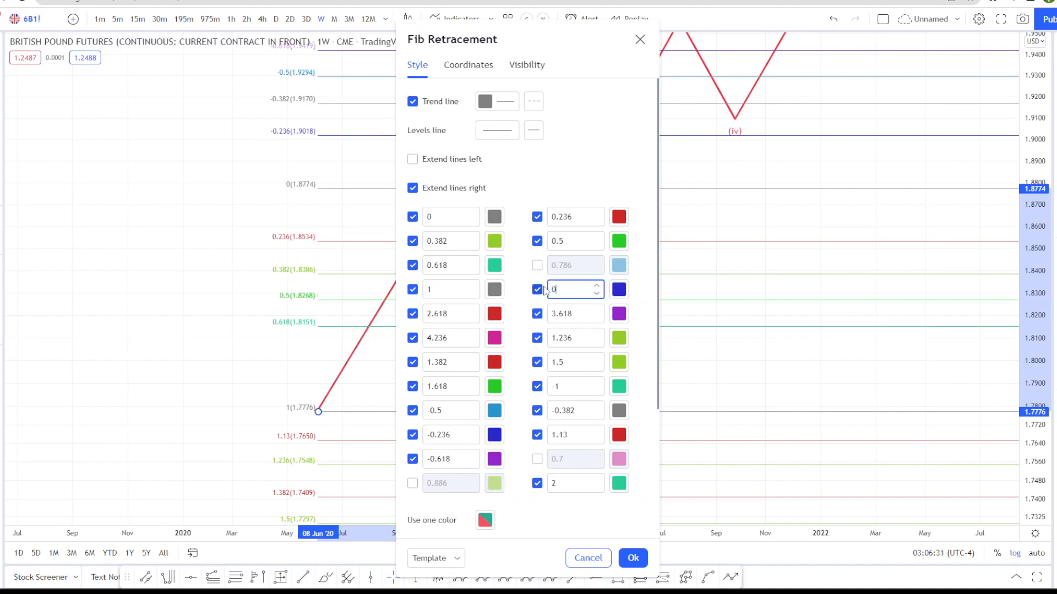
- Enter 0.786 as the new retracement level and confirm, showing it at 1.7985
{"action": "type", "text": "0.786"}
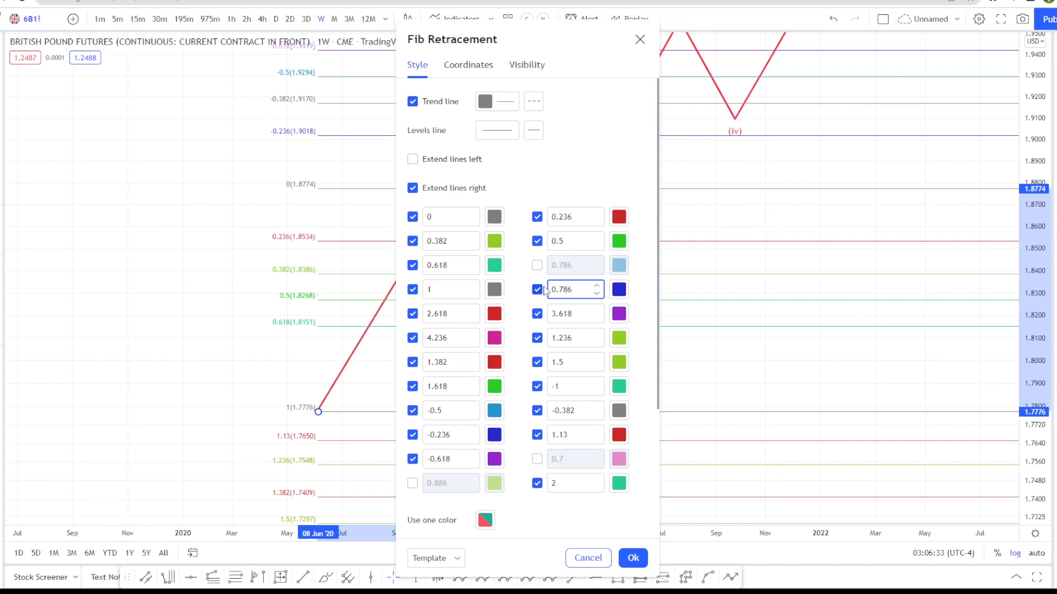
{"action": "left_click", "coordinate": [631, 558]}
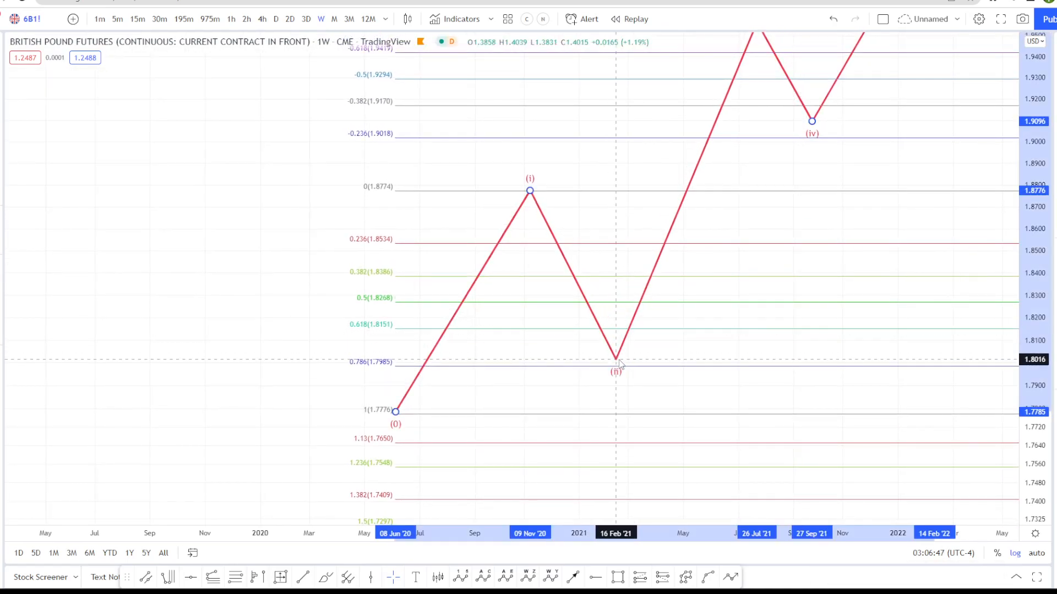
- Test wave (ii) at 0.618, a very shallow pullback, 0.382, and down at the 0.786 level
{"action": "left_click_drag", "start_coordinate": [615, 357], "coordinate": [620, 368]}
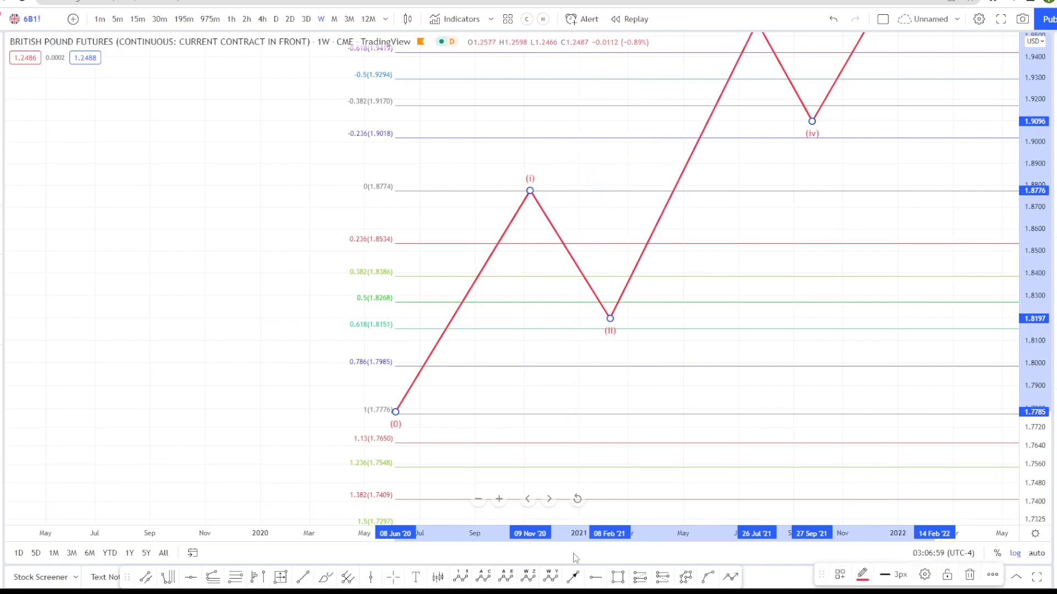
{"action": "left_click_drag", "start_coordinate": [854, 361], "coordinate": [317, 283]}
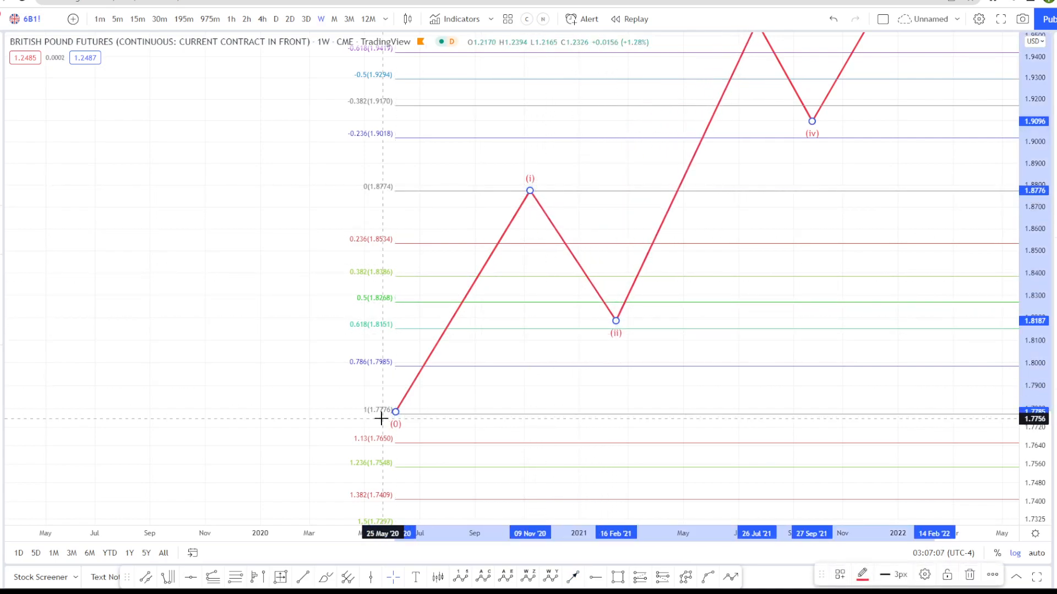
{"action": "mouse_move", "coordinate": [404, 410]}
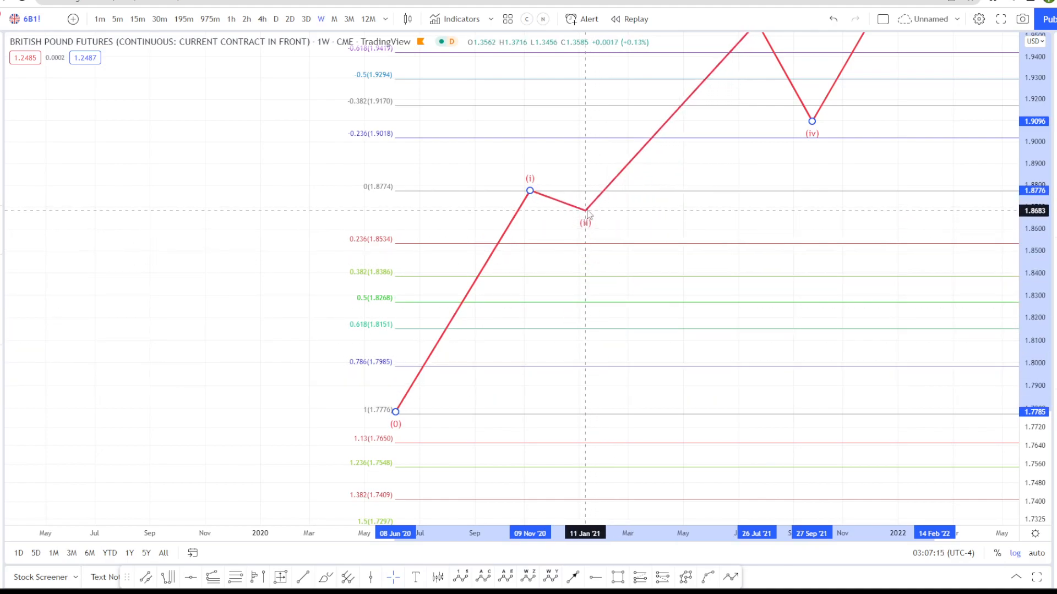
{"action": "left_click_drag", "start_coordinate": [585, 214], "coordinate": [594, 264]}
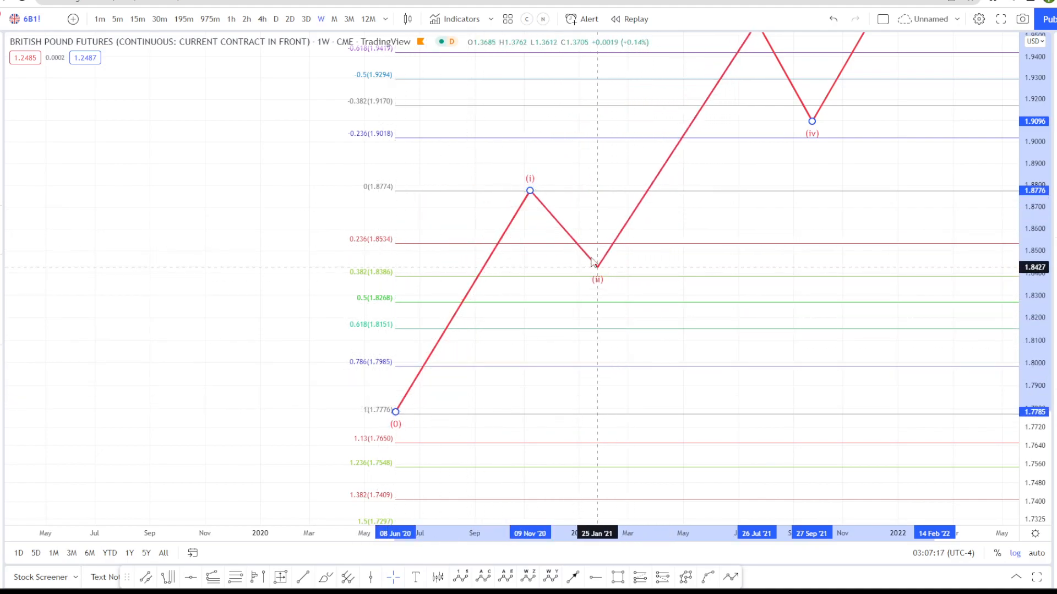
{"action": "left_click_drag", "start_coordinate": [595, 262], "coordinate": [610, 357]}
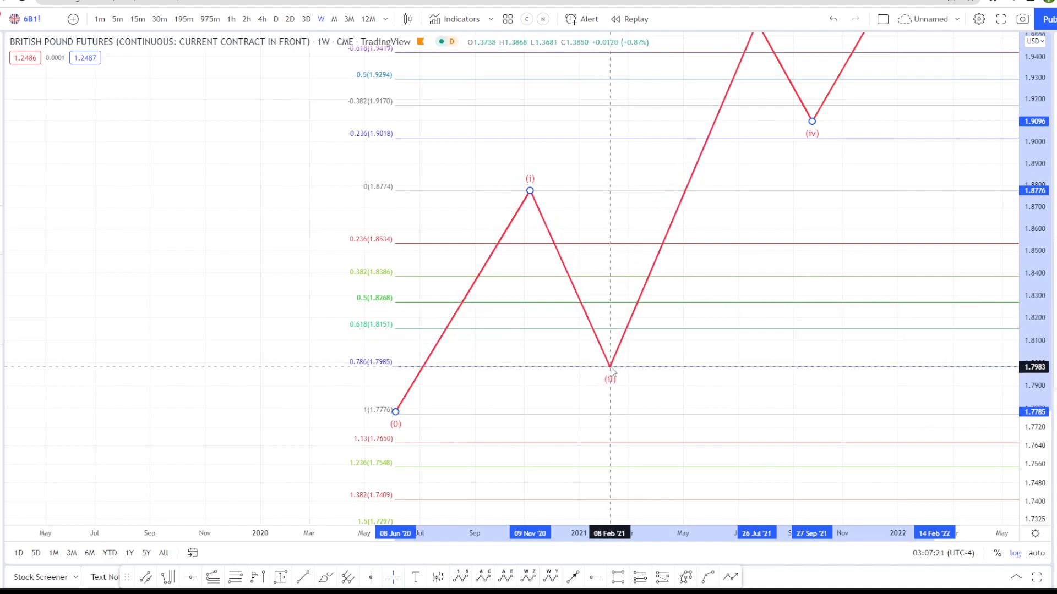
- Move wave (ii) above and below 0.786, between 0.5 and 0.618, onto 0.382, then settle it lower
{"action": "left_click_drag", "start_coordinate": [610, 368], "coordinate": [596, 279]}
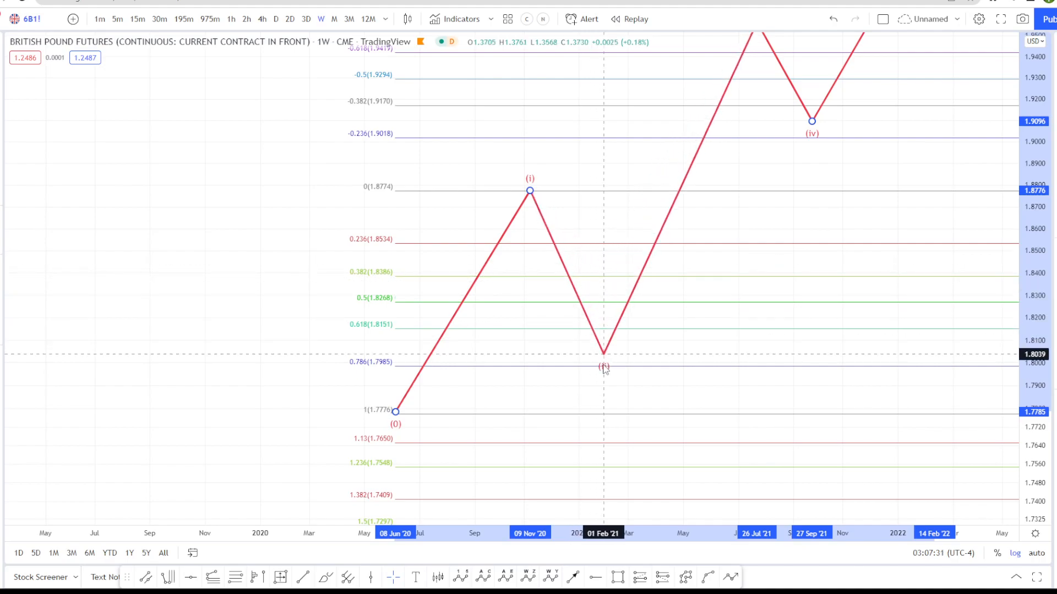
{"action": "left_click_drag", "start_coordinate": [603, 352], "coordinate": [610, 390]}
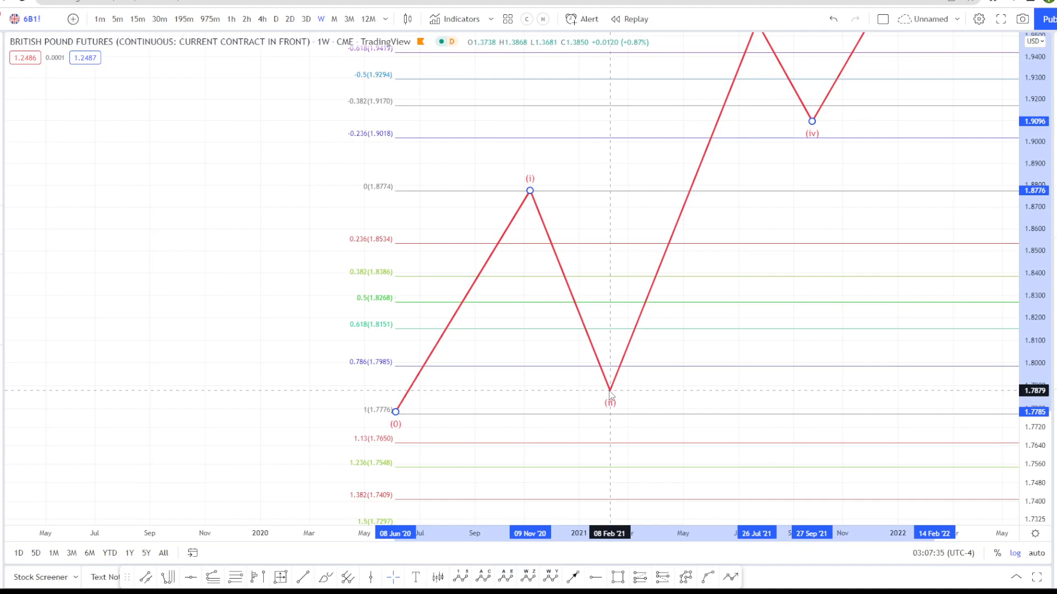
{"action": "left_click_drag", "start_coordinate": [610, 395], "coordinate": [597, 317]}
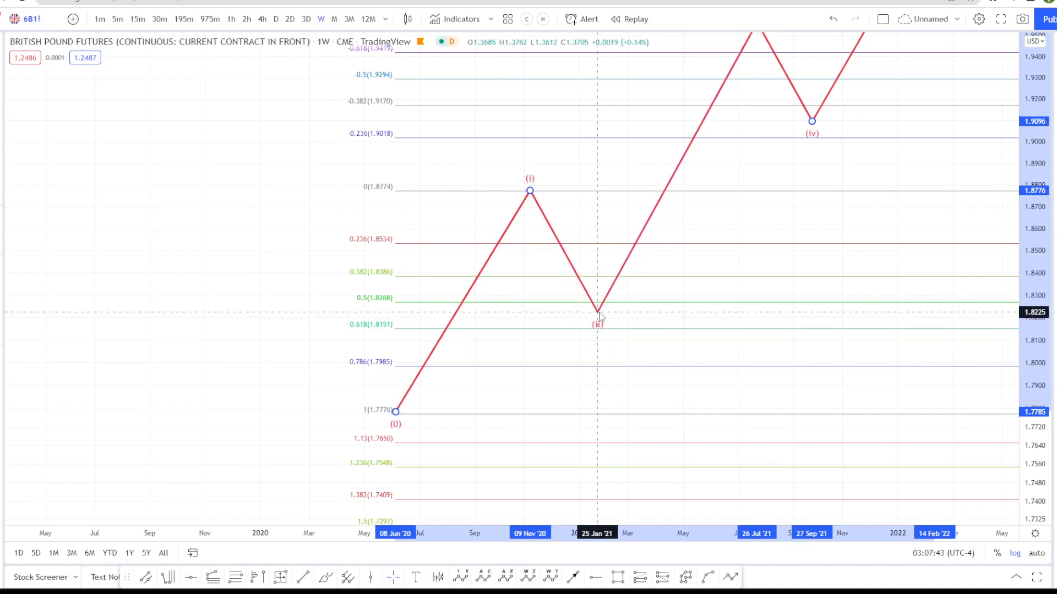
{"action": "left_click_drag", "start_coordinate": [598, 316], "coordinate": [598, 283]}
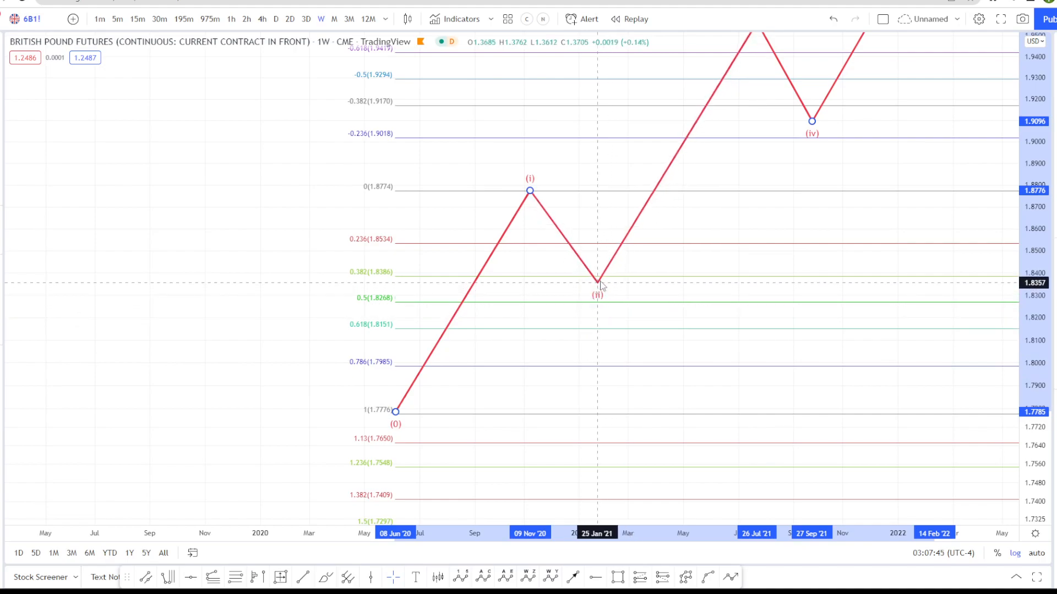
{"action": "left_click_drag", "start_coordinate": [599, 282], "coordinate": [602, 281]}
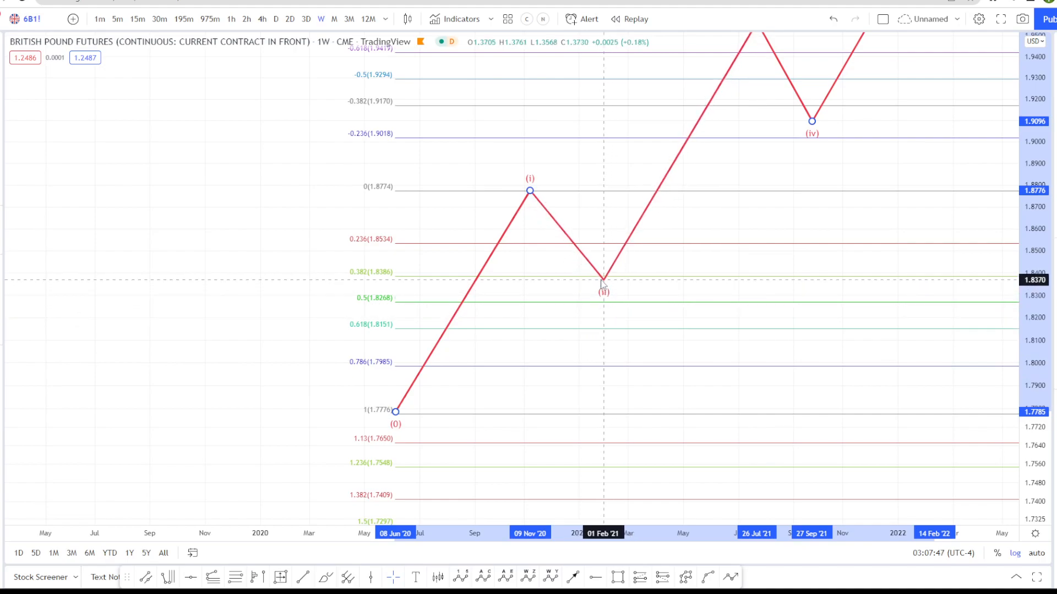
{"action": "left_click_drag", "start_coordinate": [603, 280], "coordinate": [614, 378]}
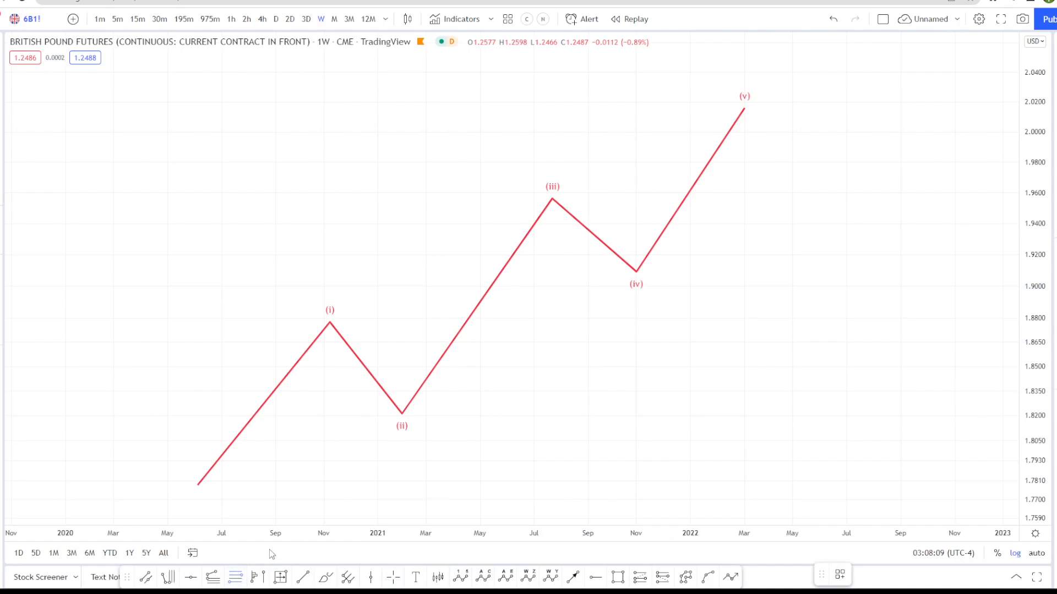
{"action": "mouse_move", "coordinate": [288, 353]}
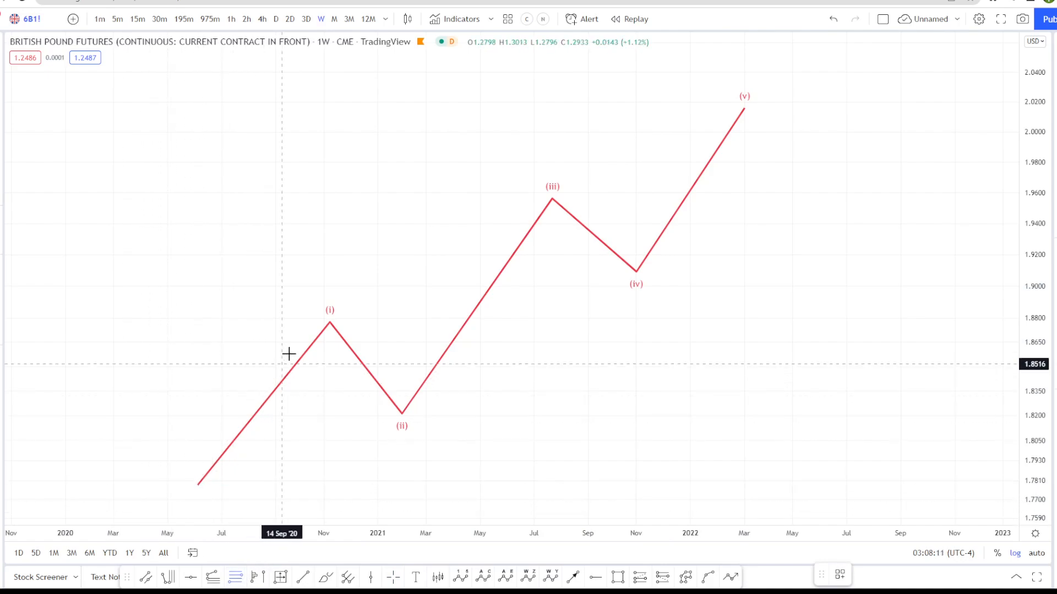
{"action": "mouse_move", "coordinate": [622, 298]}
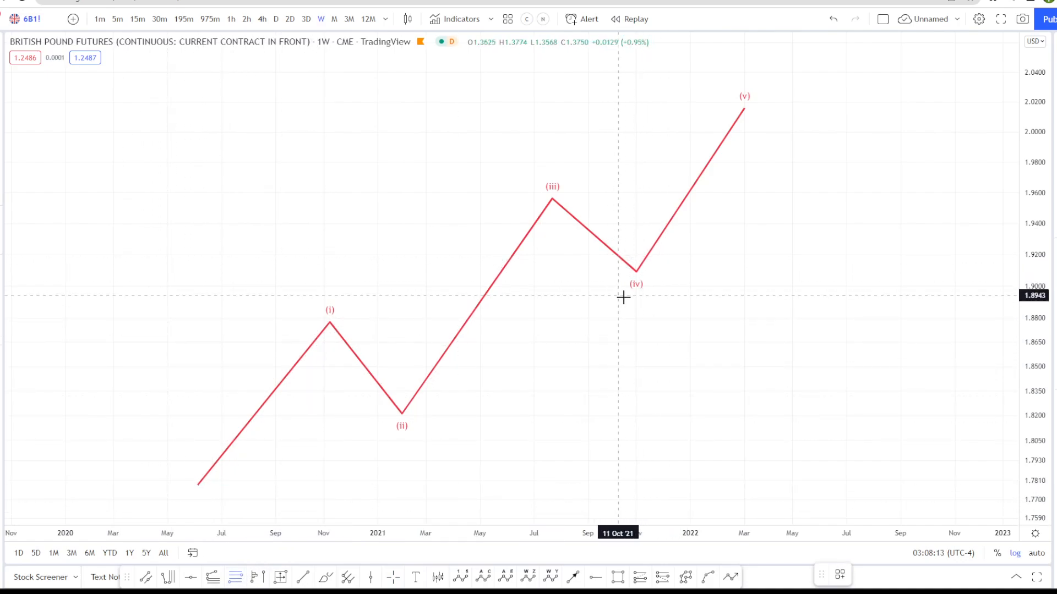
{"action": "mouse_move", "coordinate": [646, 273]}
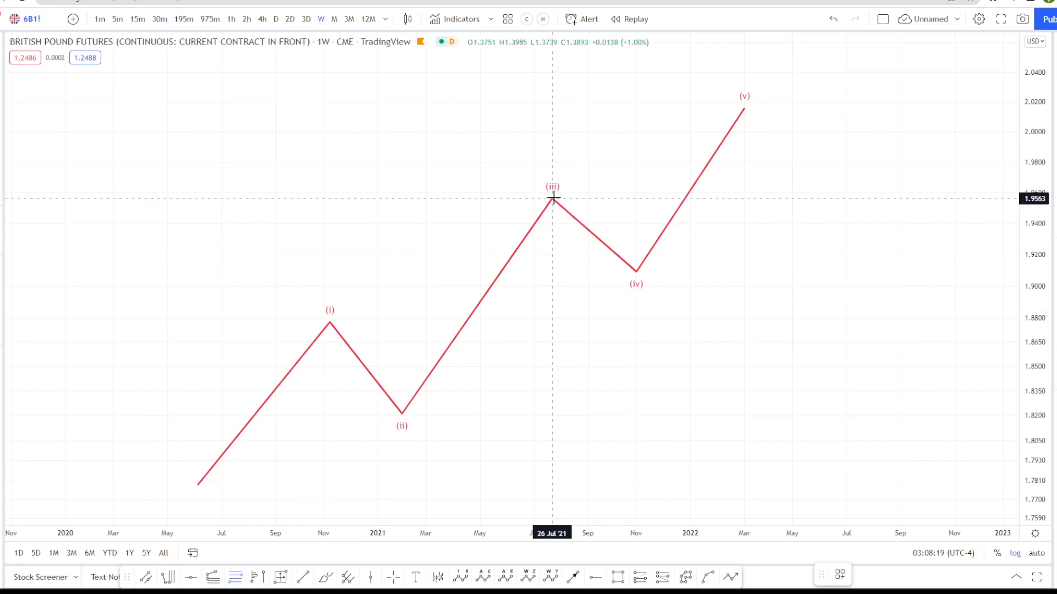
{"action": "mouse_move", "coordinate": [565, 209]}
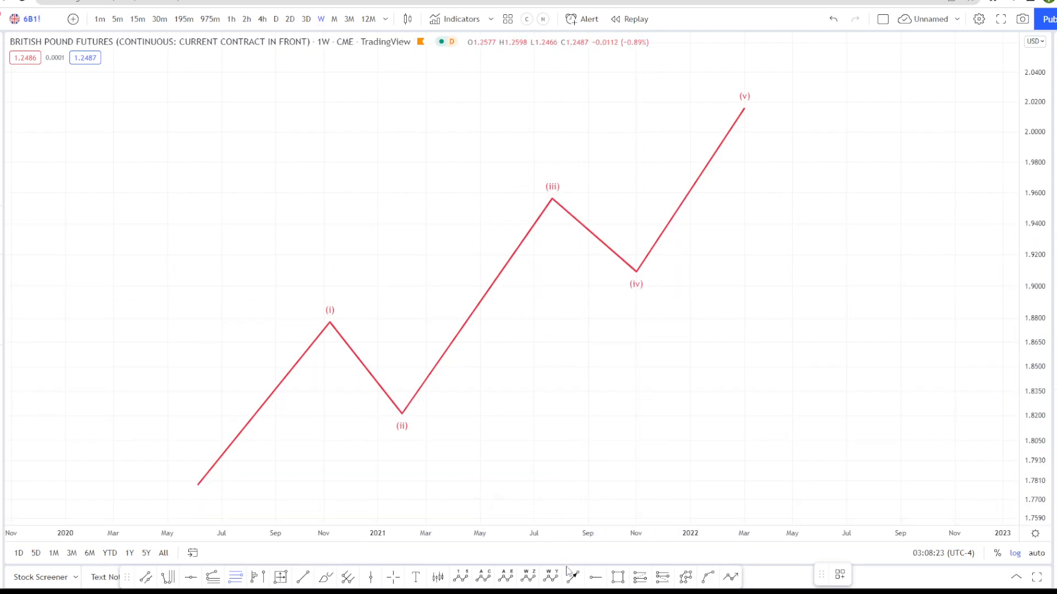
{"action": "left_click_drag", "start_coordinate": [546, 187], "coordinate": [731, 440]}
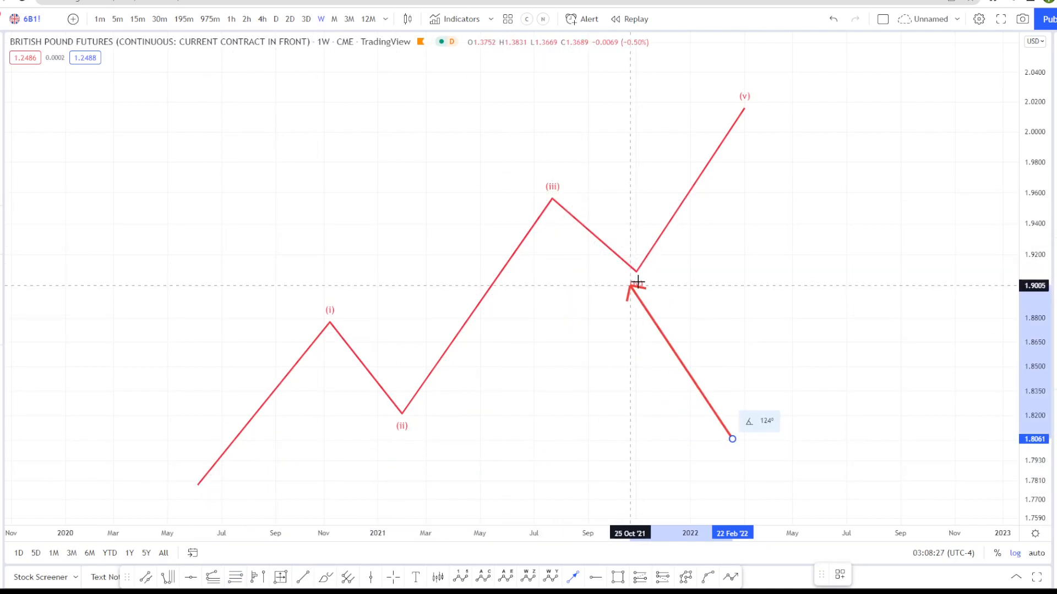
{"action": "left_click_drag", "start_coordinate": [634, 290], "coordinate": [404, 407]}
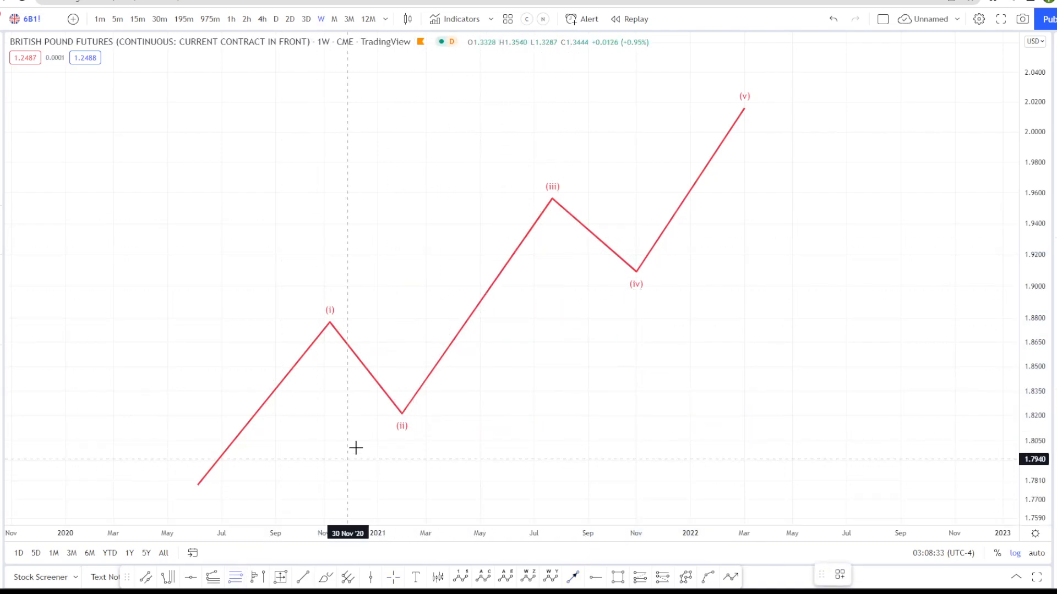
{"action": "mouse_move", "coordinate": [403, 410]}
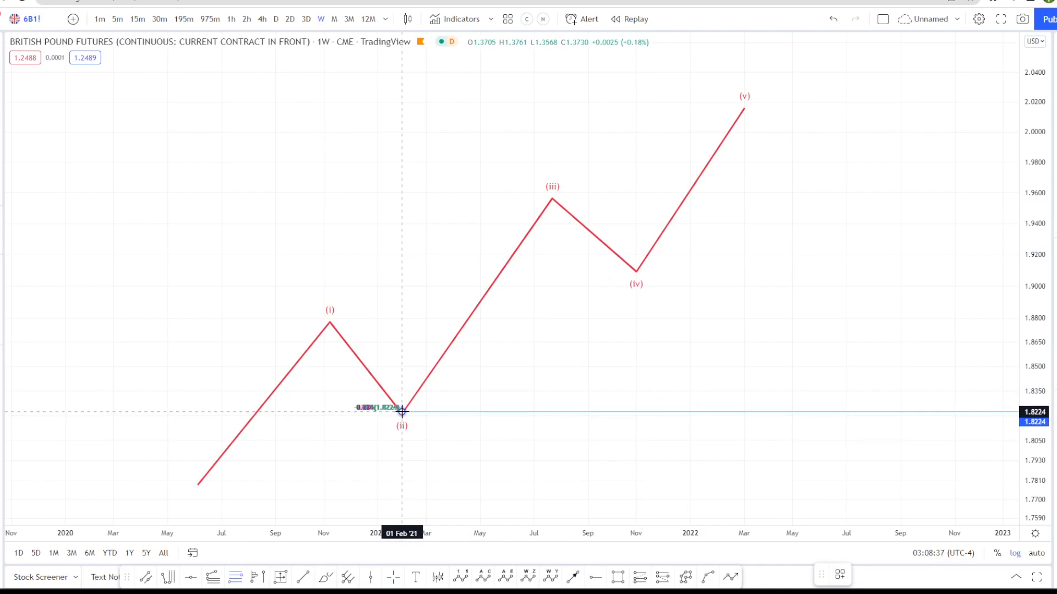
- Measure wave (iii) with a retracement and place the wave (iv) low on the 0.5 level after testing 0.382
{"action": "left_click_drag", "start_coordinate": [402, 410], "coordinate": [547, 200]}
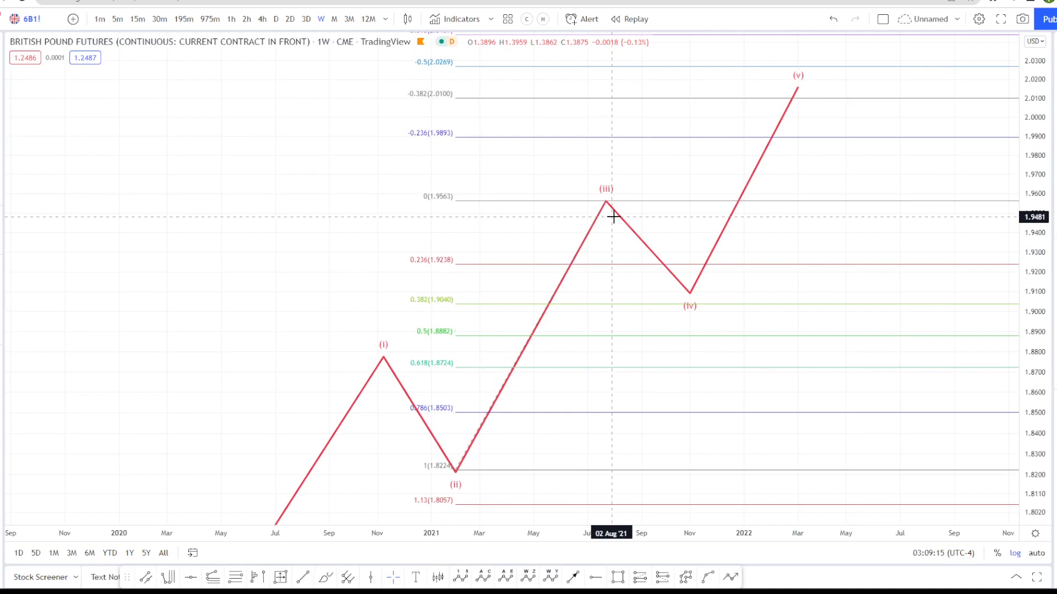
{"action": "mouse_move", "coordinate": [652, 258]}
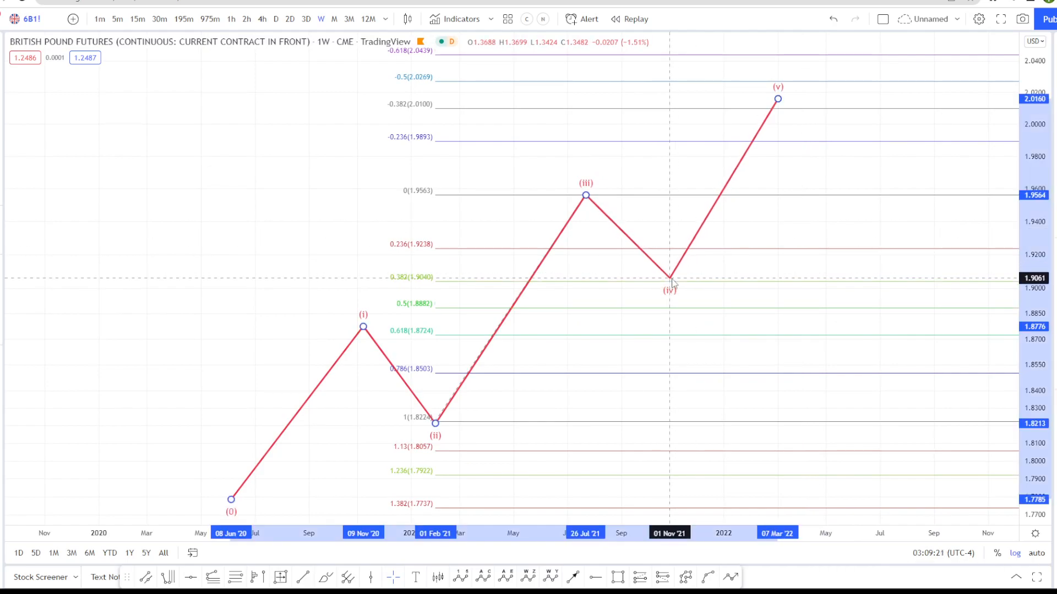
{"action": "left_click_drag", "start_coordinate": [670, 279], "coordinate": [670, 310]}
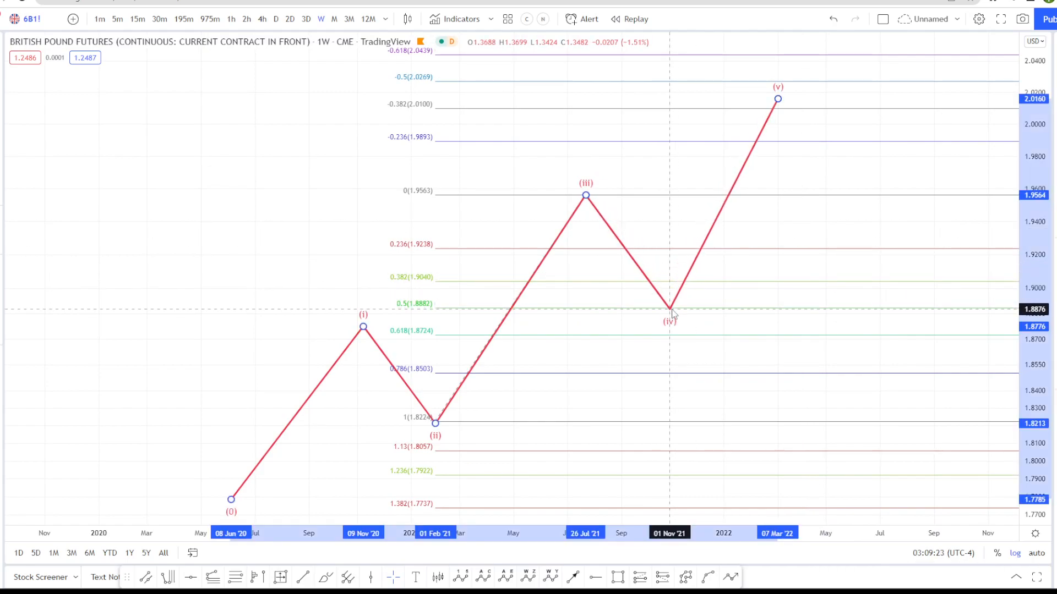
{"action": "left_click", "coordinate": [671, 311]}
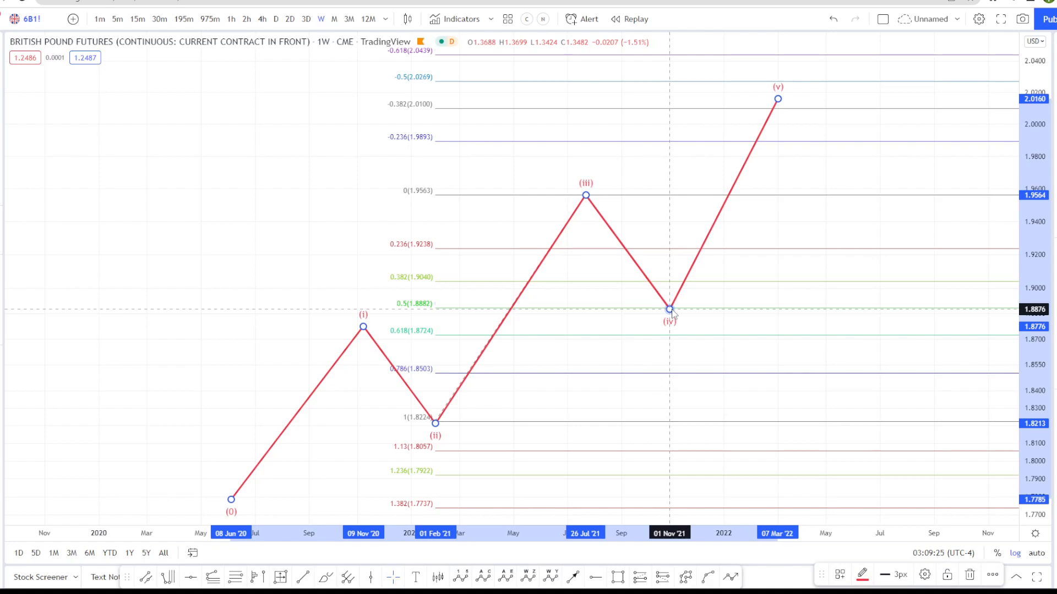
{"action": "left_click_drag", "start_coordinate": [670, 310], "coordinate": [651, 278]}
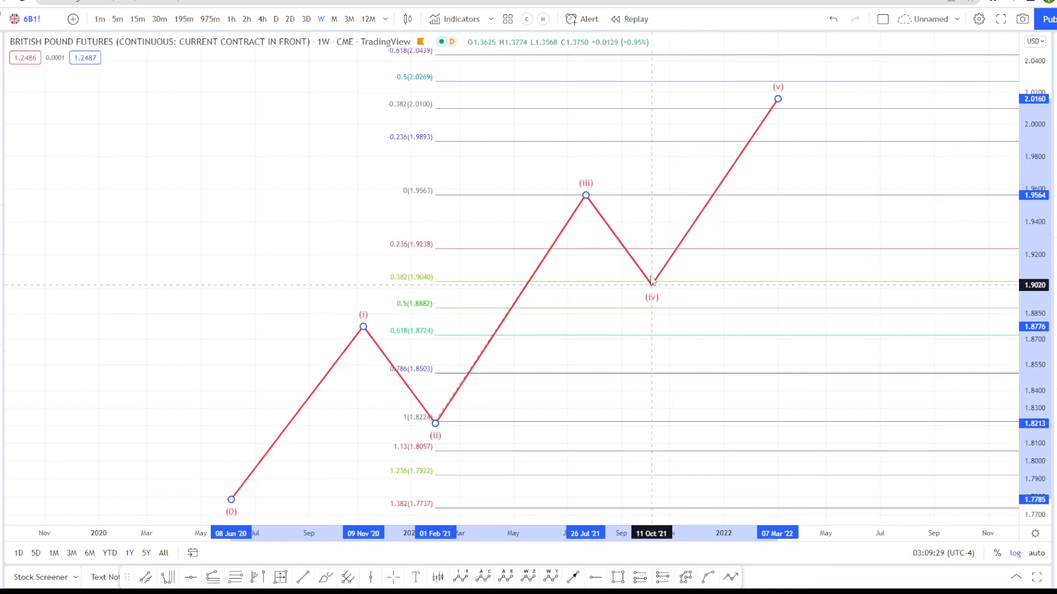
{"action": "left_click_drag", "start_coordinate": [651, 280], "coordinate": [659, 279]}
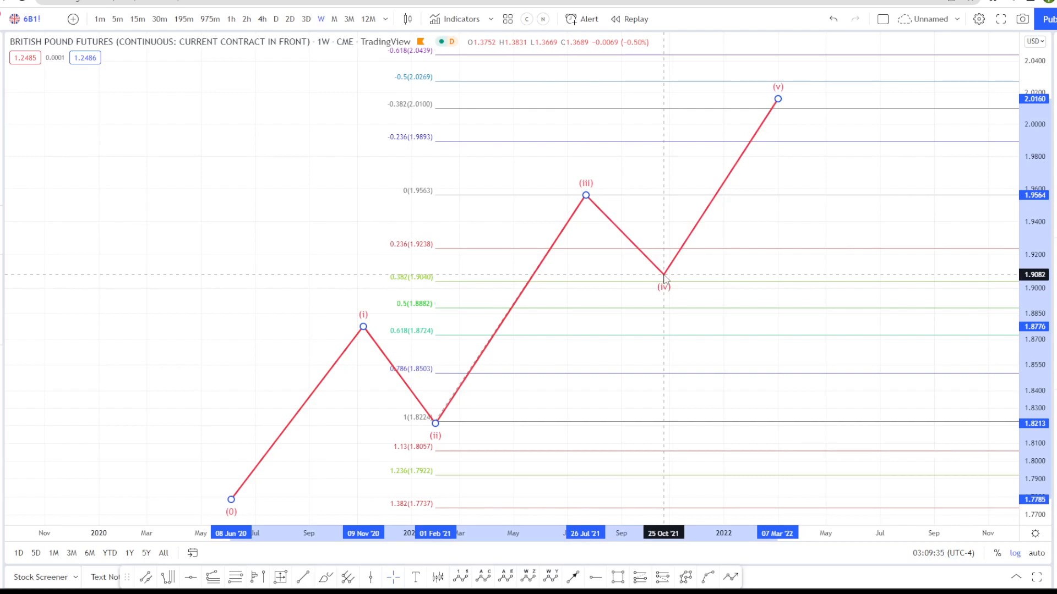
{"action": "left_click_drag", "start_coordinate": [663, 277], "coordinate": [669, 312]}
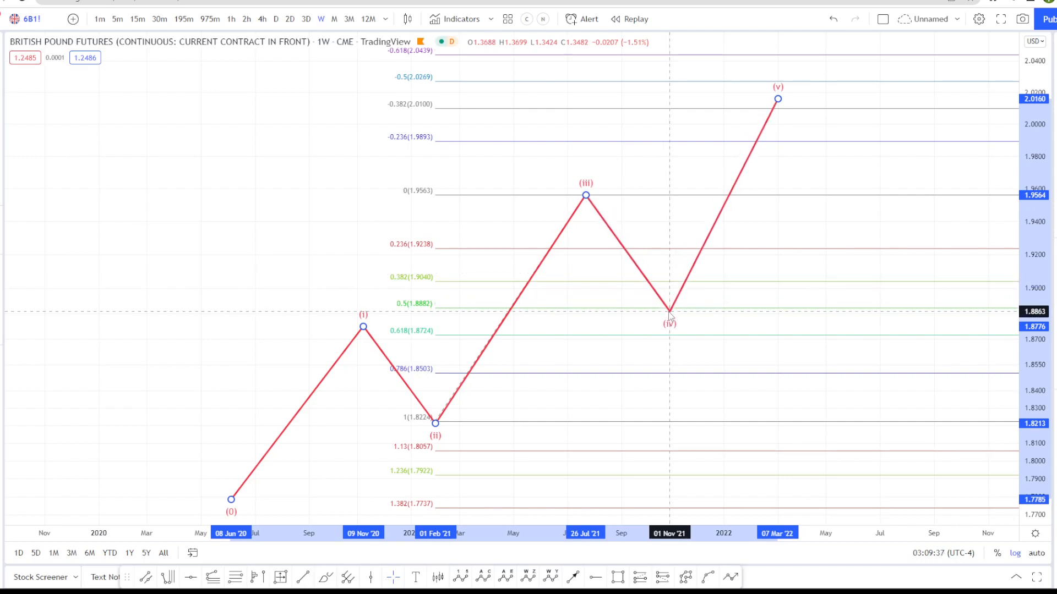
- Pull wave (v) down level with wave (iii)'s high, then extend it back above
{"action": "left_click_drag", "start_coordinate": [778, 100], "coordinate": [761, 163]}
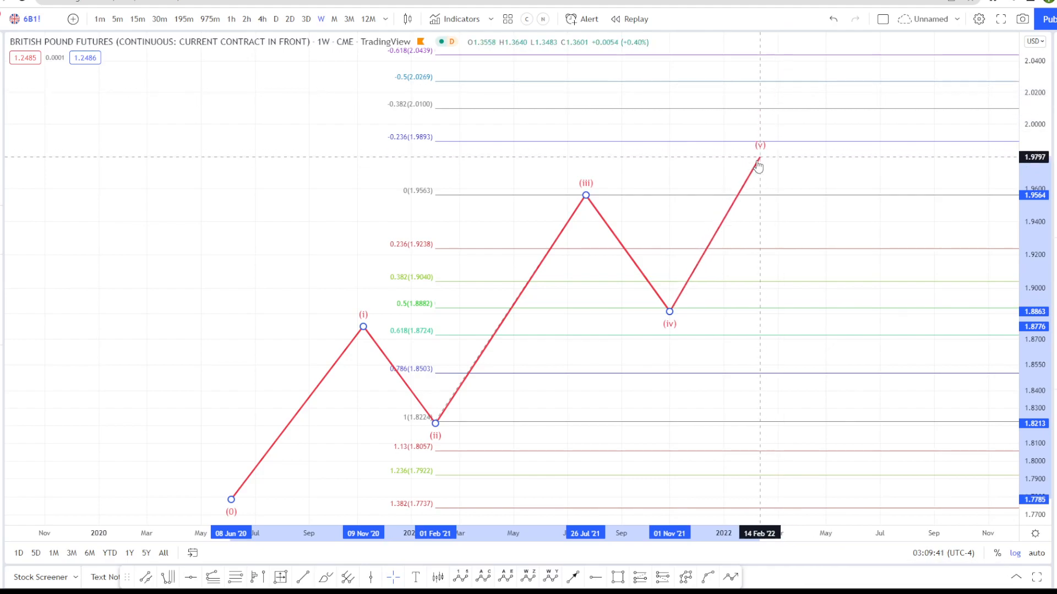
{"action": "left_click_drag", "start_coordinate": [759, 165], "coordinate": [730, 196]}
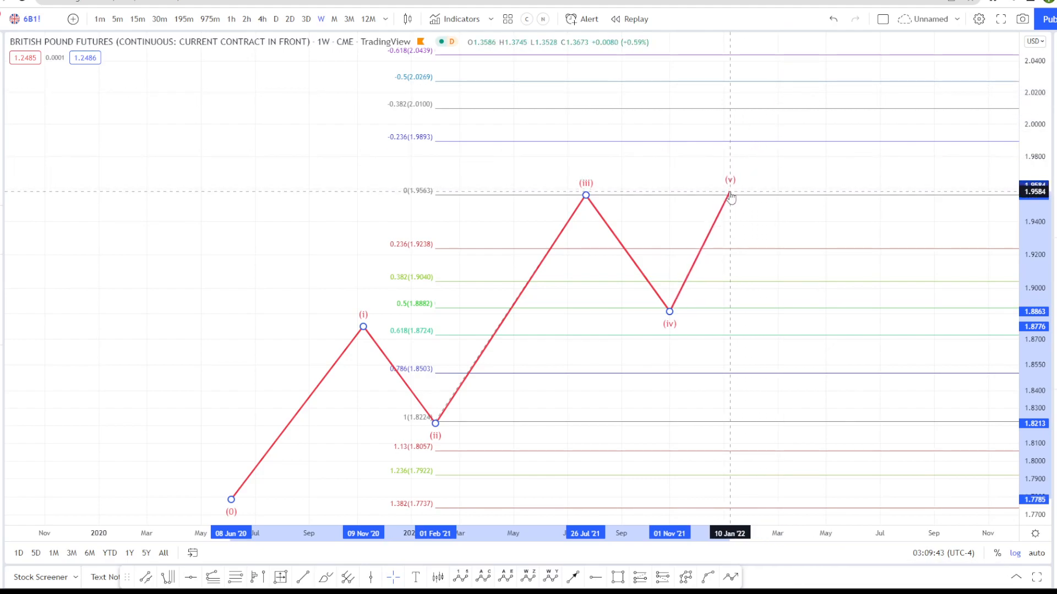
{"action": "left_click_drag", "start_coordinate": [731, 196], "coordinate": [795, 74]}
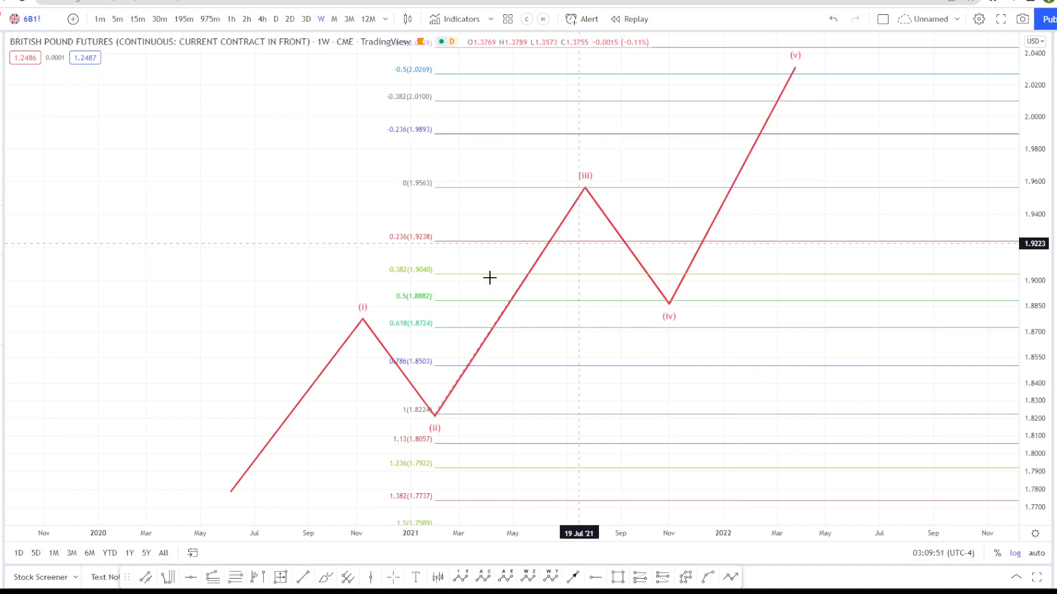
{"action": "mouse_move", "coordinate": [653, 271]}
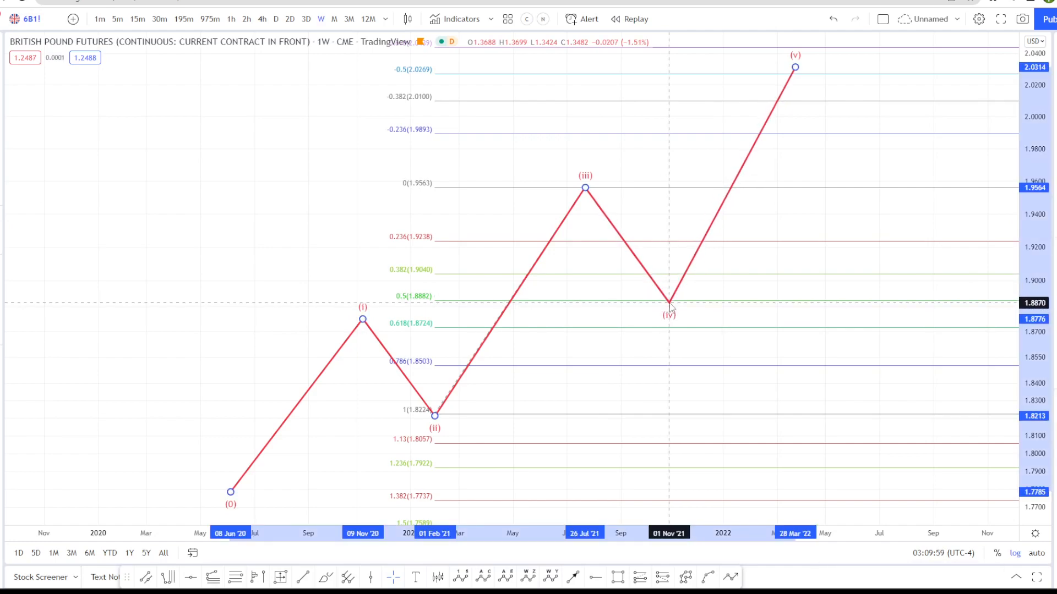
{"action": "left_click_drag", "start_coordinate": [669, 301], "coordinate": [663, 263]}
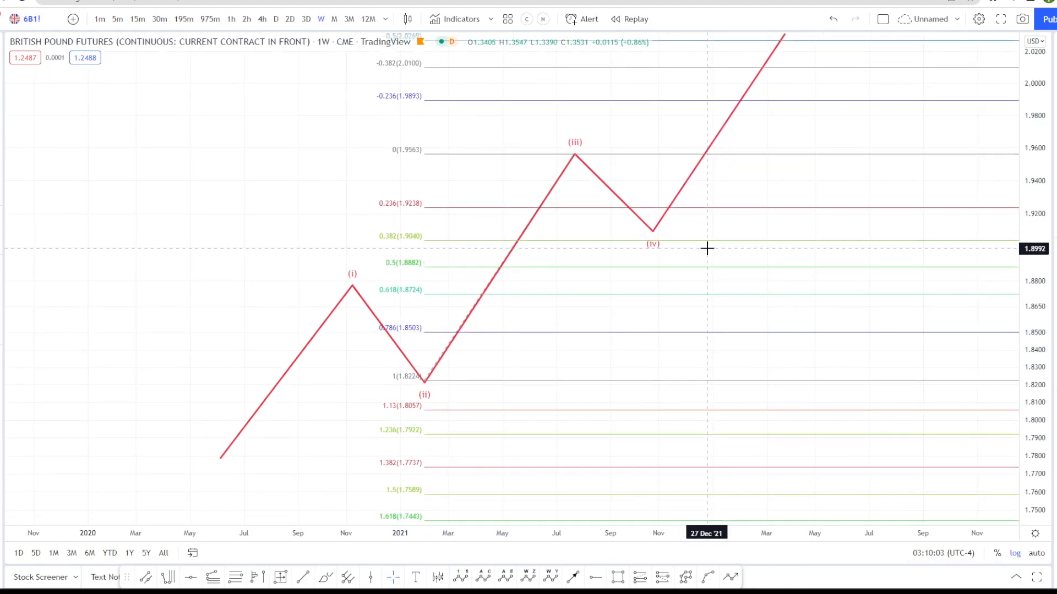
{"action": "mouse_move", "coordinate": [741, 428]}
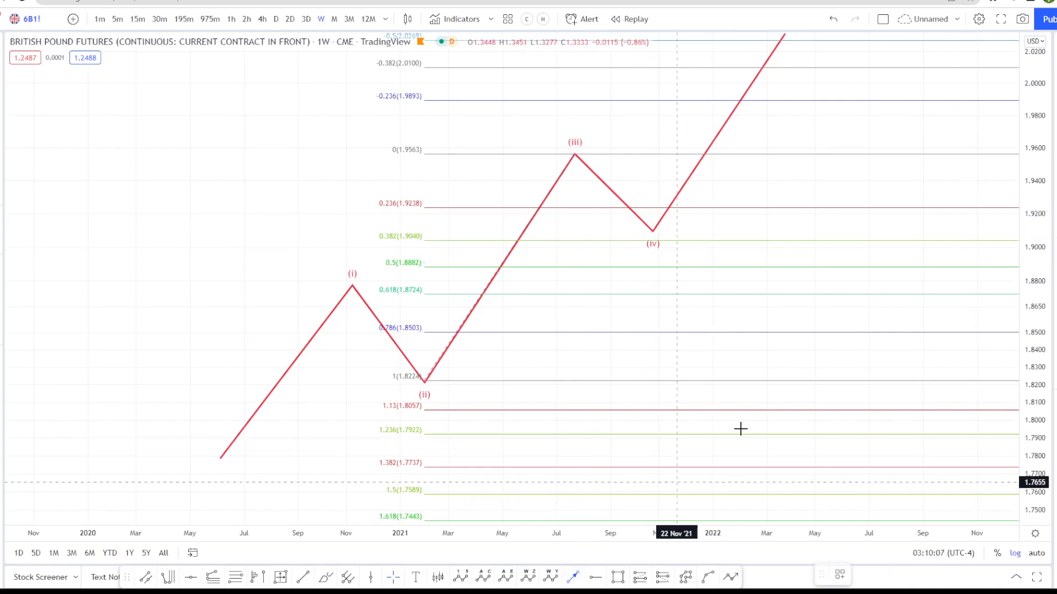
{"action": "left_click_drag", "start_coordinate": [604, 187], "coordinate": [809, 384]}
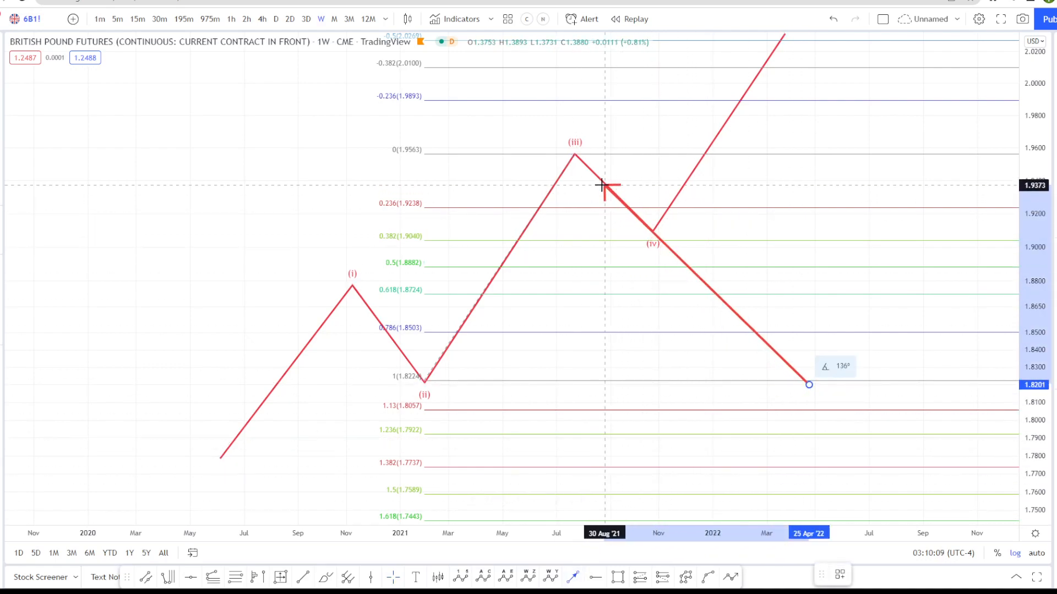
{"action": "left_click_drag", "start_coordinate": [604, 185], "coordinate": [425, 400]}
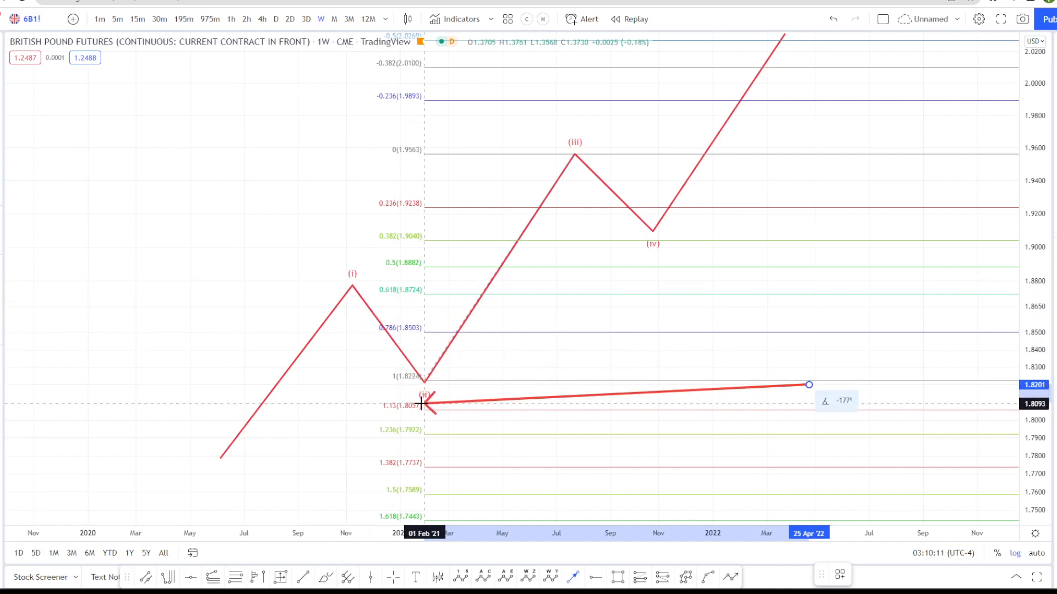
{"action": "left_click_drag", "start_coordinate": [423, 404], "coordinate": [640, 222]}
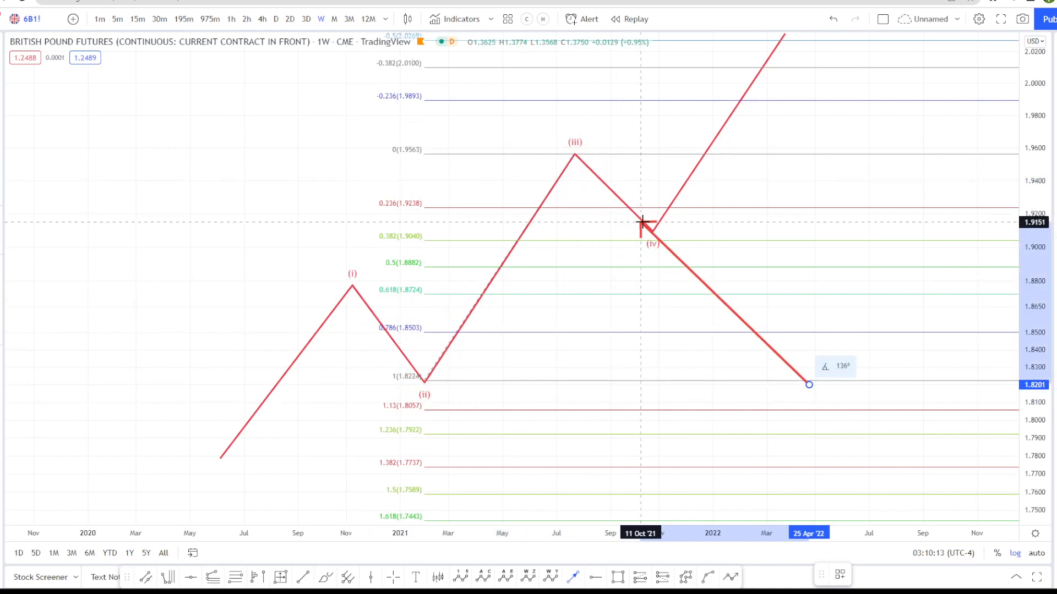
{"action": "left_click_drag", "start_coordinate": [641, 222], "coordinate": [597, 152]}
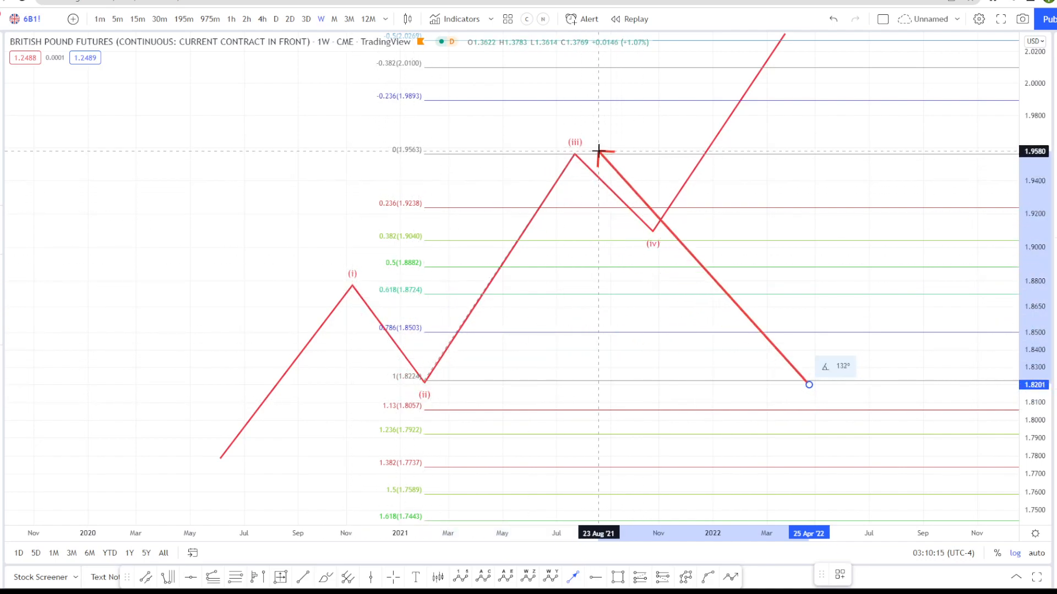
{"action": "left_click_drag", "start_coordinate": [597, 151], "coordinate": [664, 236]}
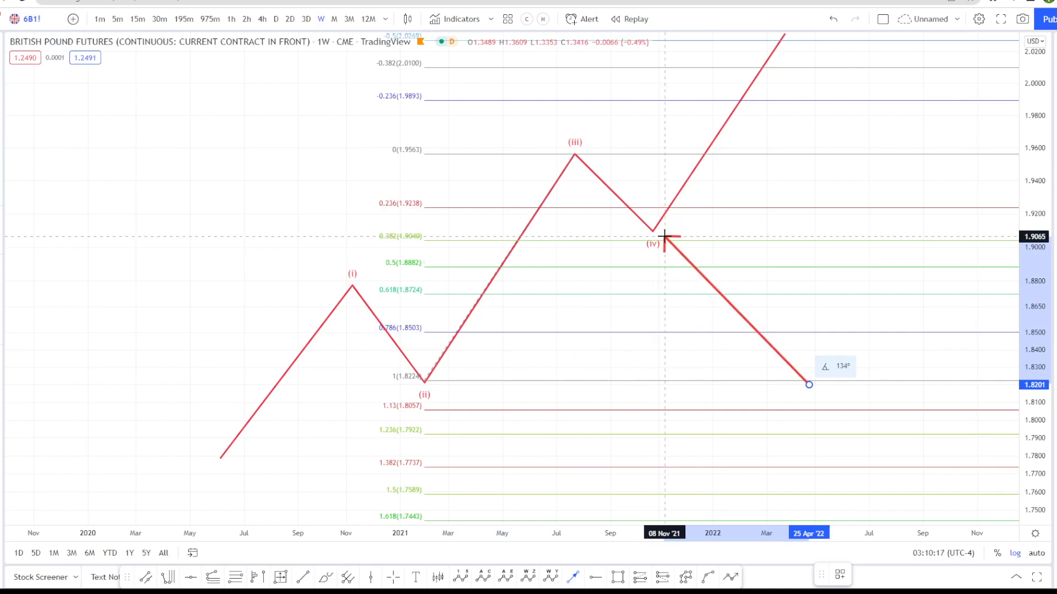
{"action": "left_click_drag", "start_coordinate": [664, 237], "coordinate": [651, 272]}
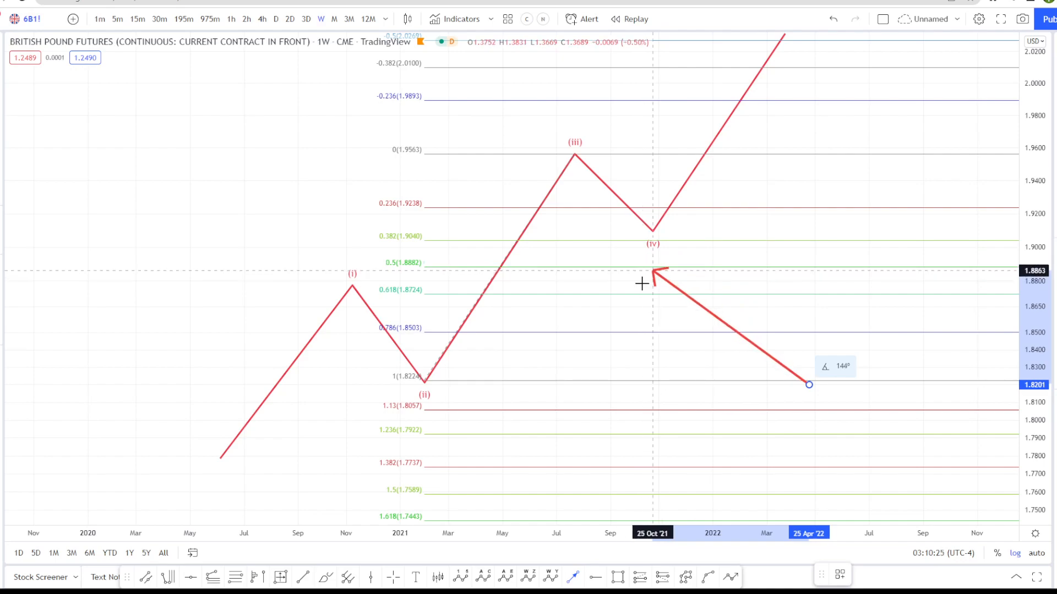
{"action": "left_click_drag", "start_coordinate": [651, 273], "coordinate": [437, 411]}
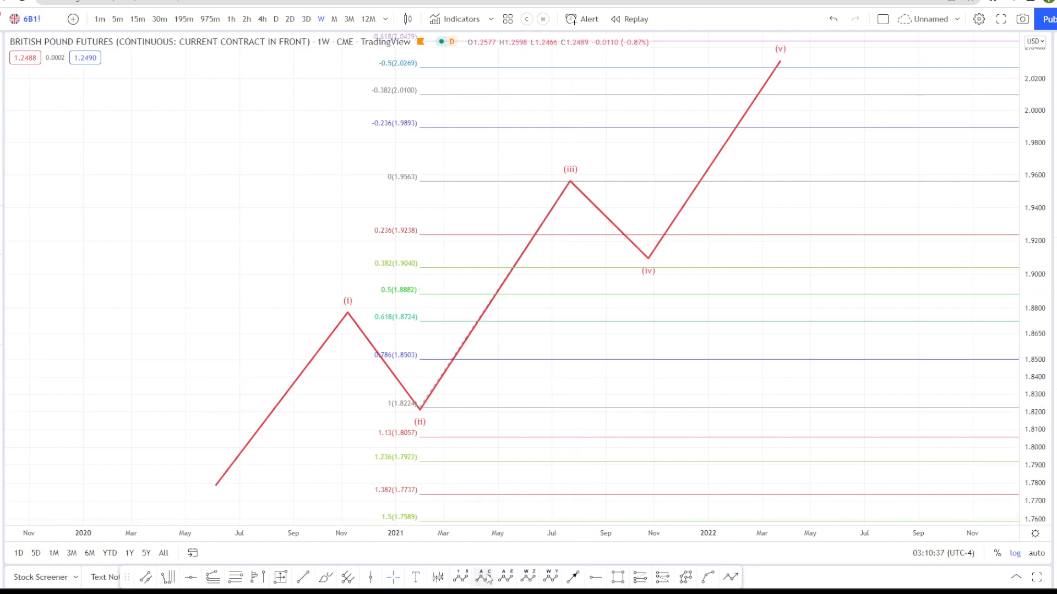
{"action": "mouse_move", "coordinate": [245, 477]}
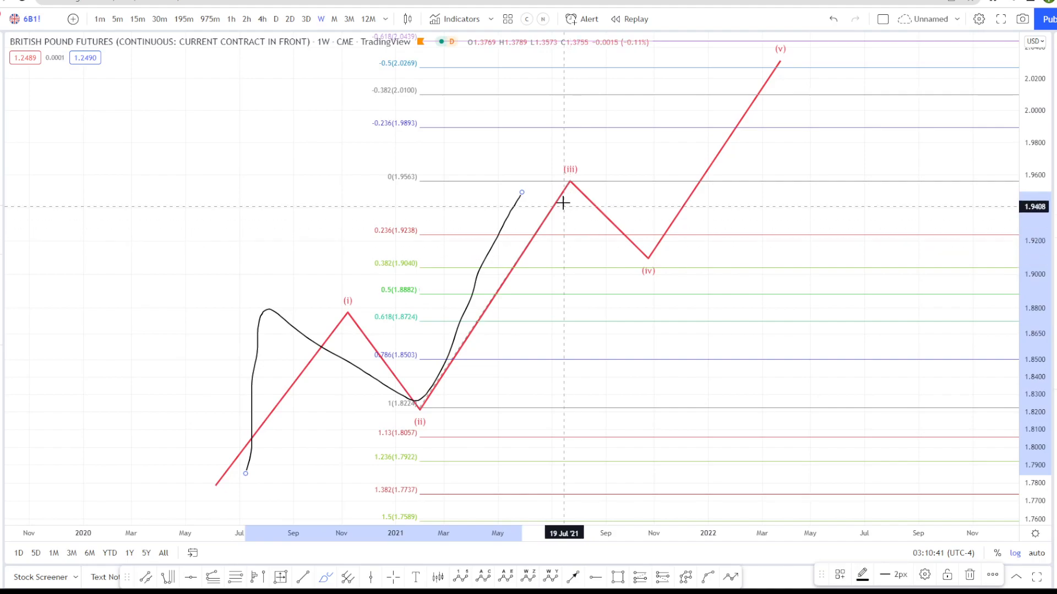
- Brush a freehand price path from near wave (0) through (i)–(ii) toward wave (iii)
{"action": "left_click_drag", "start_coordinate": [562, 203], "coordinate": [718, 370]}
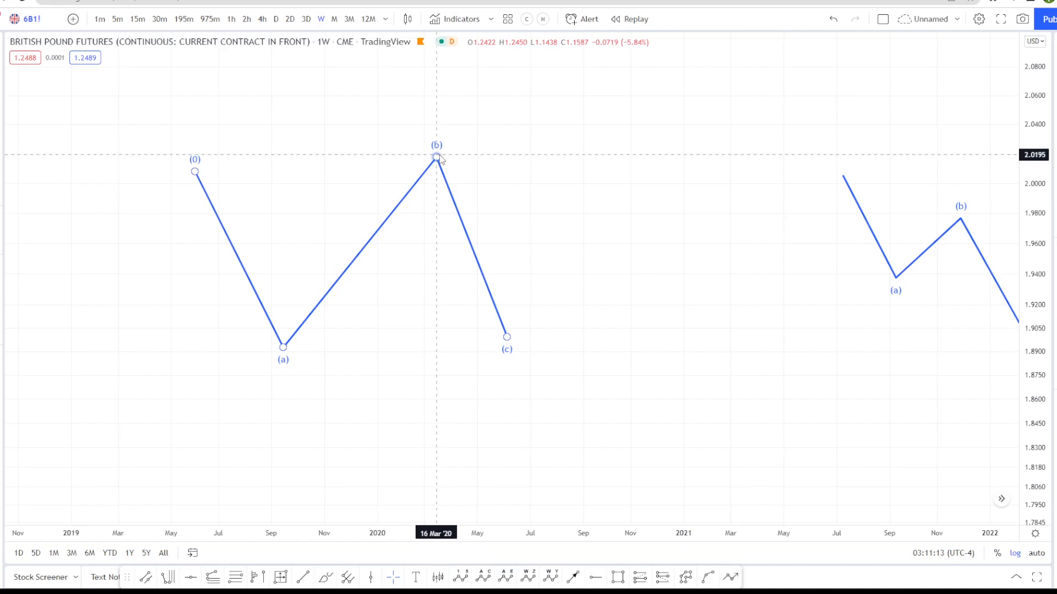
- Lift the correction's wave (b) peak above the (0) start near 2.05 and frame the pattern
{"action": "left_click_drag", "start_coordinate": [437, 158], "coordinate": [425, 111]}
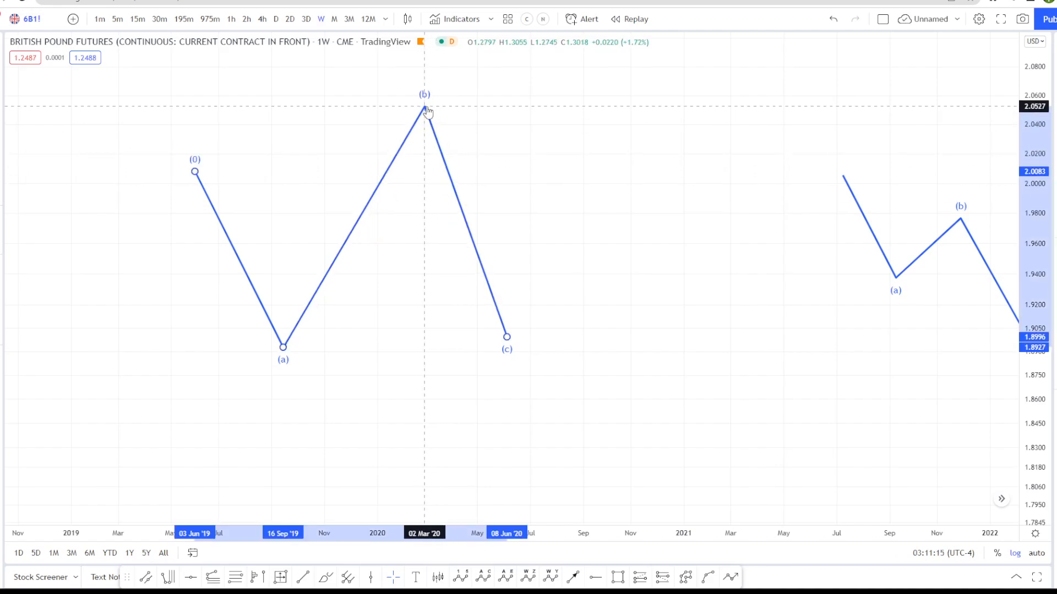
{"action": "left_click_drag", "start_coordinate": [507, 337], "coordinate": [554, 346]}
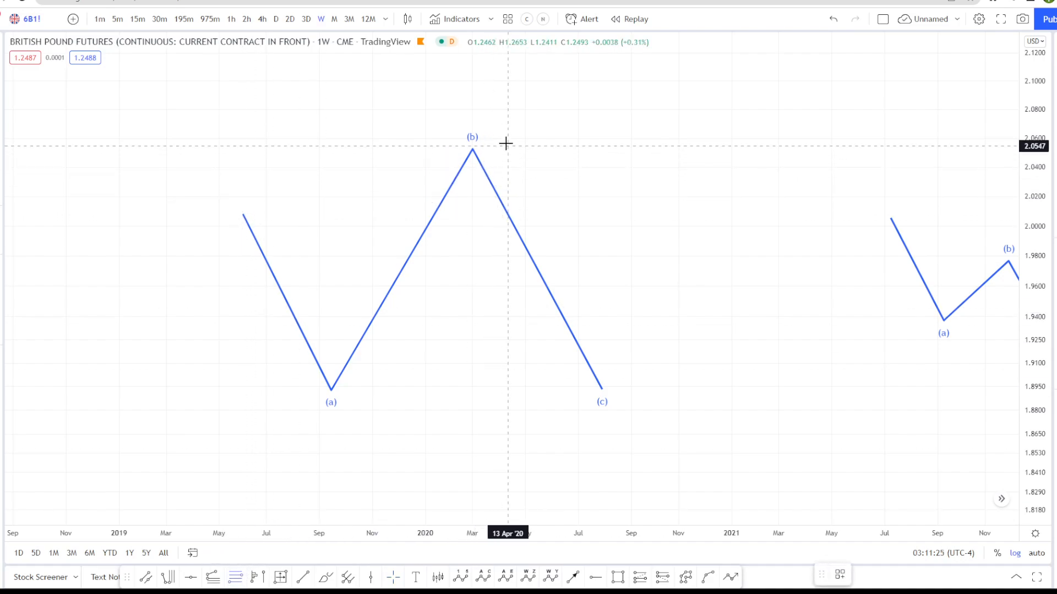
{"action": "mouse_move", "coordinate": [424, 142]}
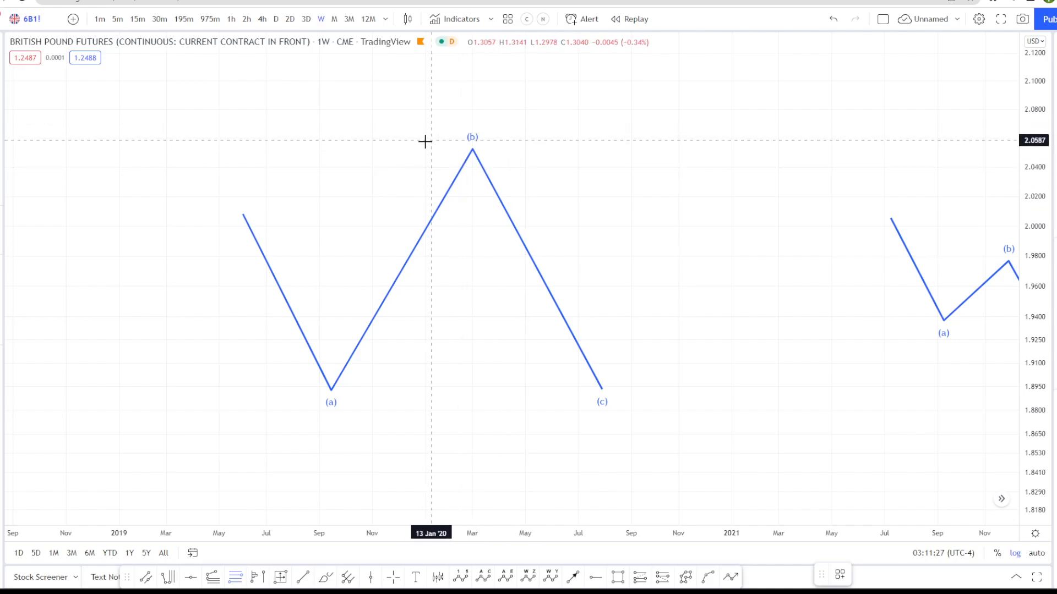
{"action": "mouse_move", "coordinate": [244, 213]}
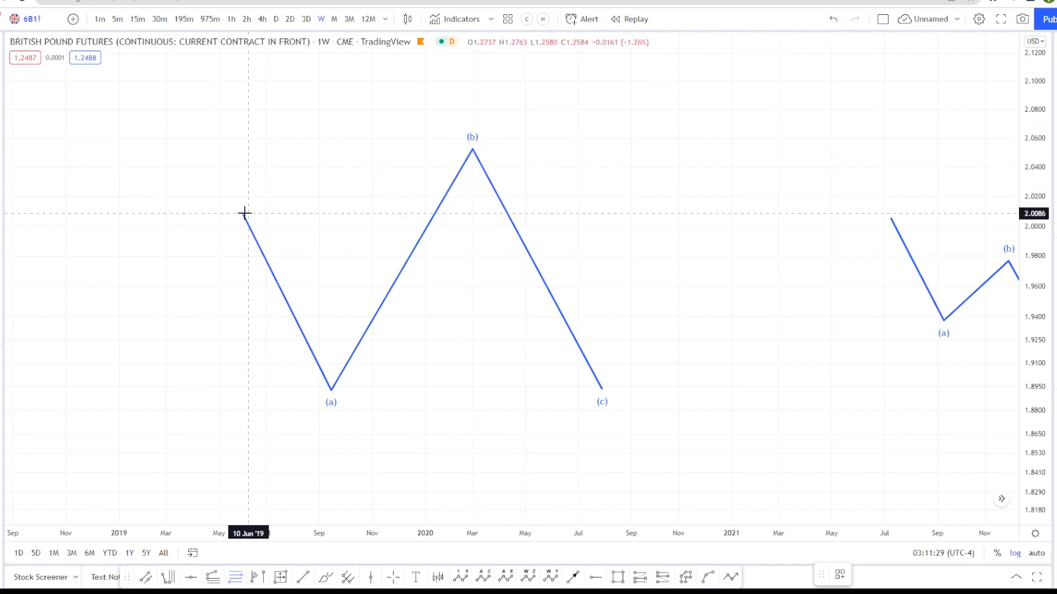
{"action": "mouse_move", "coordinate": [245, 210]}
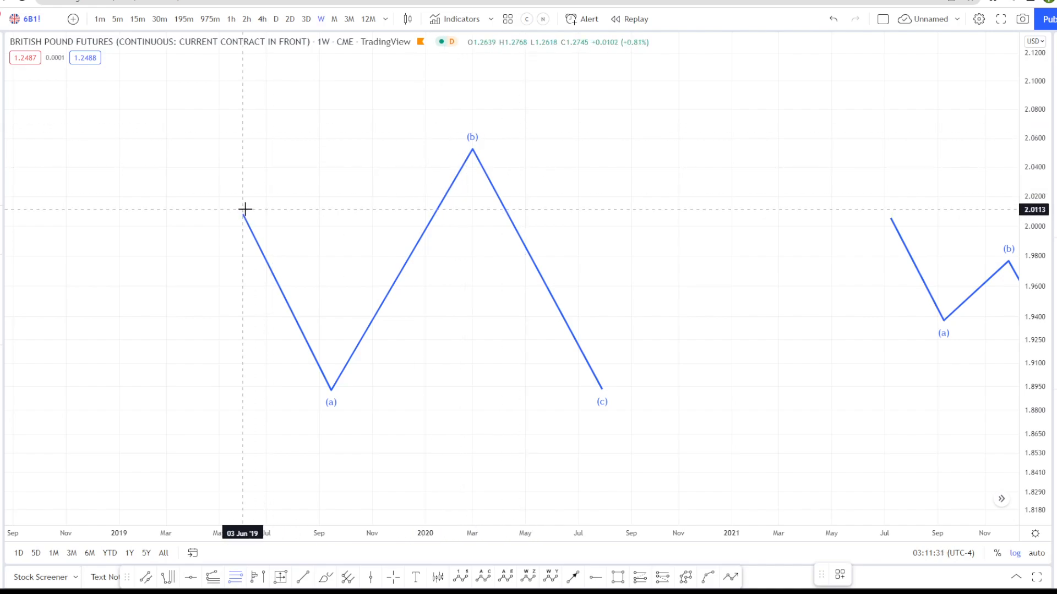
- Draw a Fib Retracement from wave (0) down to the wave (a) low and check wave (b) against 1.236–1.382
{"action": "left_click_drag", "start_coordinate": [242, 209], "coordinate": [302, 371]}
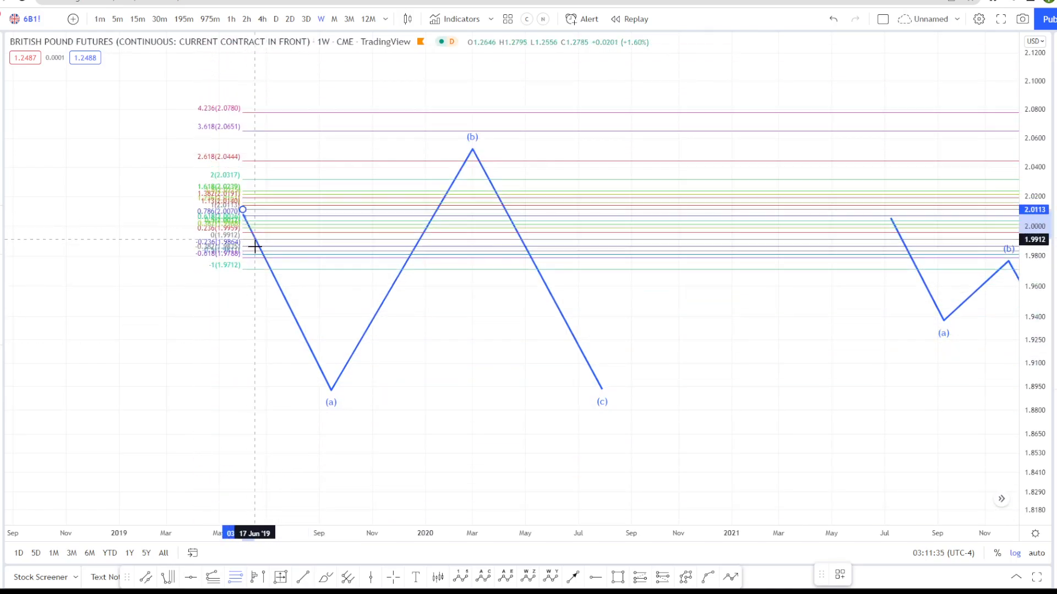
{"action": "left_click_drag", "start_coordinate": [242, 210], "coordinate": [329, 390]}
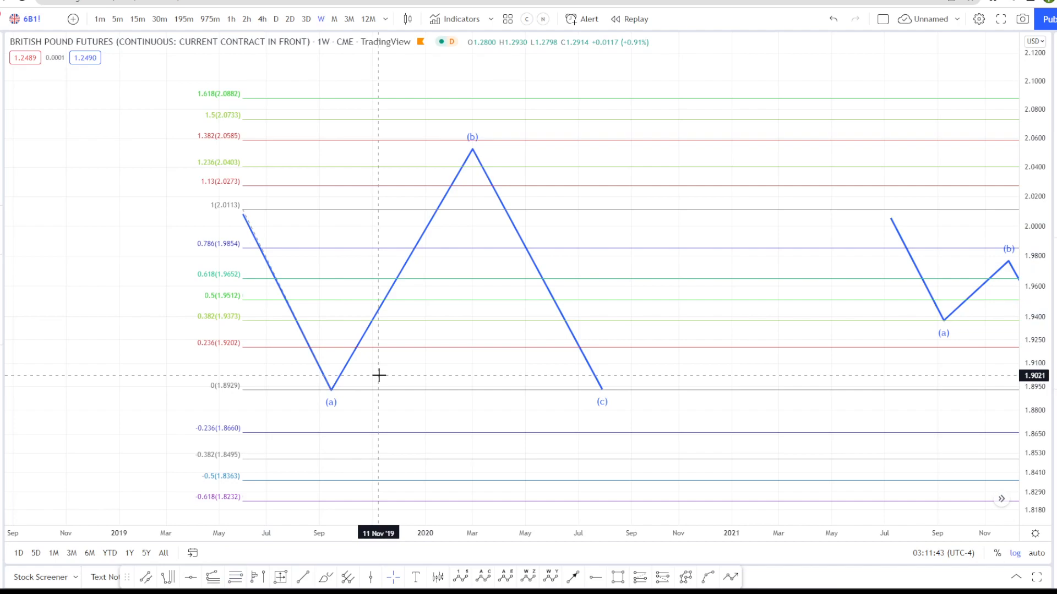
{"action": "mouse_move", "coordinate": [461, 153]}
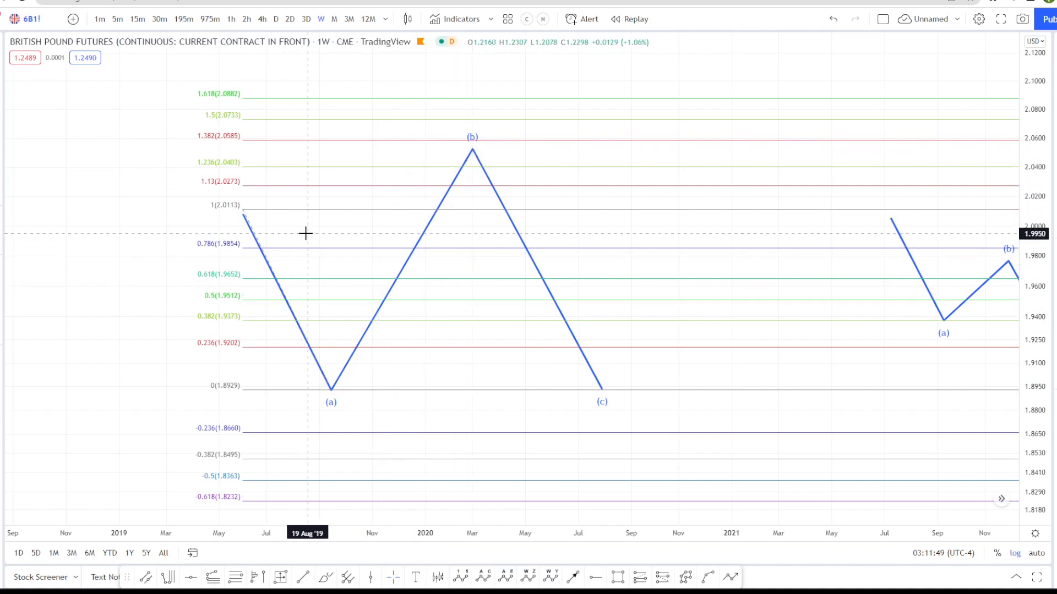
{"action": "mouse_move", "coordinate": [241, 209]}
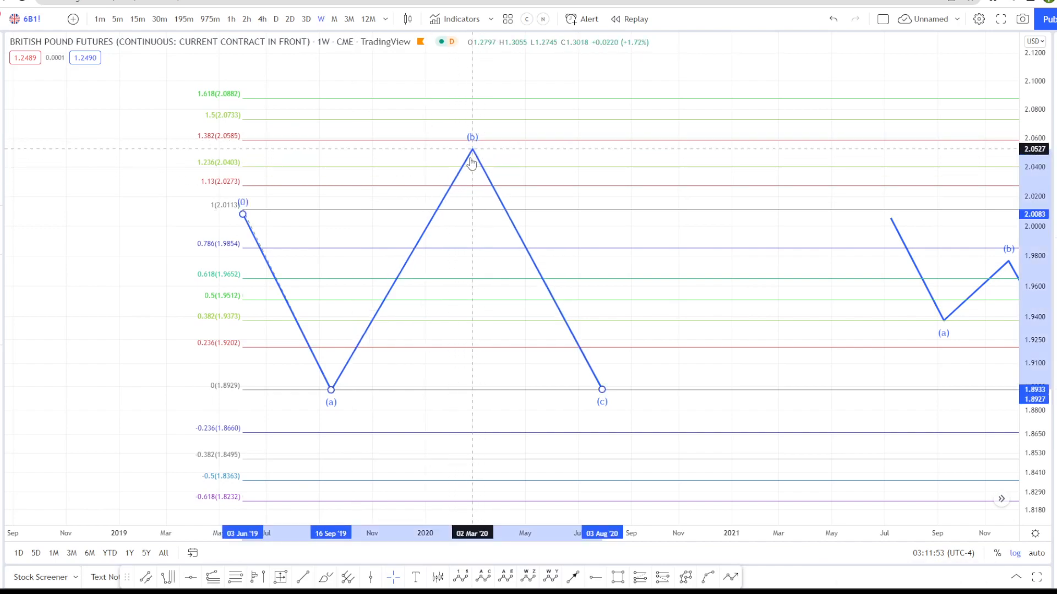
{"action": "left_click_drag", "start_coordinate": [473, 152], "coordinate": [484, 162]}
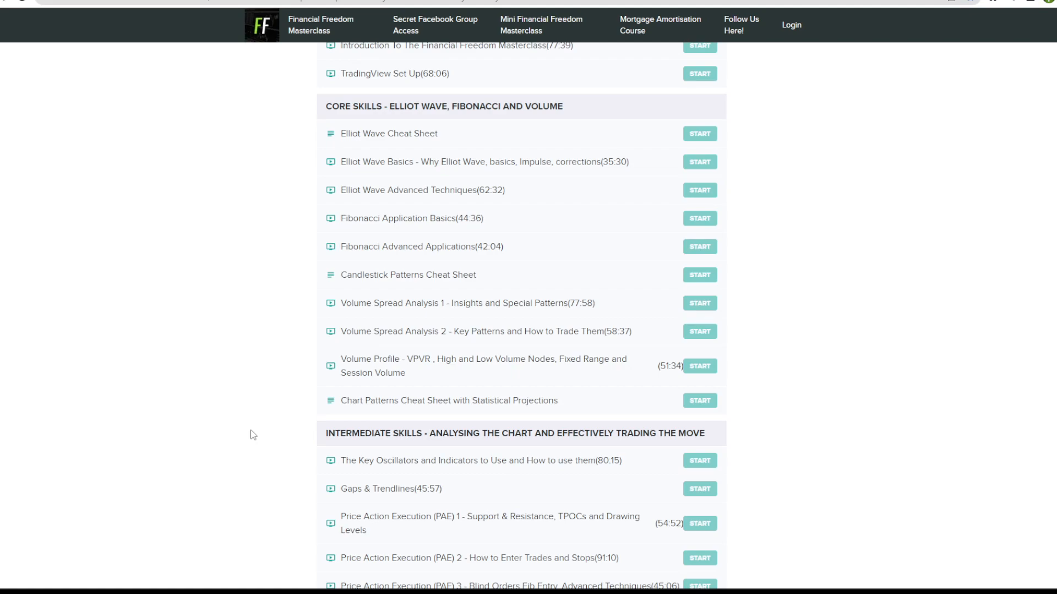
- Scroll down the Masterclass course curriculum through the advanced and bonus modules
{"action": "scroll", "scroll_direction": "down", "scroll_amount": 3}
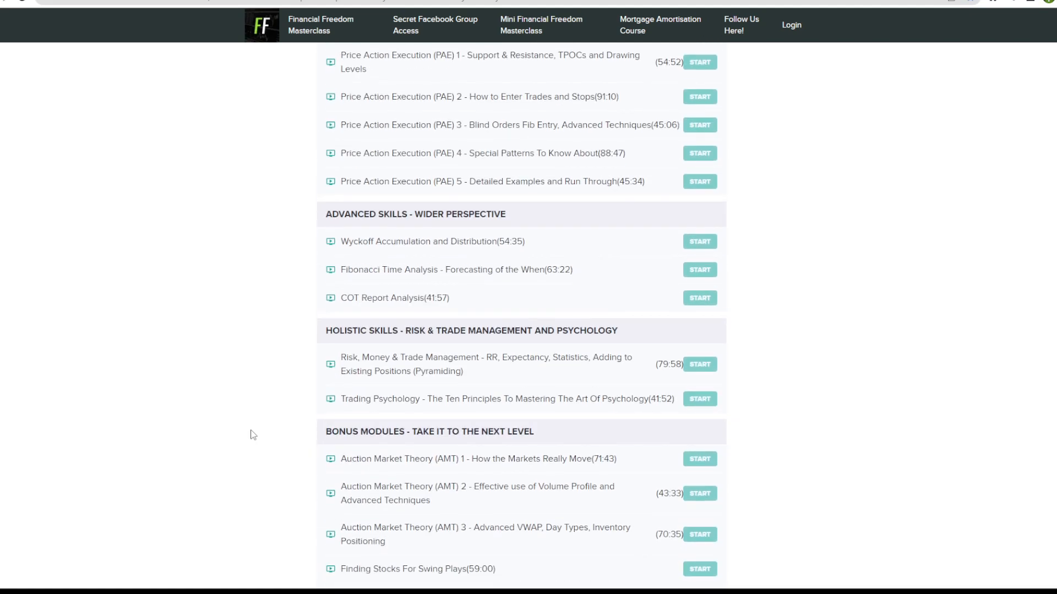
{"action": "scroll", "scroll_direction": "down", "scroll_amount": 3}
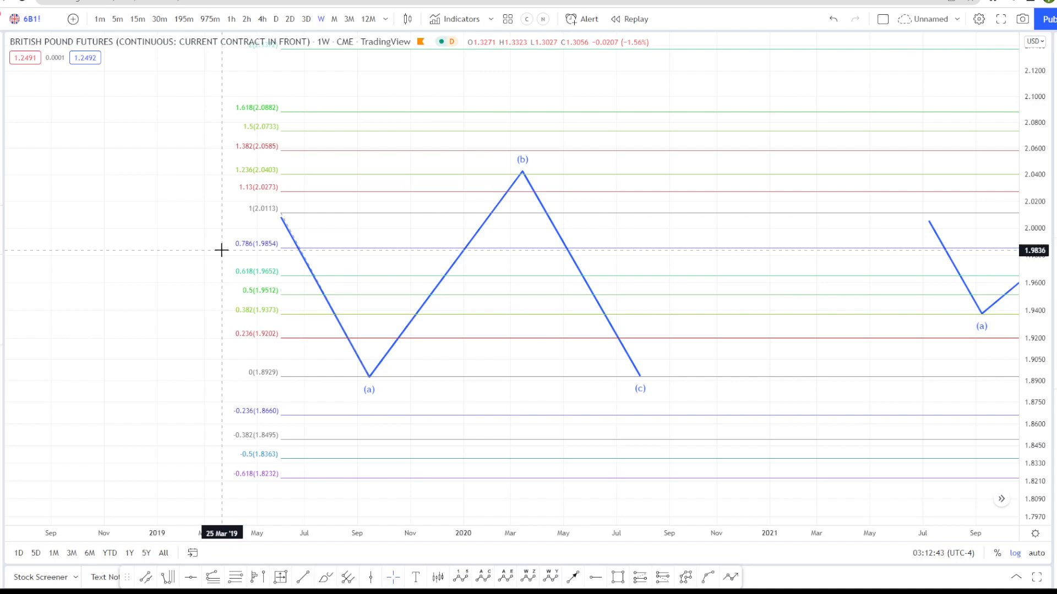
{"action": "mouse_move", "coordinate": [527, 156]}
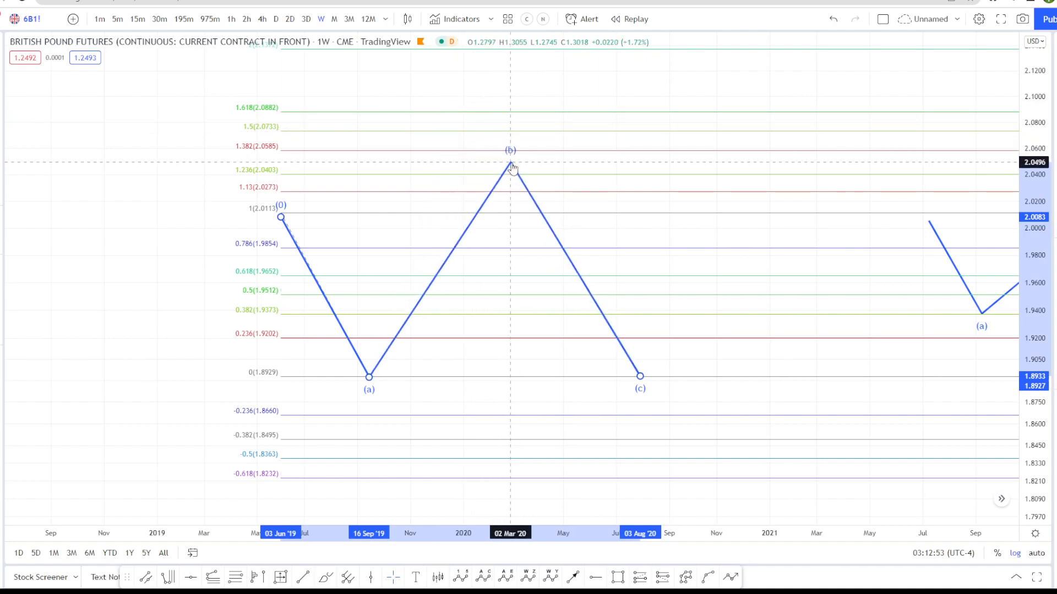
- Test wave (b) at the 1.5, 1.13, 2, 1.618 and 1.382 extensions, then push wave (c) below wave (a) near 1.865
{"action": "left_click_drag", "start_coordinate": [509, 165], "coordinate": [505, 142]}
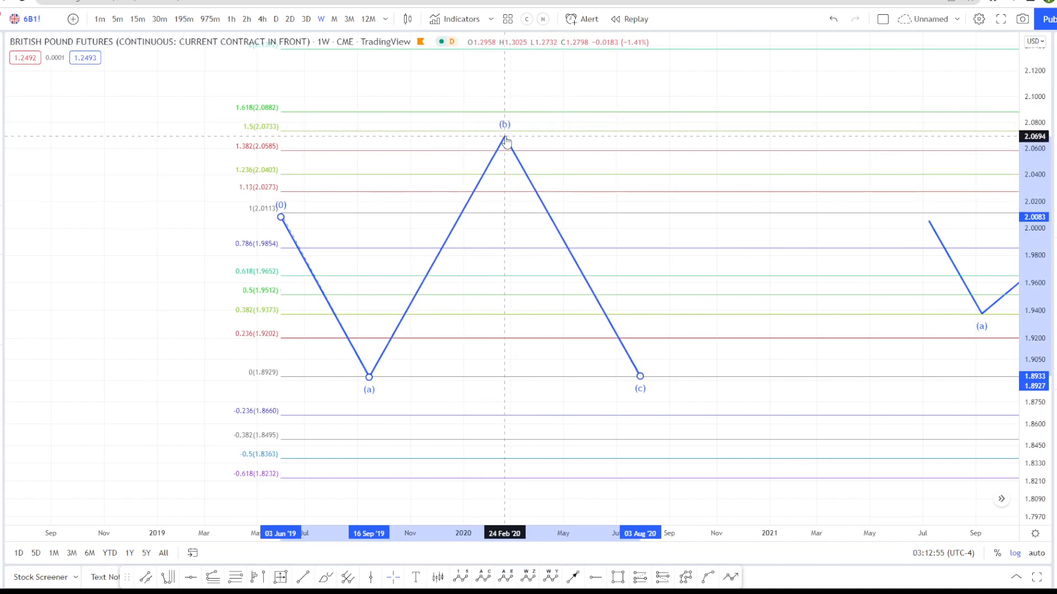
{"action": "left_click_drag", "start_coordinate": [505, 142], "coordinate": [522, 187]}
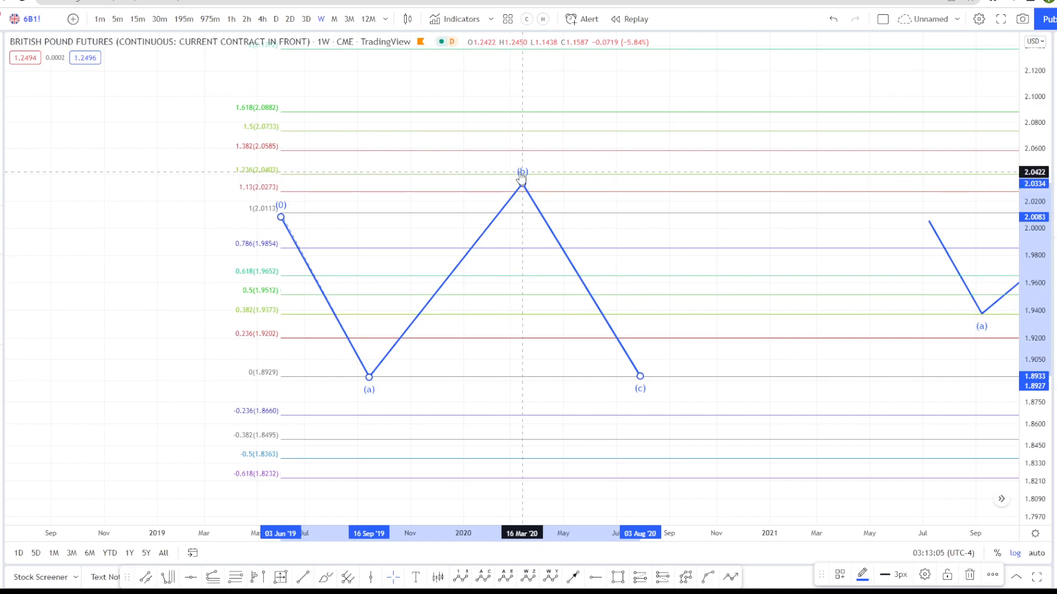
{"action": "left_click_drag", "start_coordinate": [522, 187], "coordinate": [504, 114]}
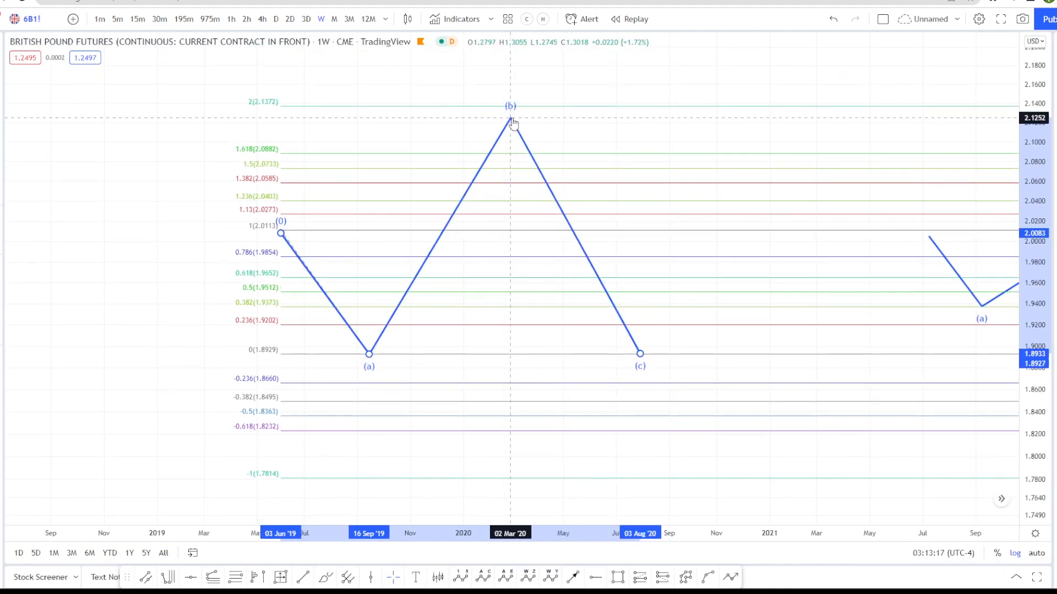
{"action": "left_click_drag", "start_coordinate": [509, 122], "coordinate": [522, 156]}
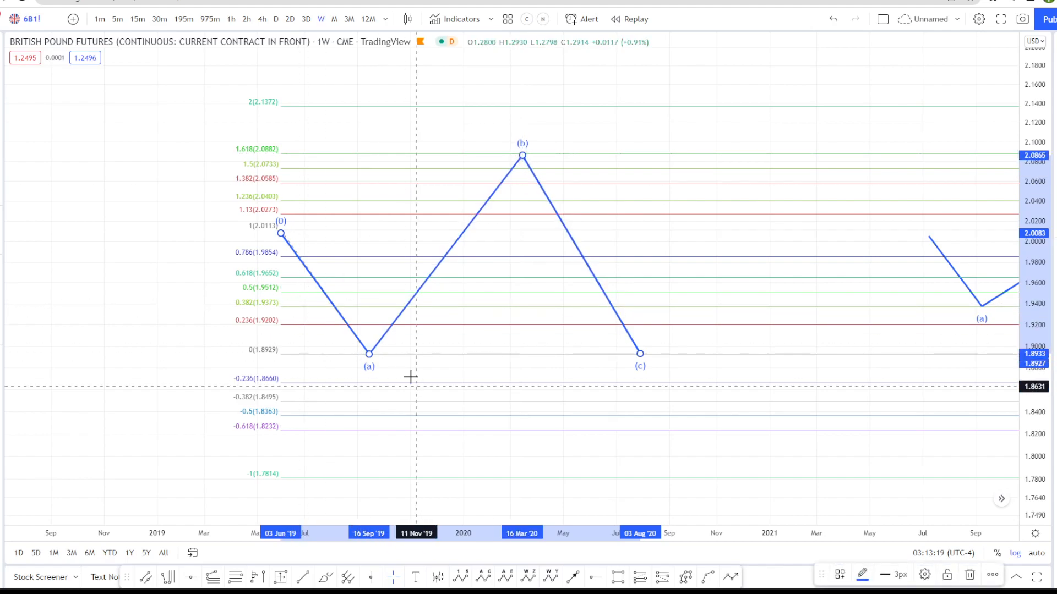
{"action": "mouse_move", "coordinate": [546, 158]}
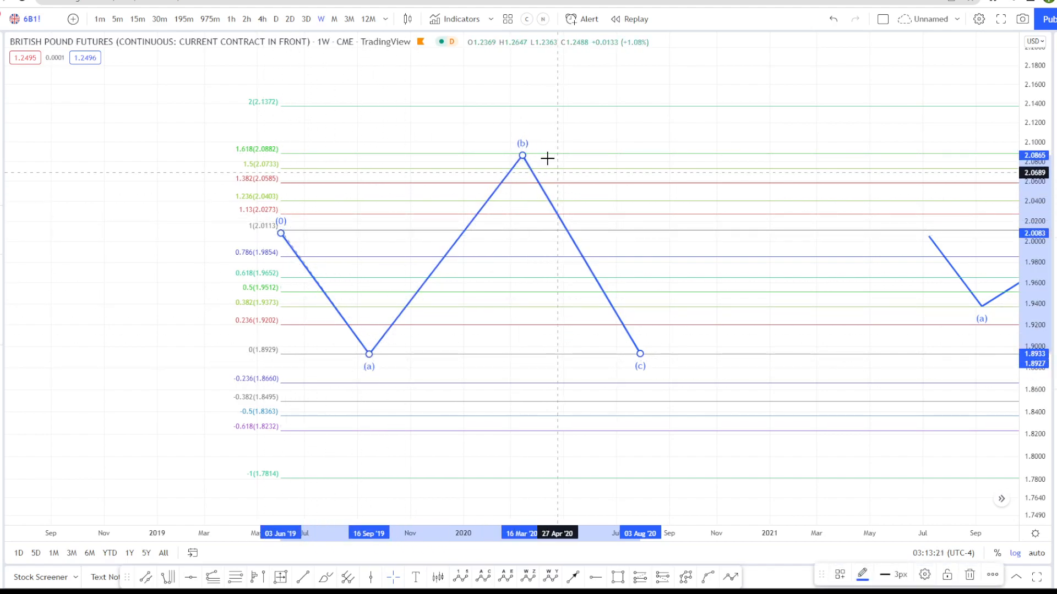
{"action": "left_click_drag", "start_coordinate": [521, 155], "coordinate": [505, 187]}
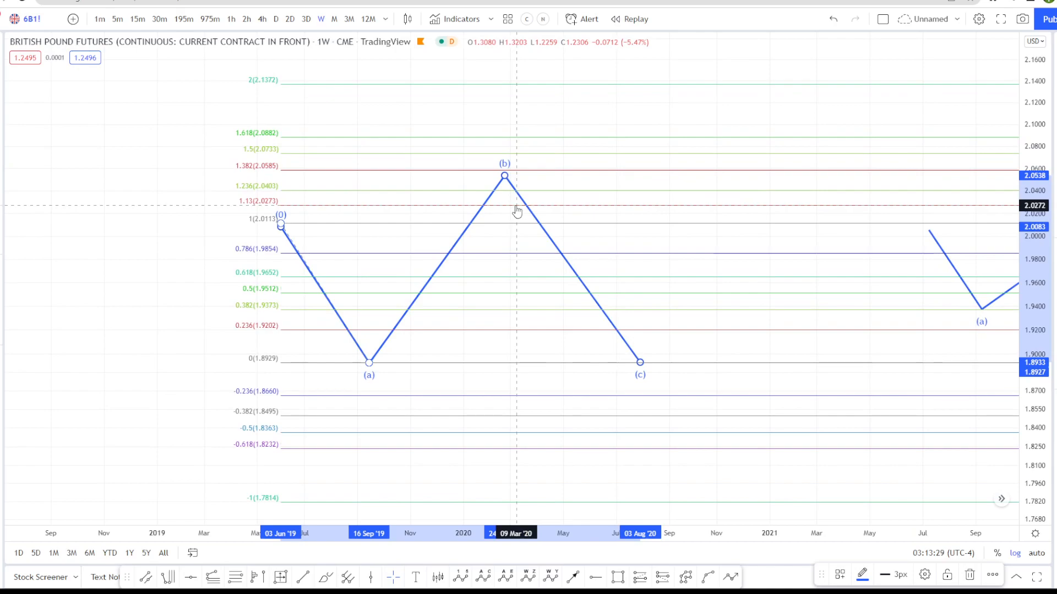
{"action": "mouse_move", "coordinate": [436, 165]}
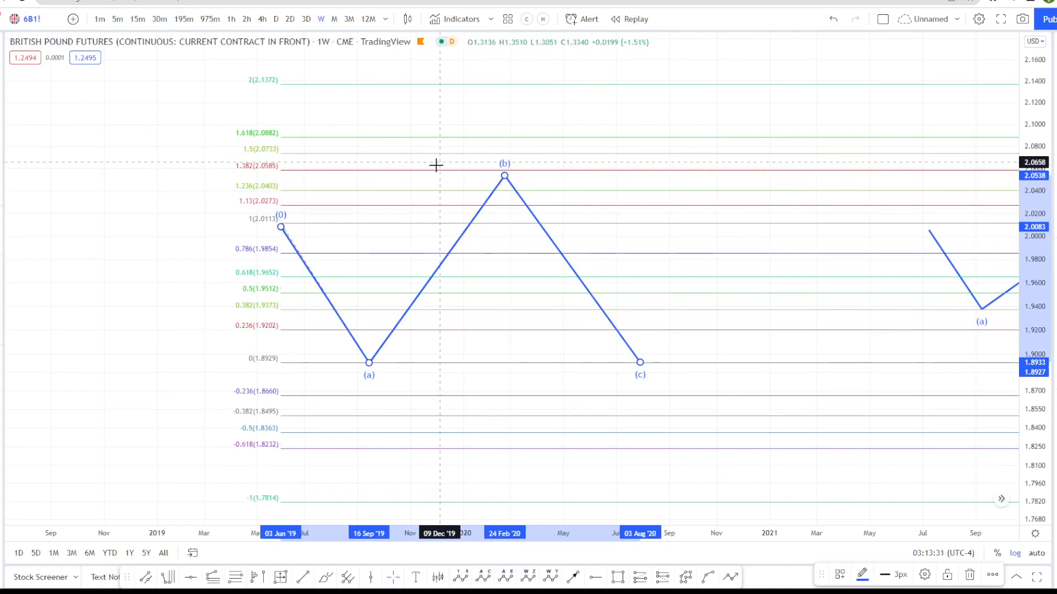
{"action": "mouse_move", "coordinate": [462, 179]}
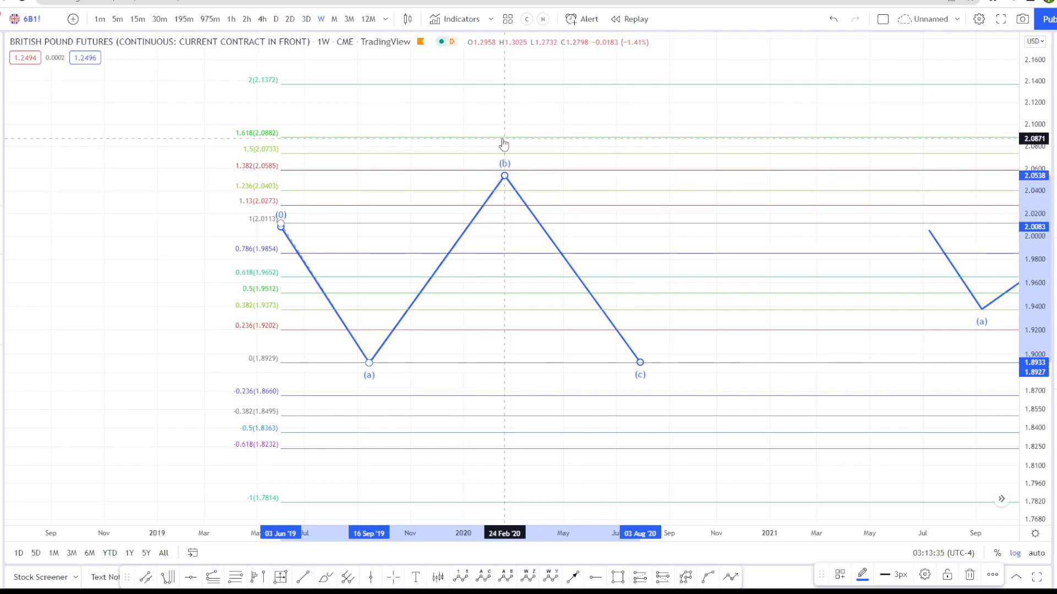
{"action": "left_click_drag", "start_coordinate": [505, 175], "coordinate": [504, 101]}
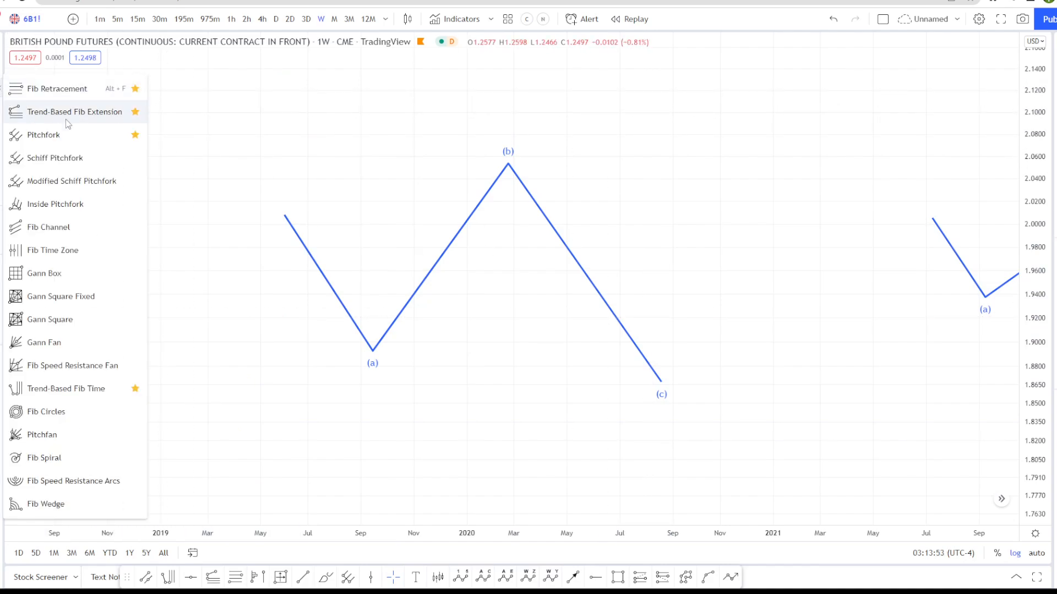
- Measure the zigzag's first leg from the pattern start down to (a) with a Fib Retracement
{"action": "left_click", "coordinate": [847, 232]}
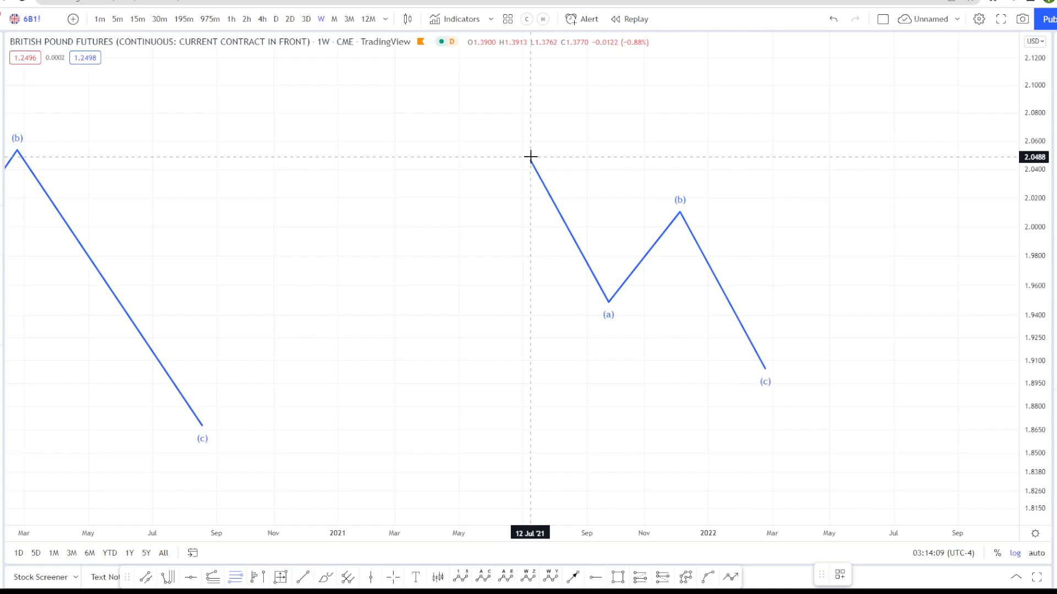
{"action": "left_click_drag", "start_coordinate": [530, 157], "coordinate": [609, 315]}
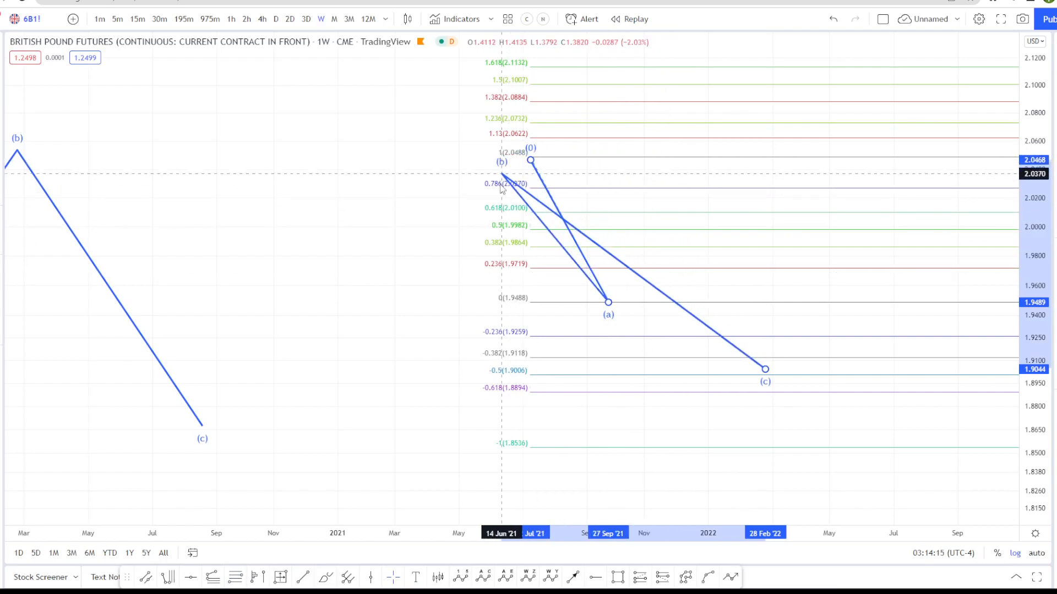
- Move wave (b) to the 0.5, then 0.618, then about 0.786 retracement and back down
{"action": "left_click_drag", "start_coordinate": [502, 161], "coordinate": [666, 222]}
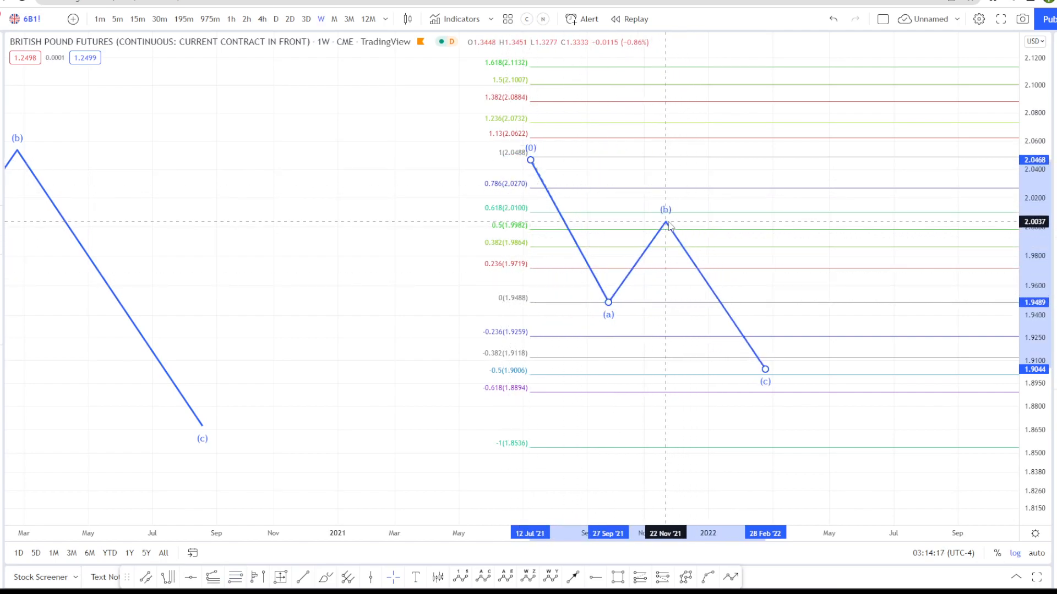
{"action": "left_click_drag", "start_coordinate": [667, 223], "coordinate": [671, 223]}
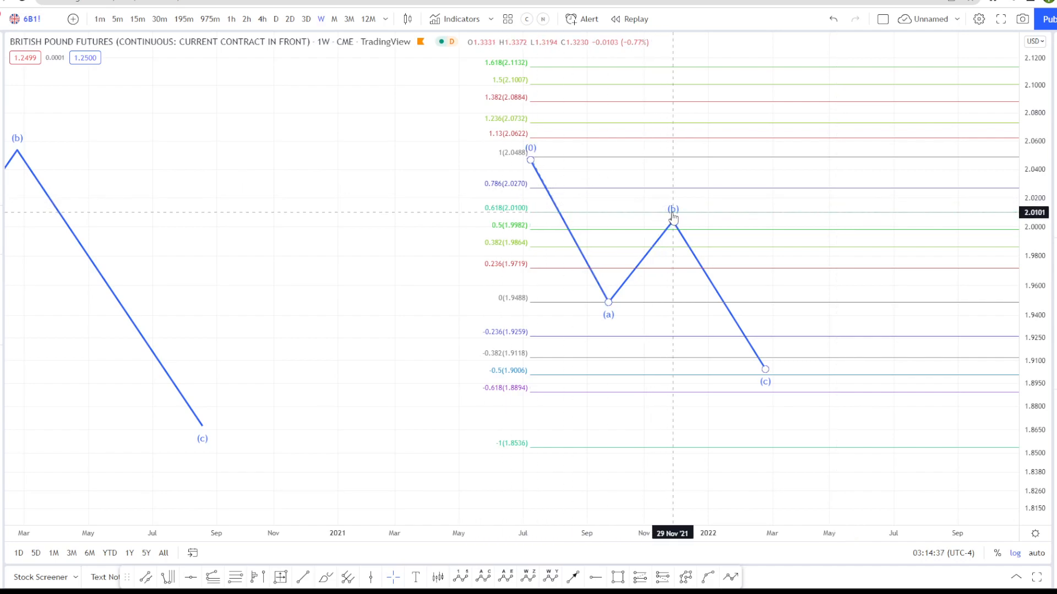
{"action": "left_click_drag", "start_coordinate": [672, 225], "coordinate": [673, 176]}
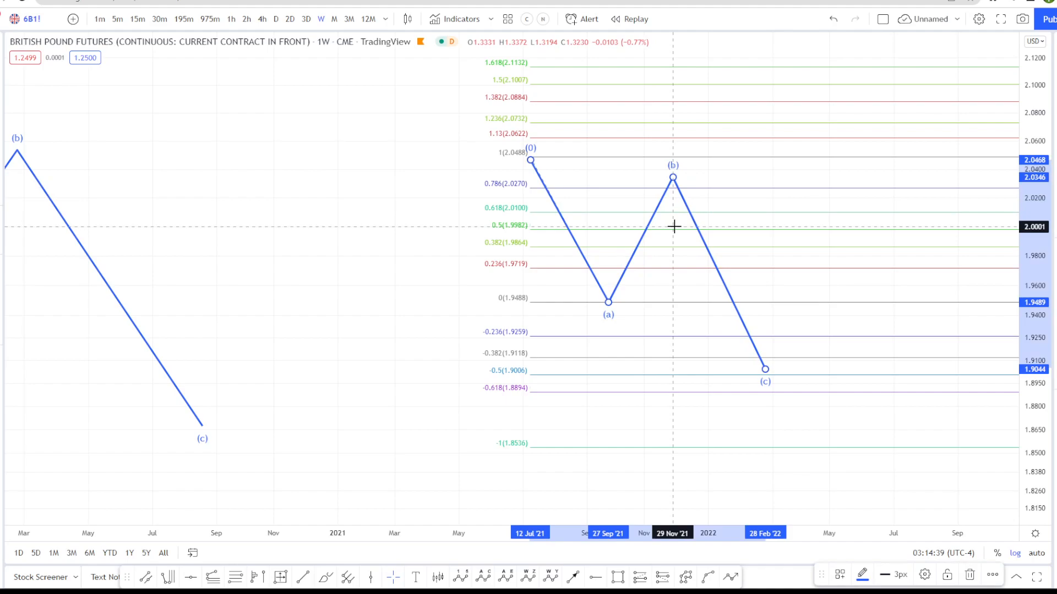
{"action": "left_click_drag", "start_coordinate": [671, 177], "coordinate": [673, 226]}
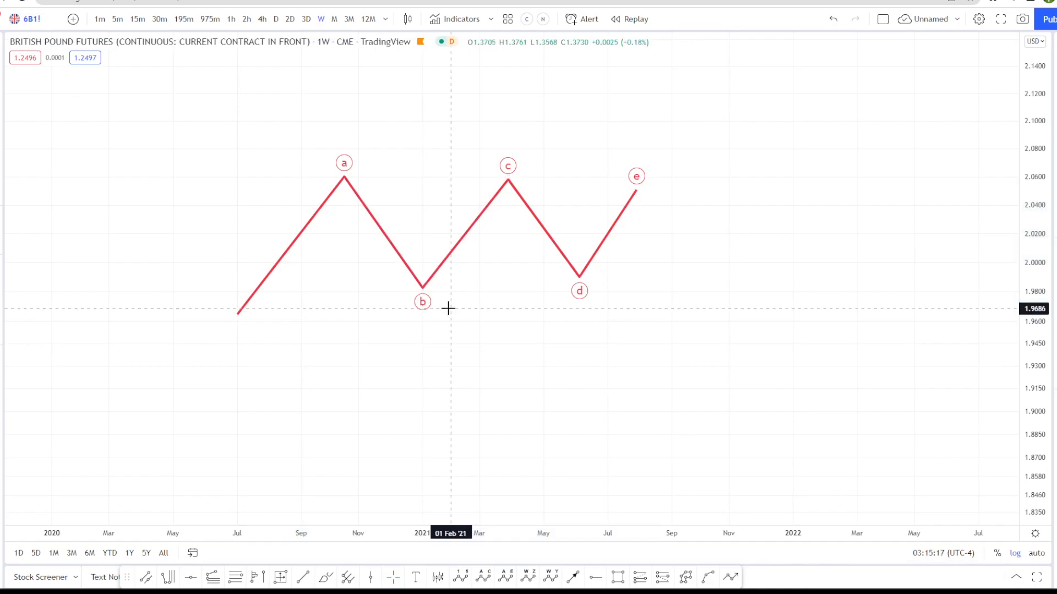
{"action": "mouse_move", "coordinate": [641, 311]}
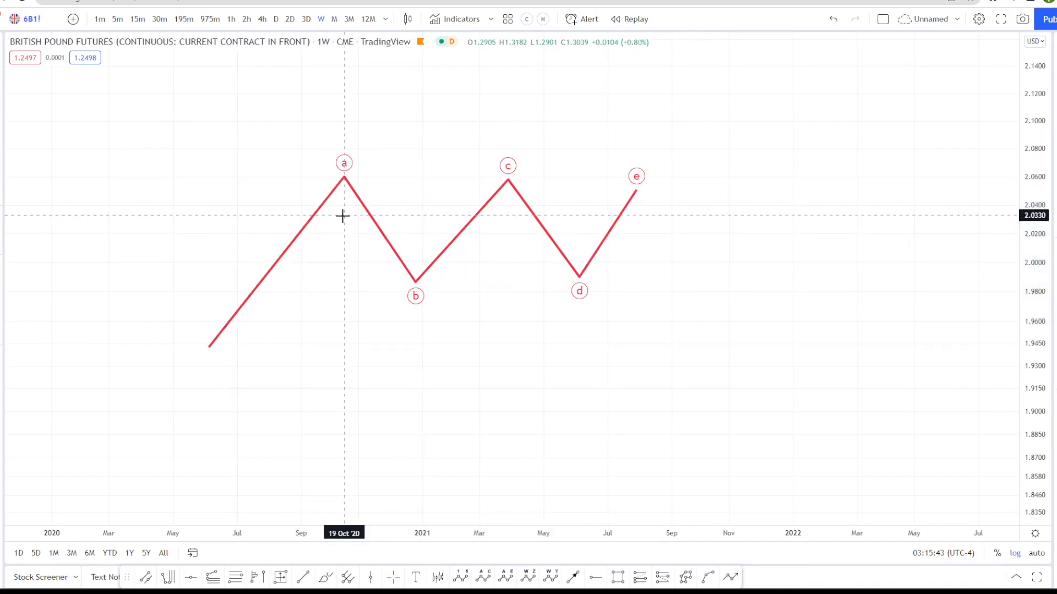
{"action": "mouse_move", "coordinate": [337, 176]}
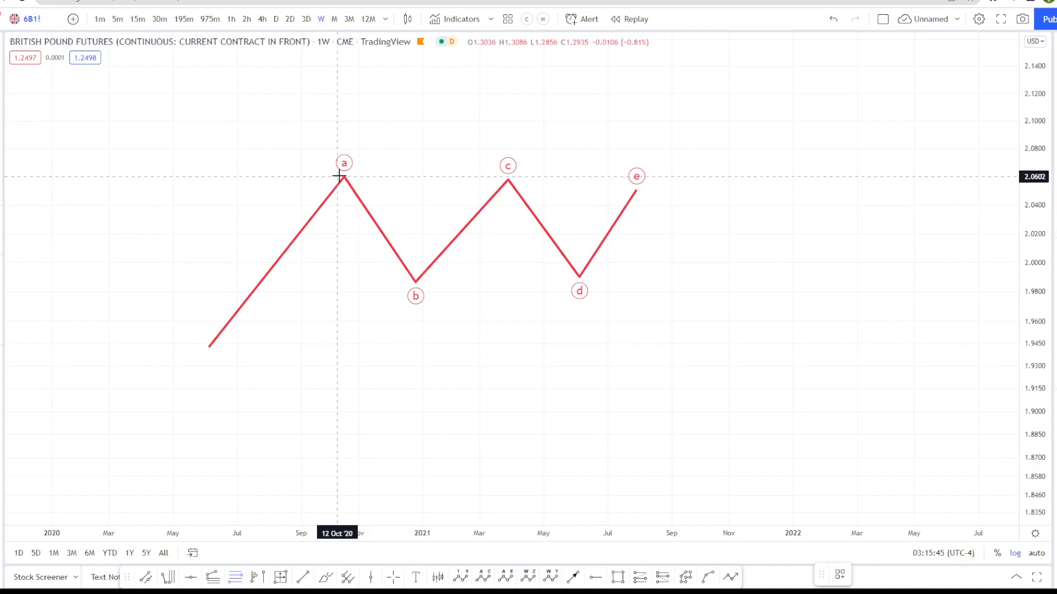
- Measure the a–b and b–c swings with Fib retracements and raise wave d inside the triangle
{"action": "left_click_drag", "start_coordinate": [343, 175], "coordinate": [416, 281]}
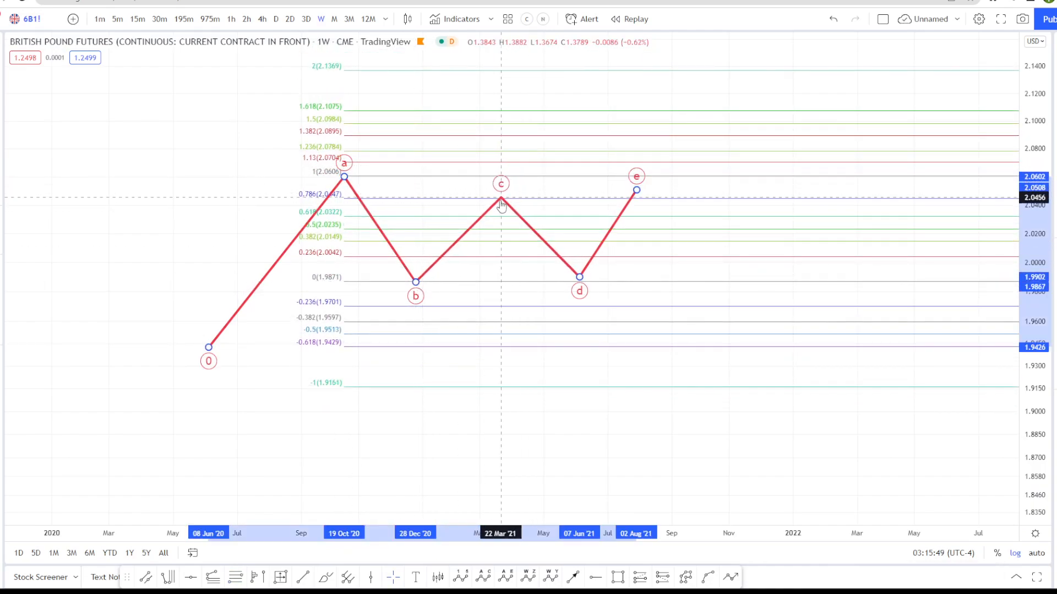
{"action": "left_click_drag", "start_coordinate": [500, 195], "coordinate": [479, 217]}
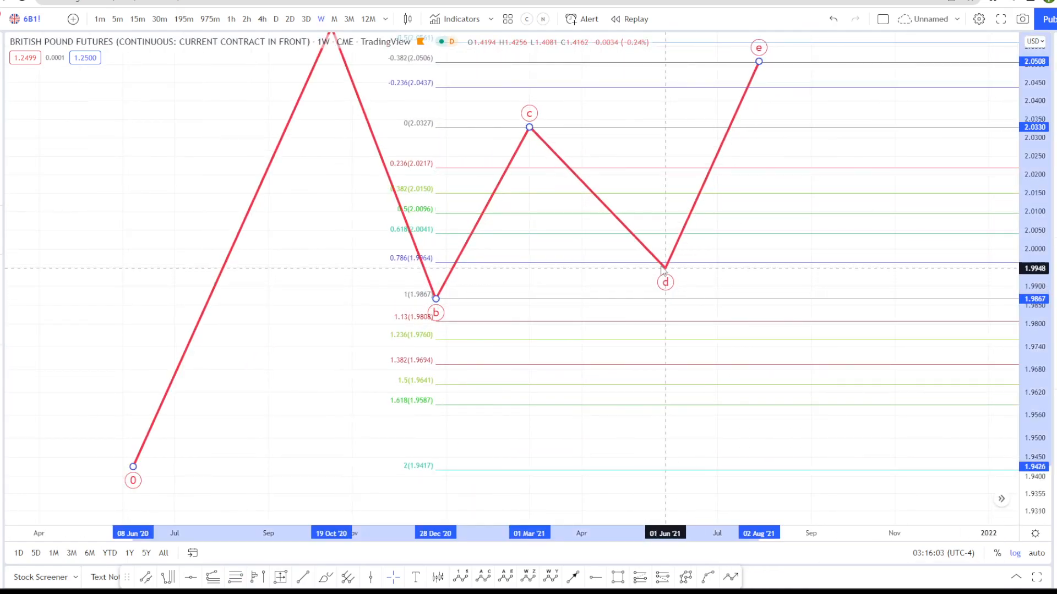
{"action": "left_click_drag", "start_coordinate": [663, 265], "coordinate": [634, 234]}
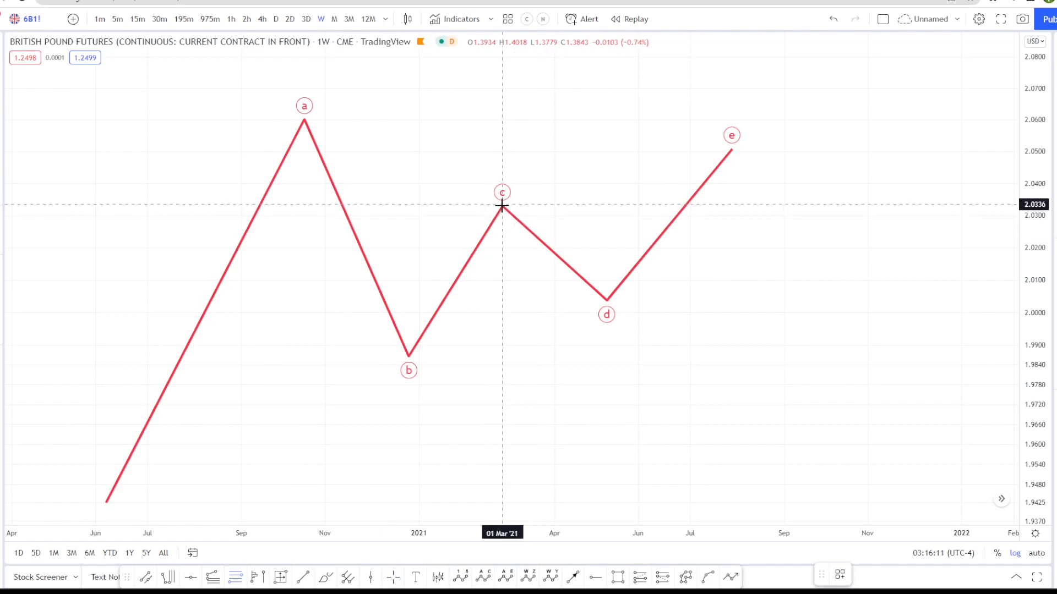
- Measure the c–d swing and lower wave e so the triangle contracts
{"action": "left_click_drag", "start_coordinate": [502, 206], "coordinate": [606, 298]}
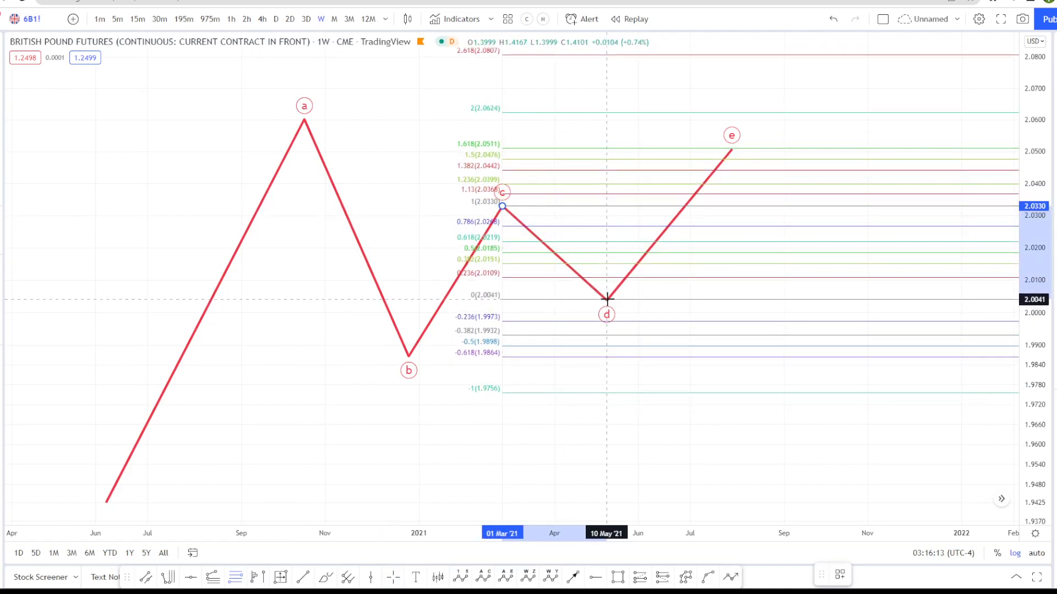
{"action": "left_click_drag", "start_coordinate": [730, 151], "coordinate": [638, 246]}
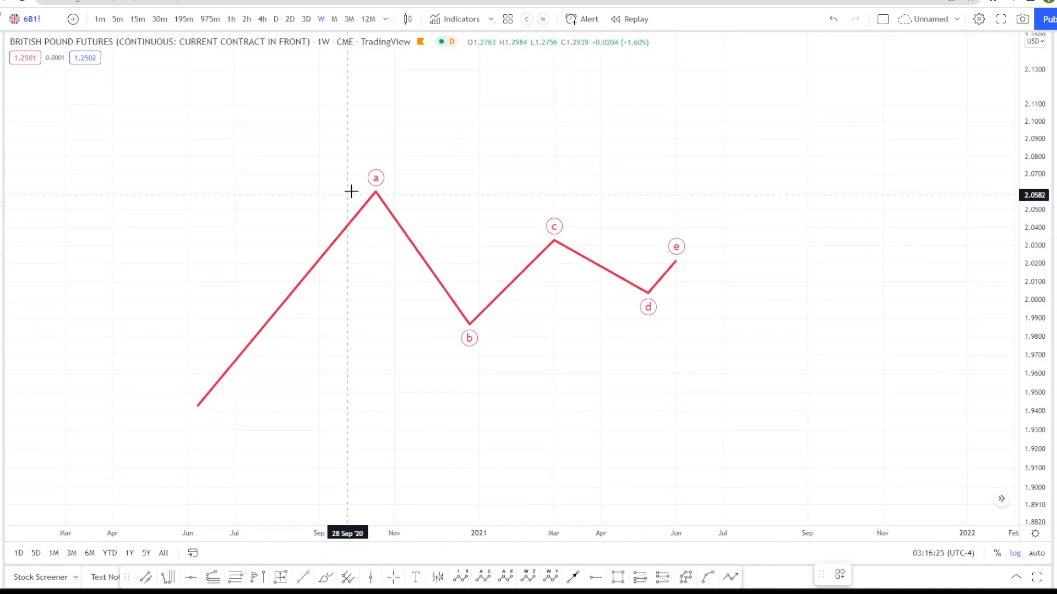
- Draw the upper trendline through a and c and the lower one through b and d
{"action": "left_click_drag", "start_coordinate": [375, 190], "coordinate": [778, 282]}
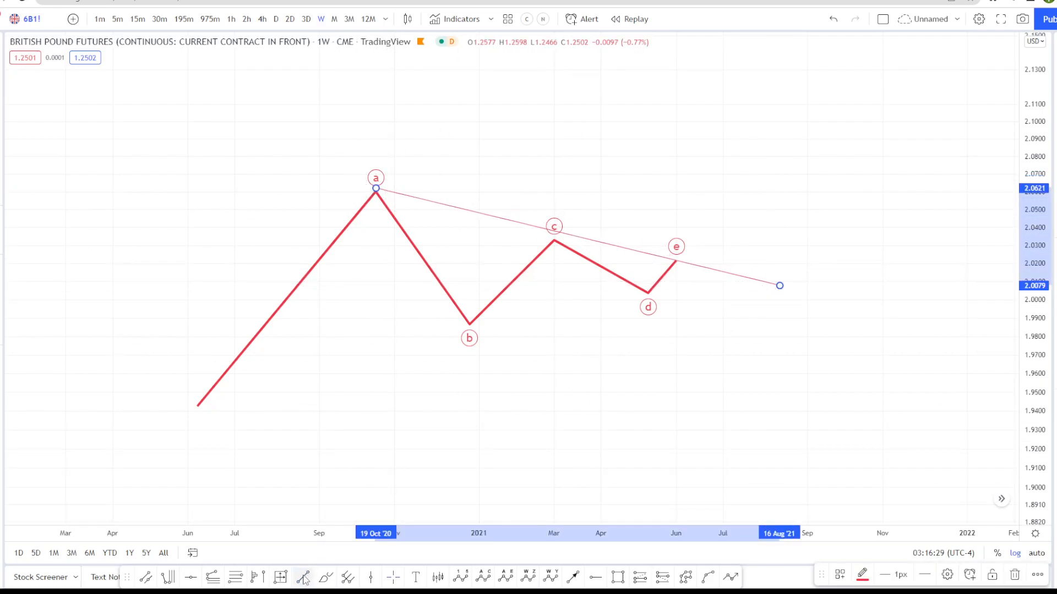
{"action": "left_click_drag", "start_coordinate": [188, 381], "coordinate": [734, 278]}
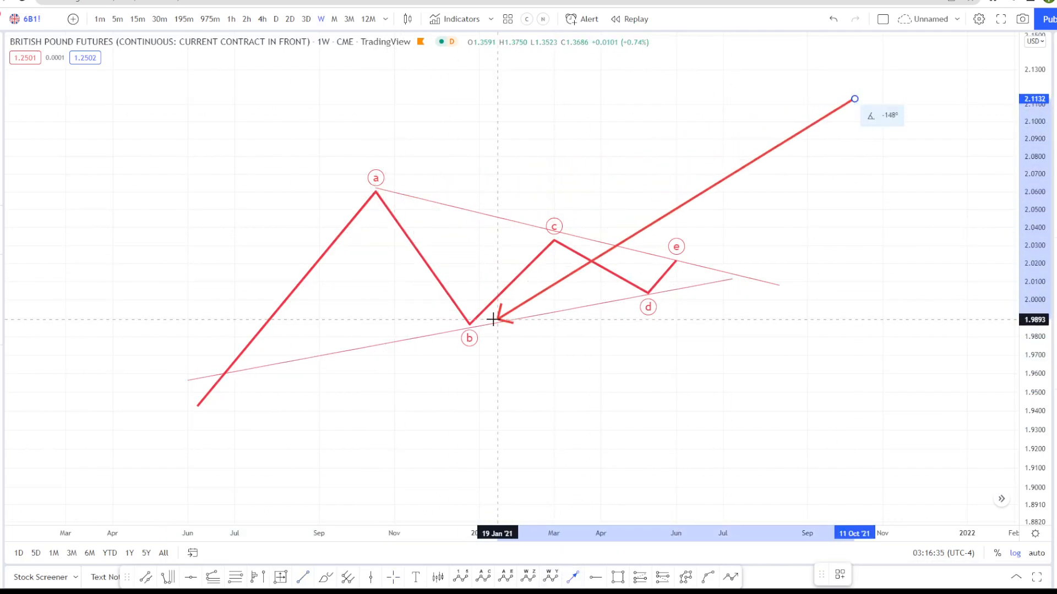
{"action": "left_click_drag", "start_coordinate": [498, 320], "coordinate": [422, 244]}
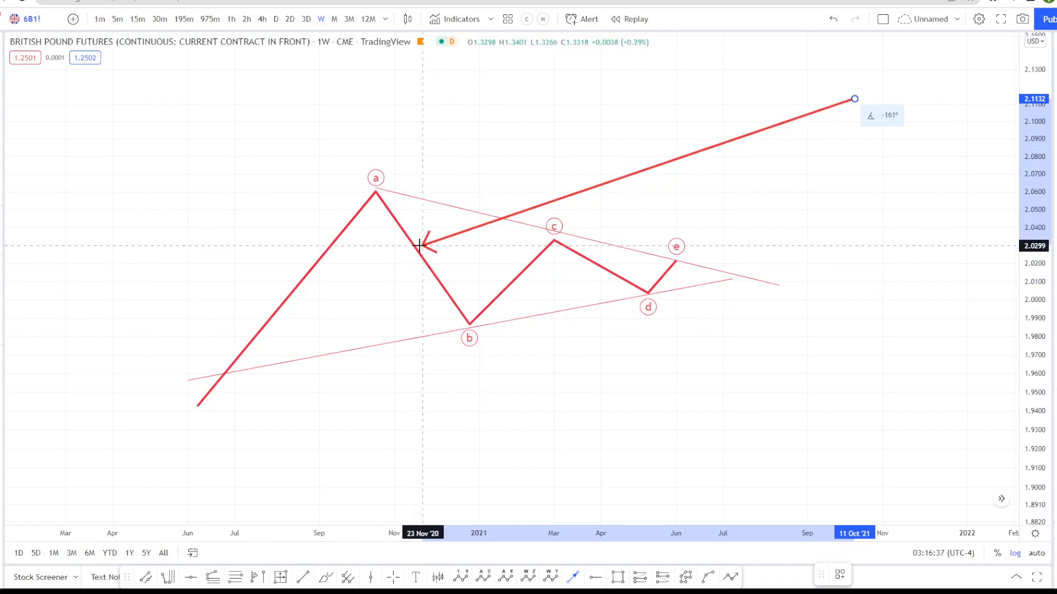